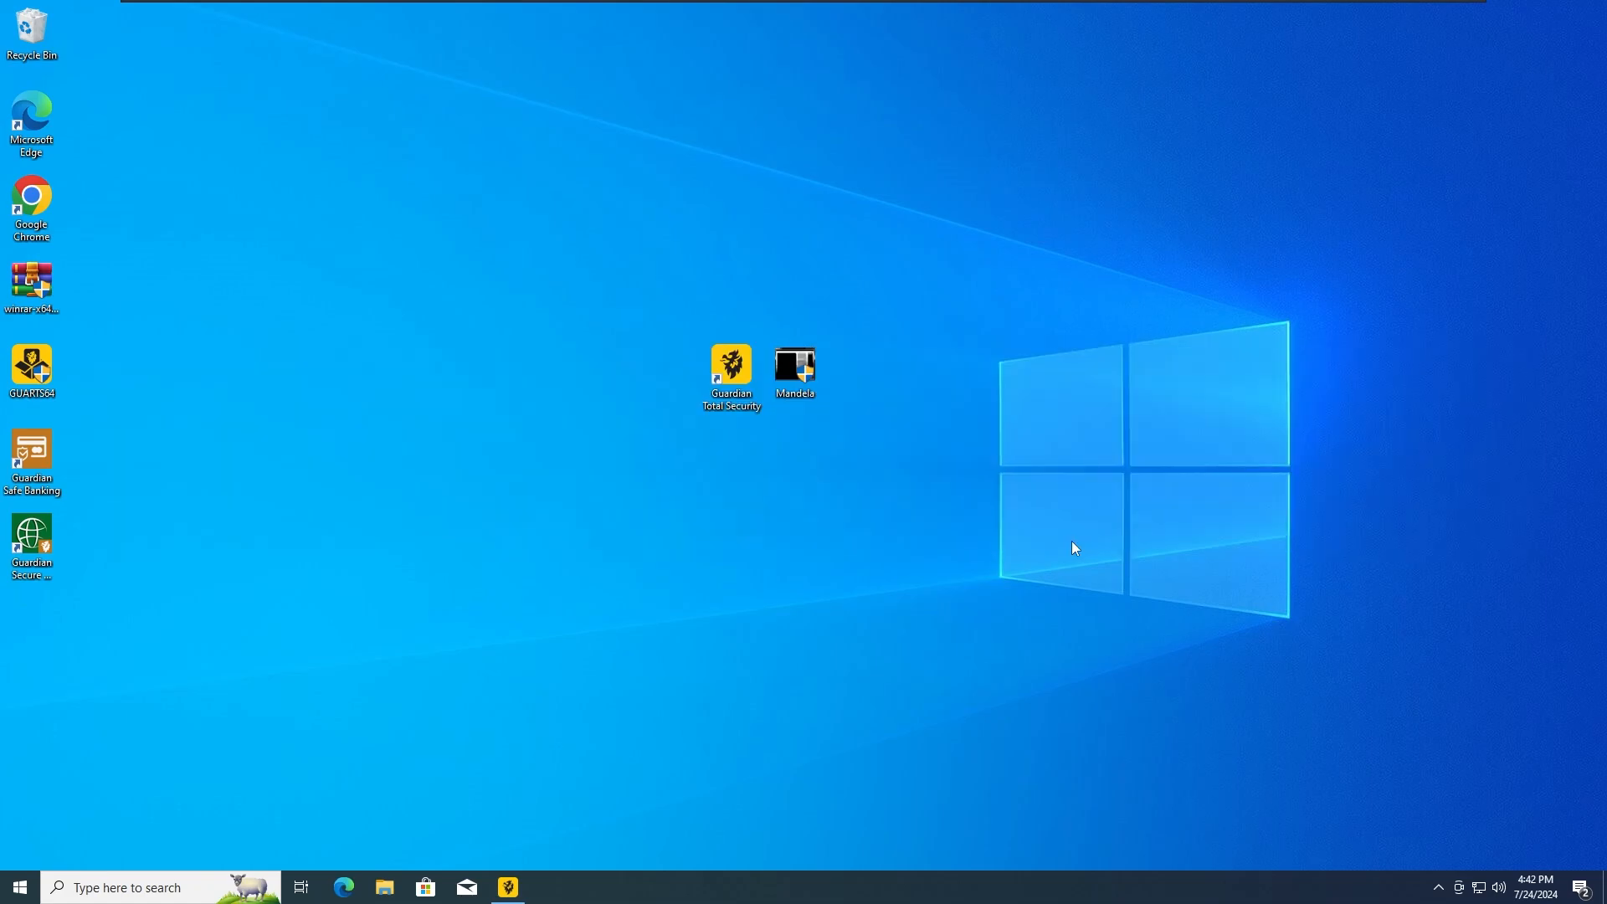
- Launch Guardian Total Security from its desktop shortcut and reposition its window
double_click(729, 368)
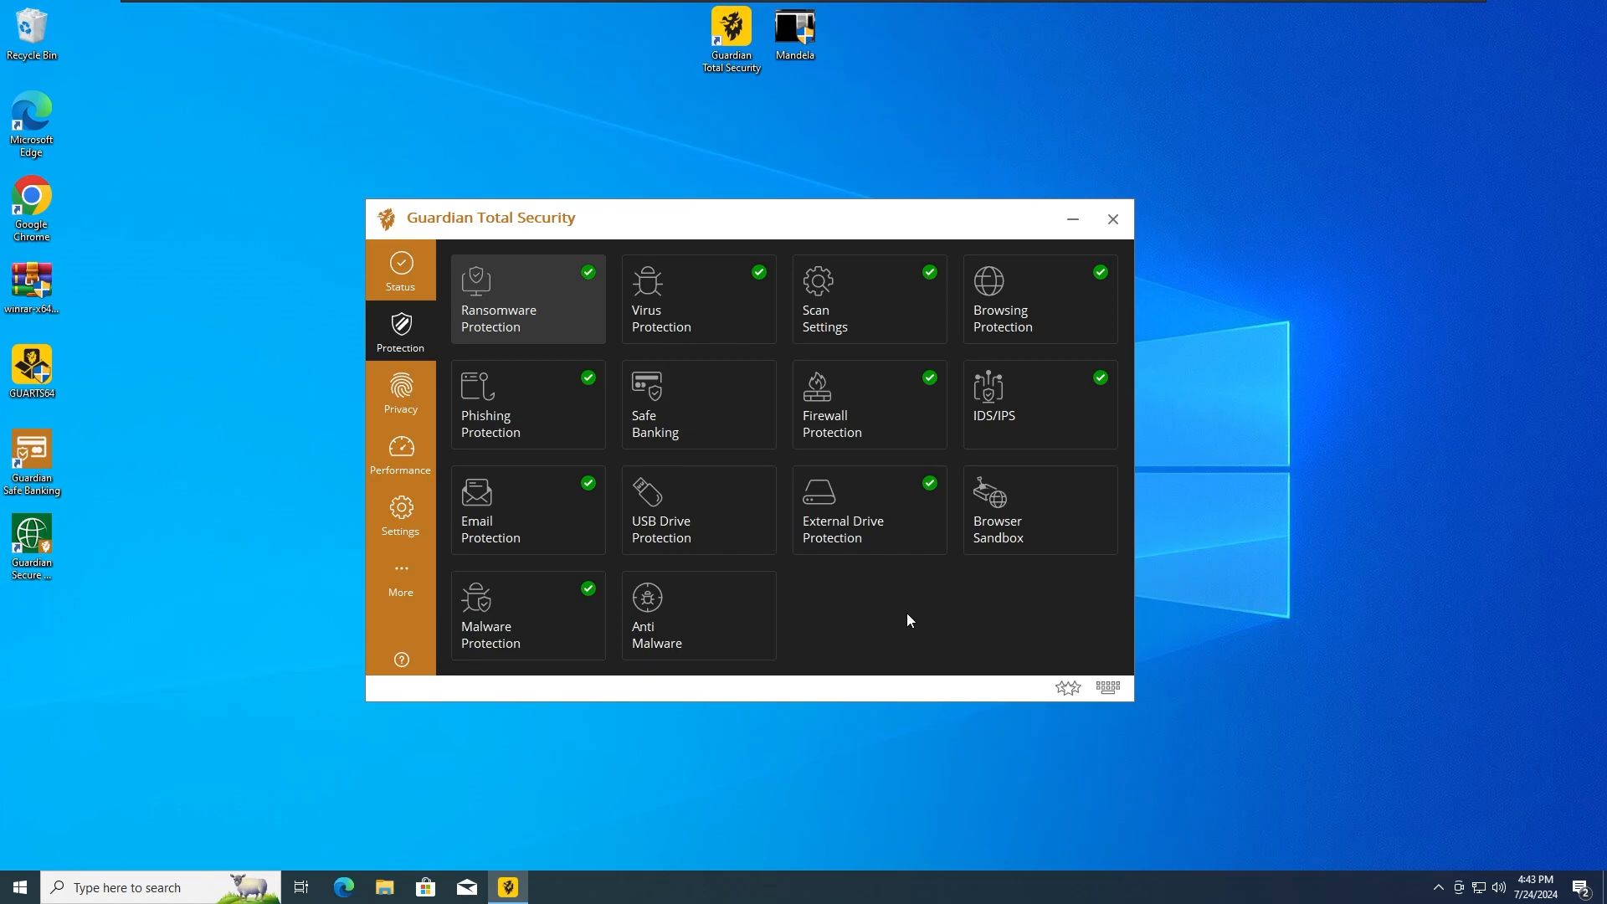
mouse_move(731, 243)
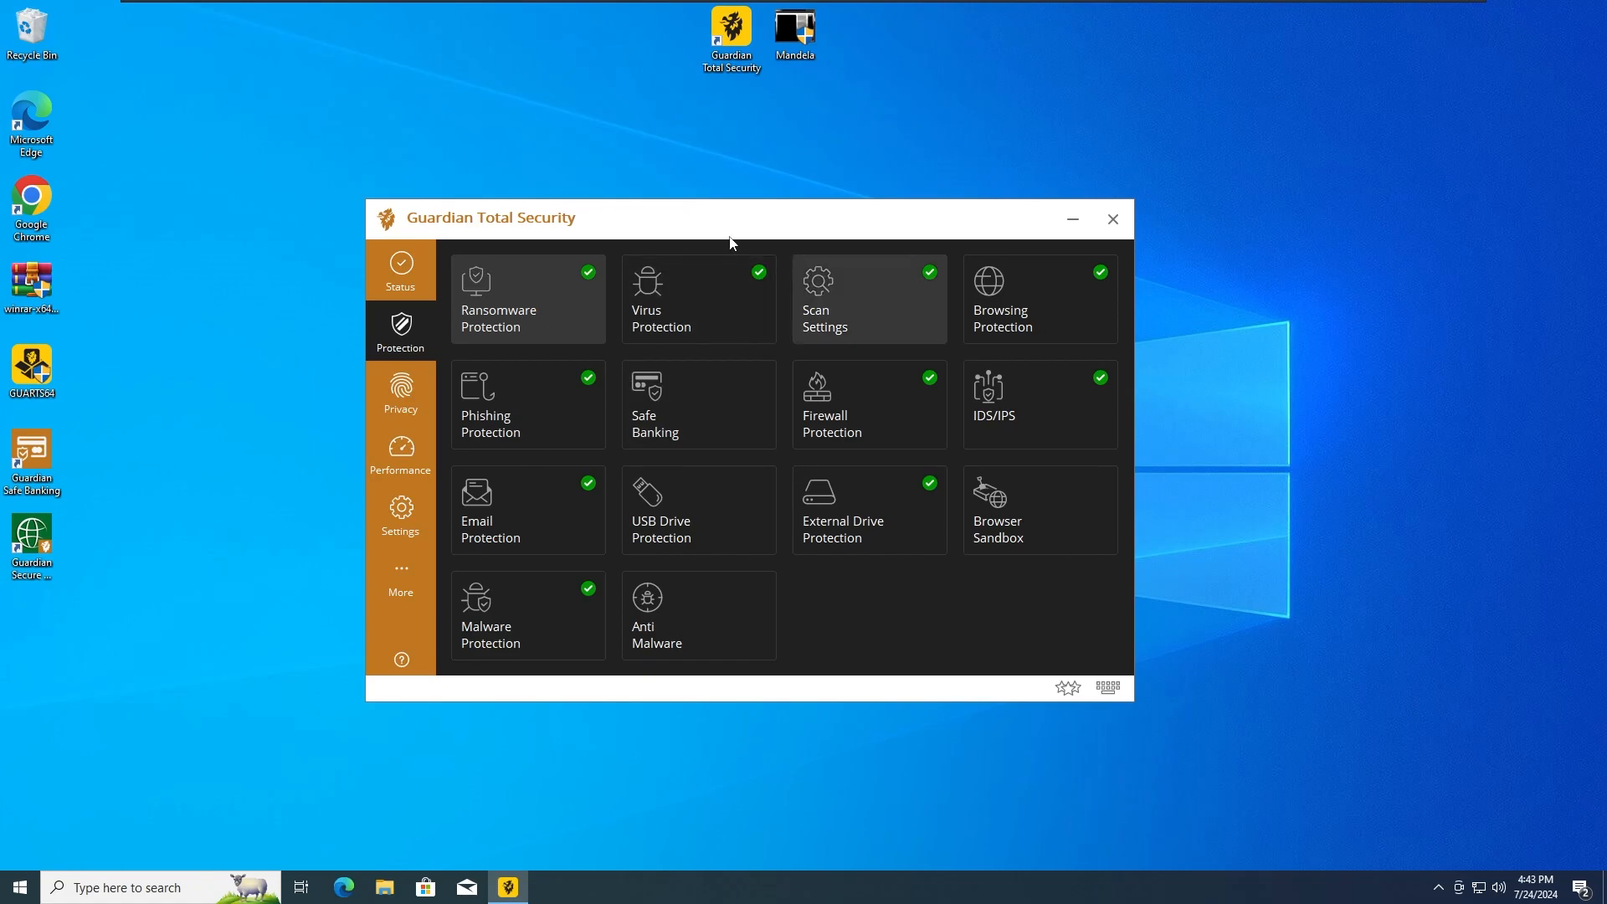
left_click_drag(732, 218, 722, 208)
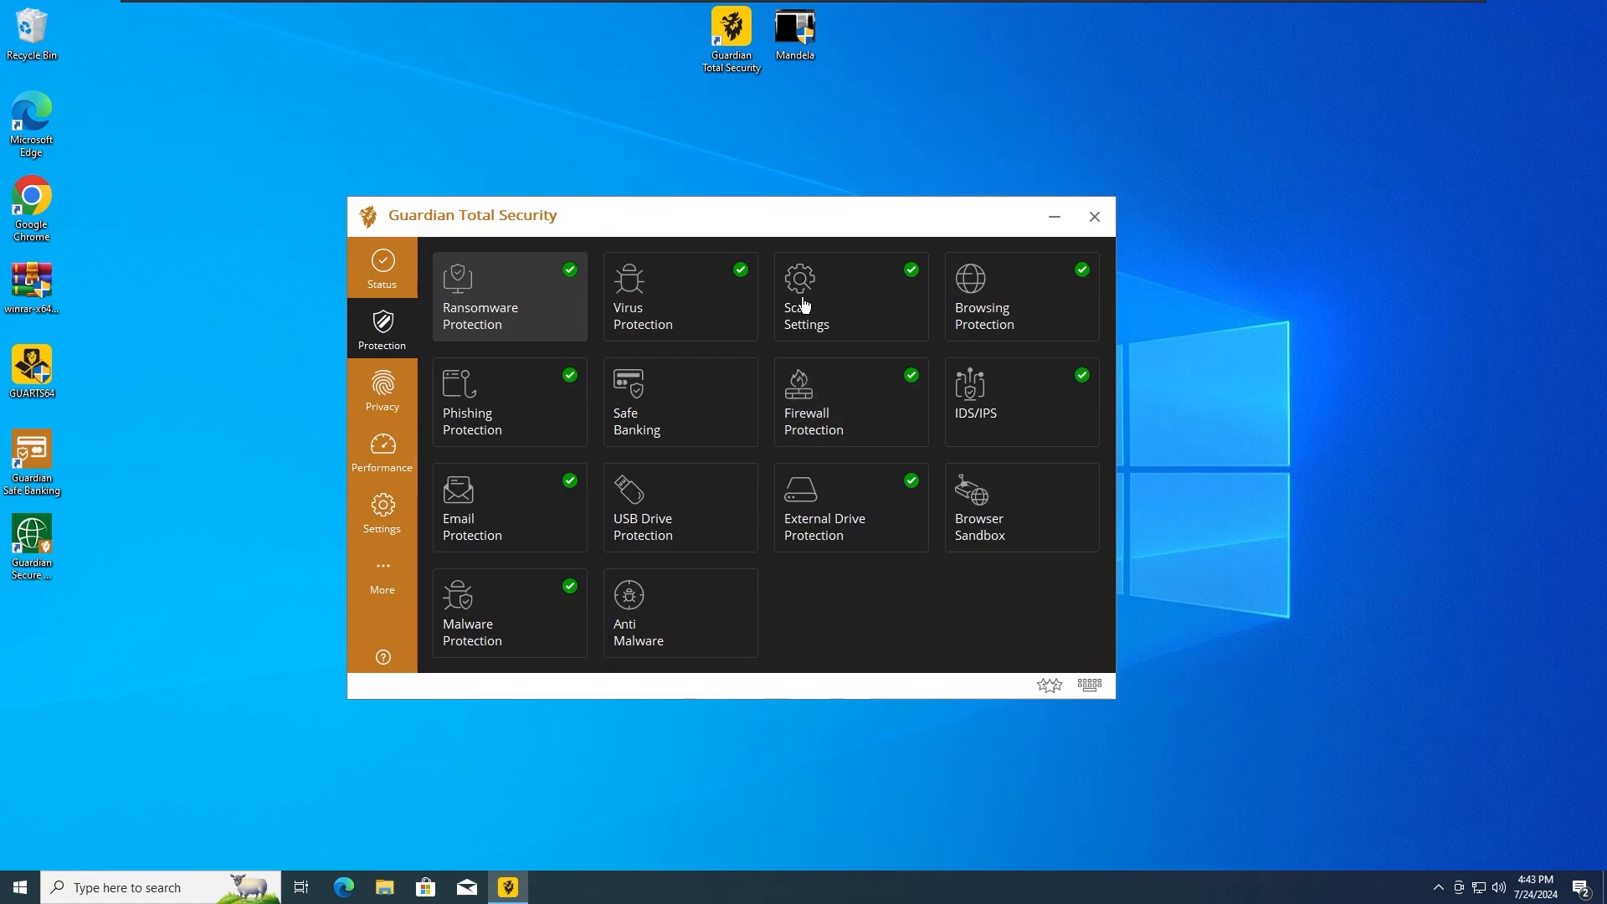
mouse_move(781, 226)
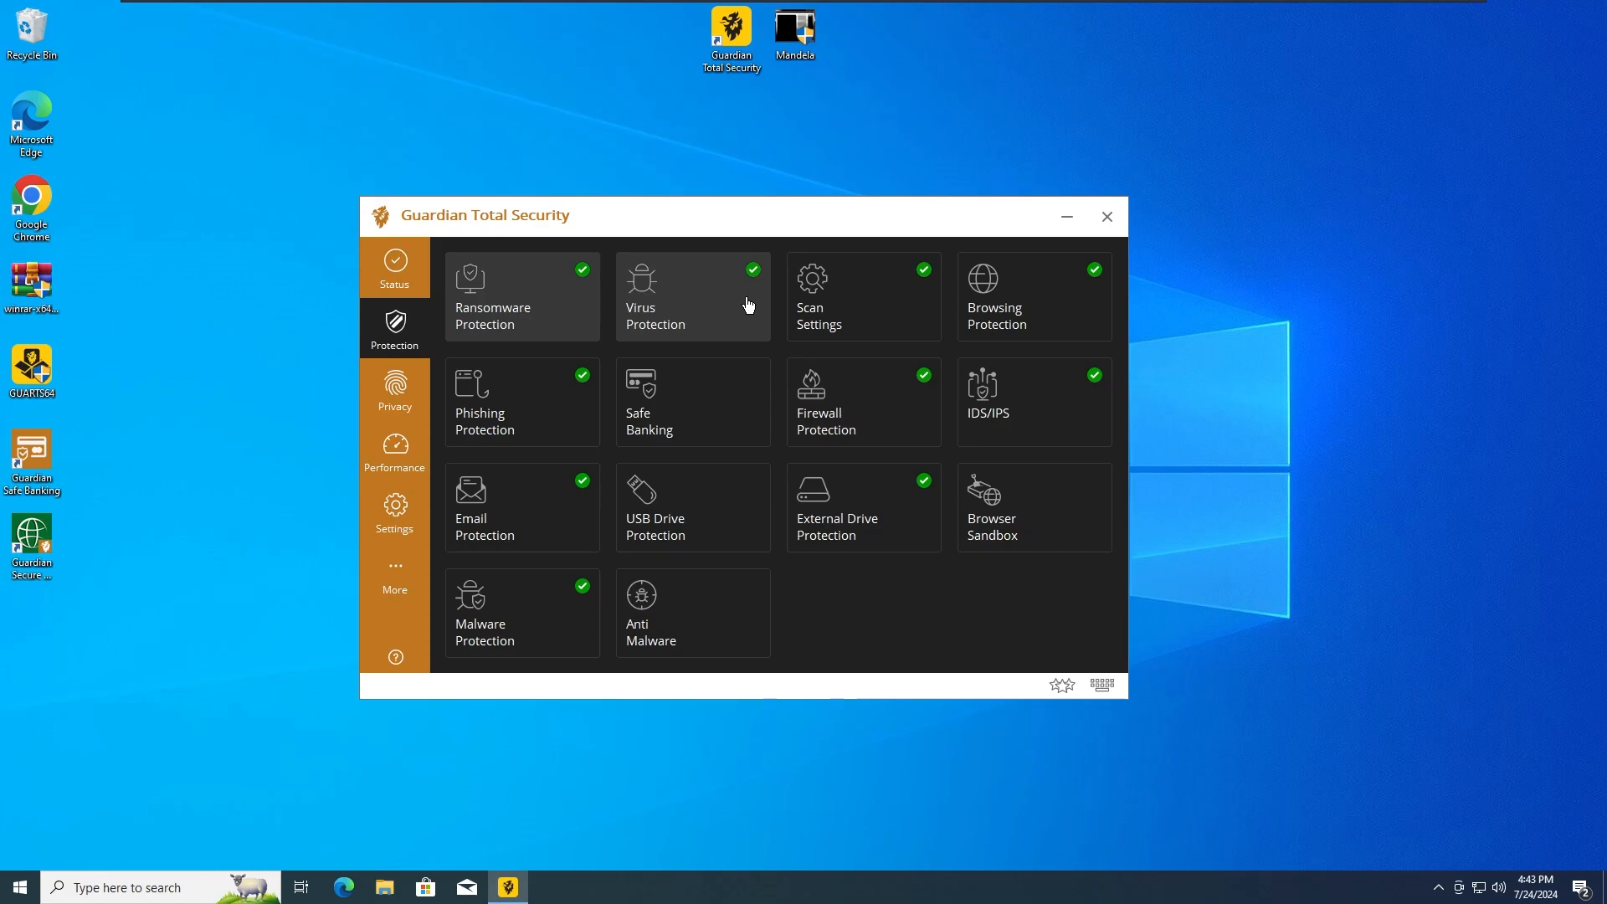
mouse_move(807, 83)
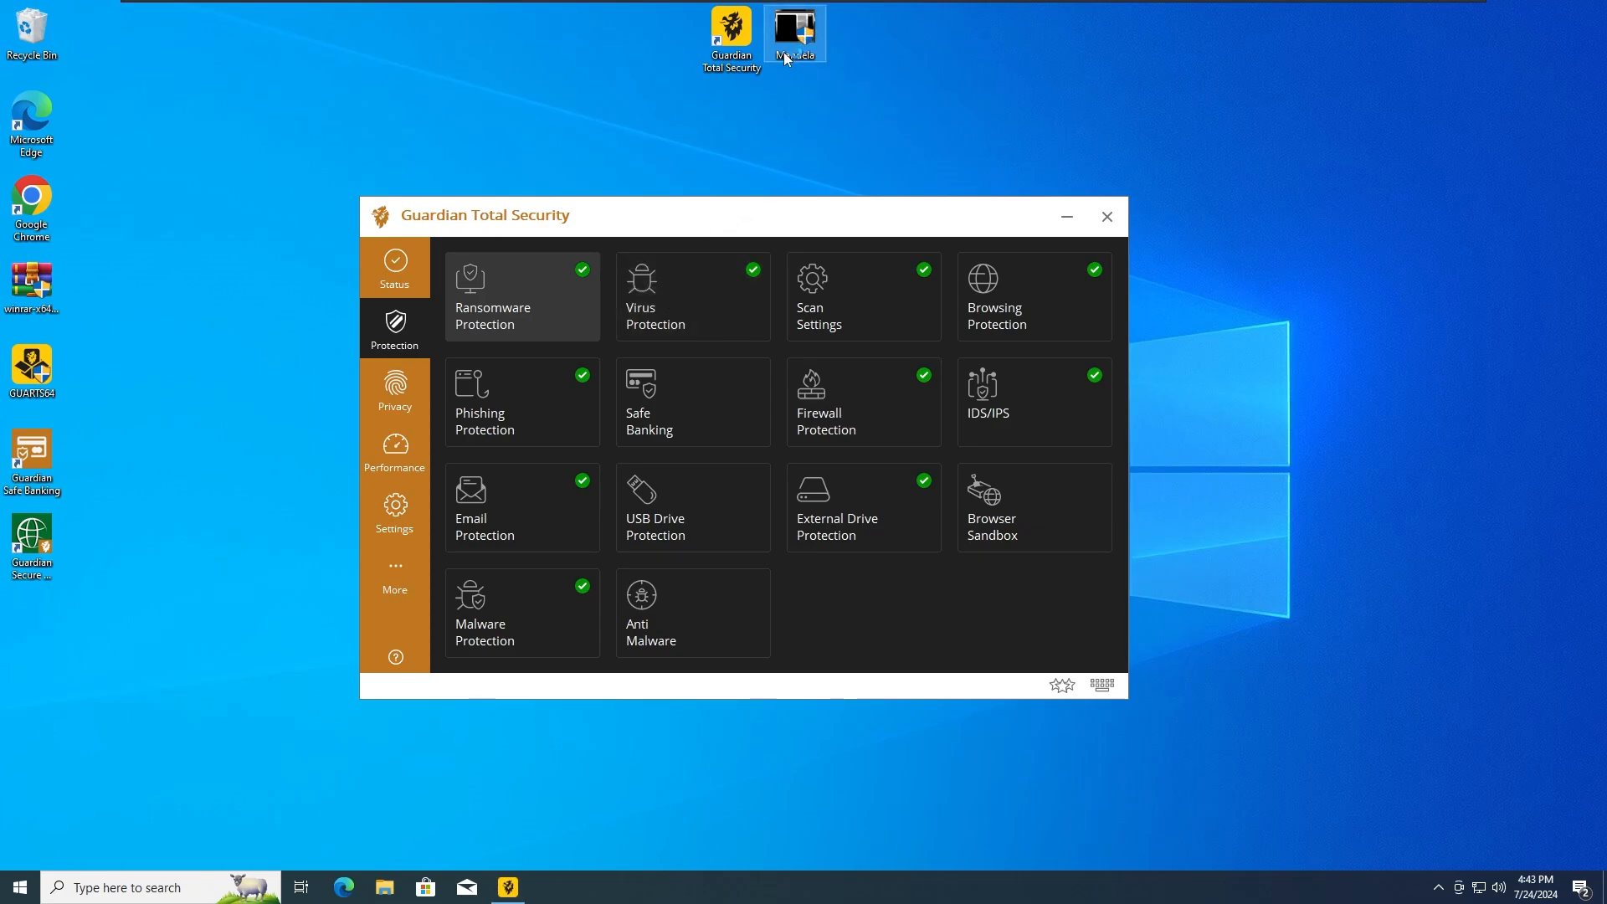
- Run Mandela.exe with UAC approval and dismiss the Behavior Detection quarantine alert
double_click(793, 29)
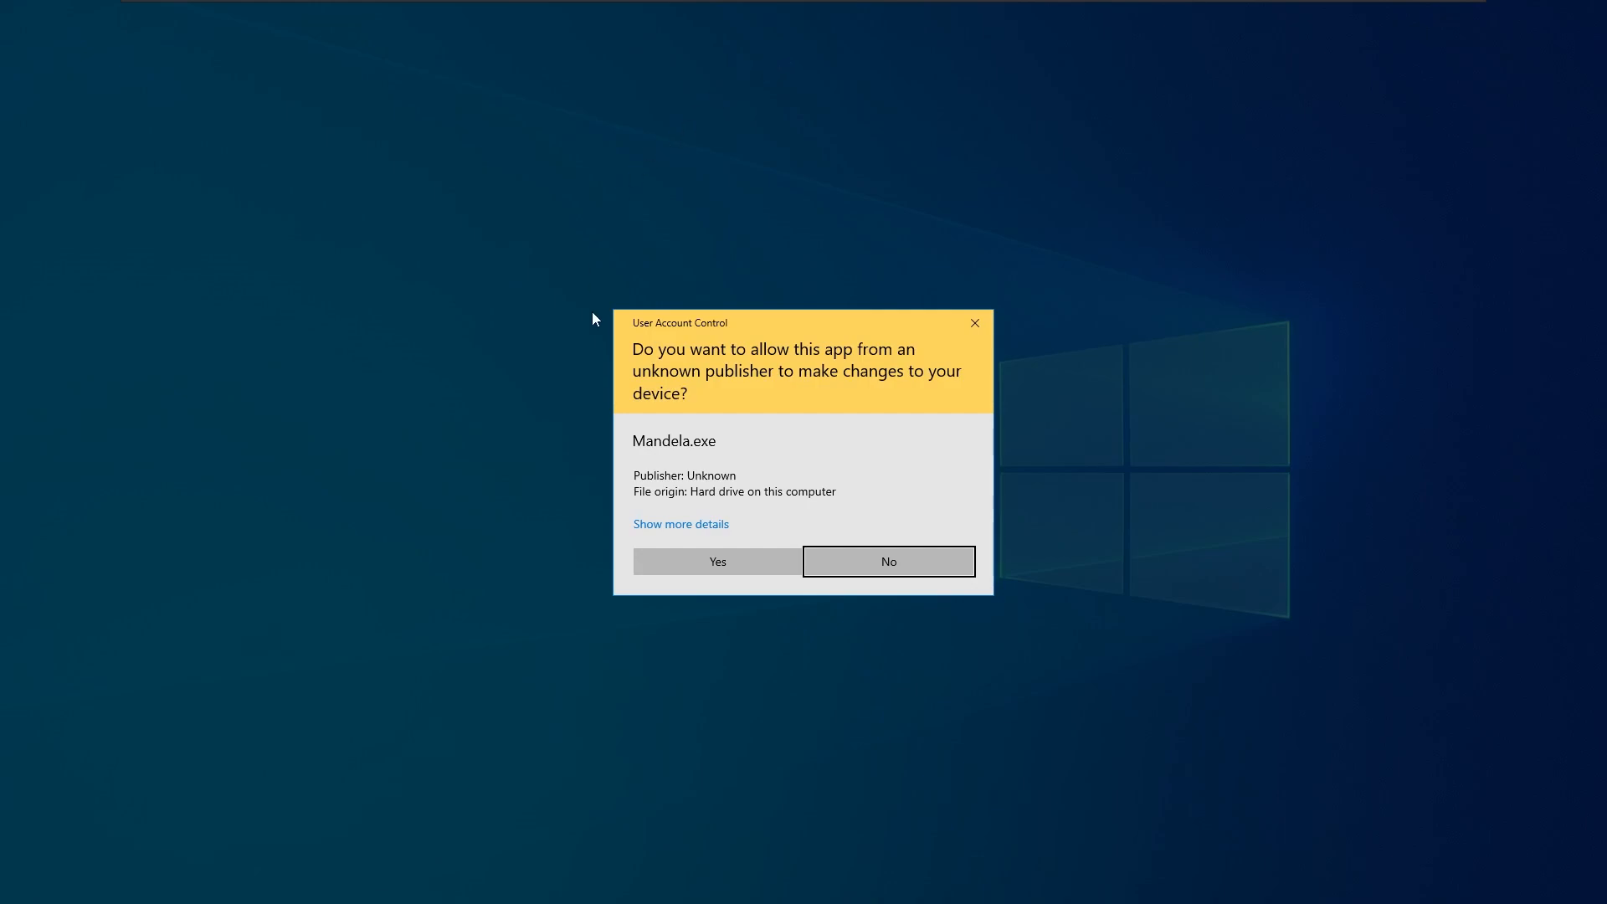
mouse_move(589, 387)
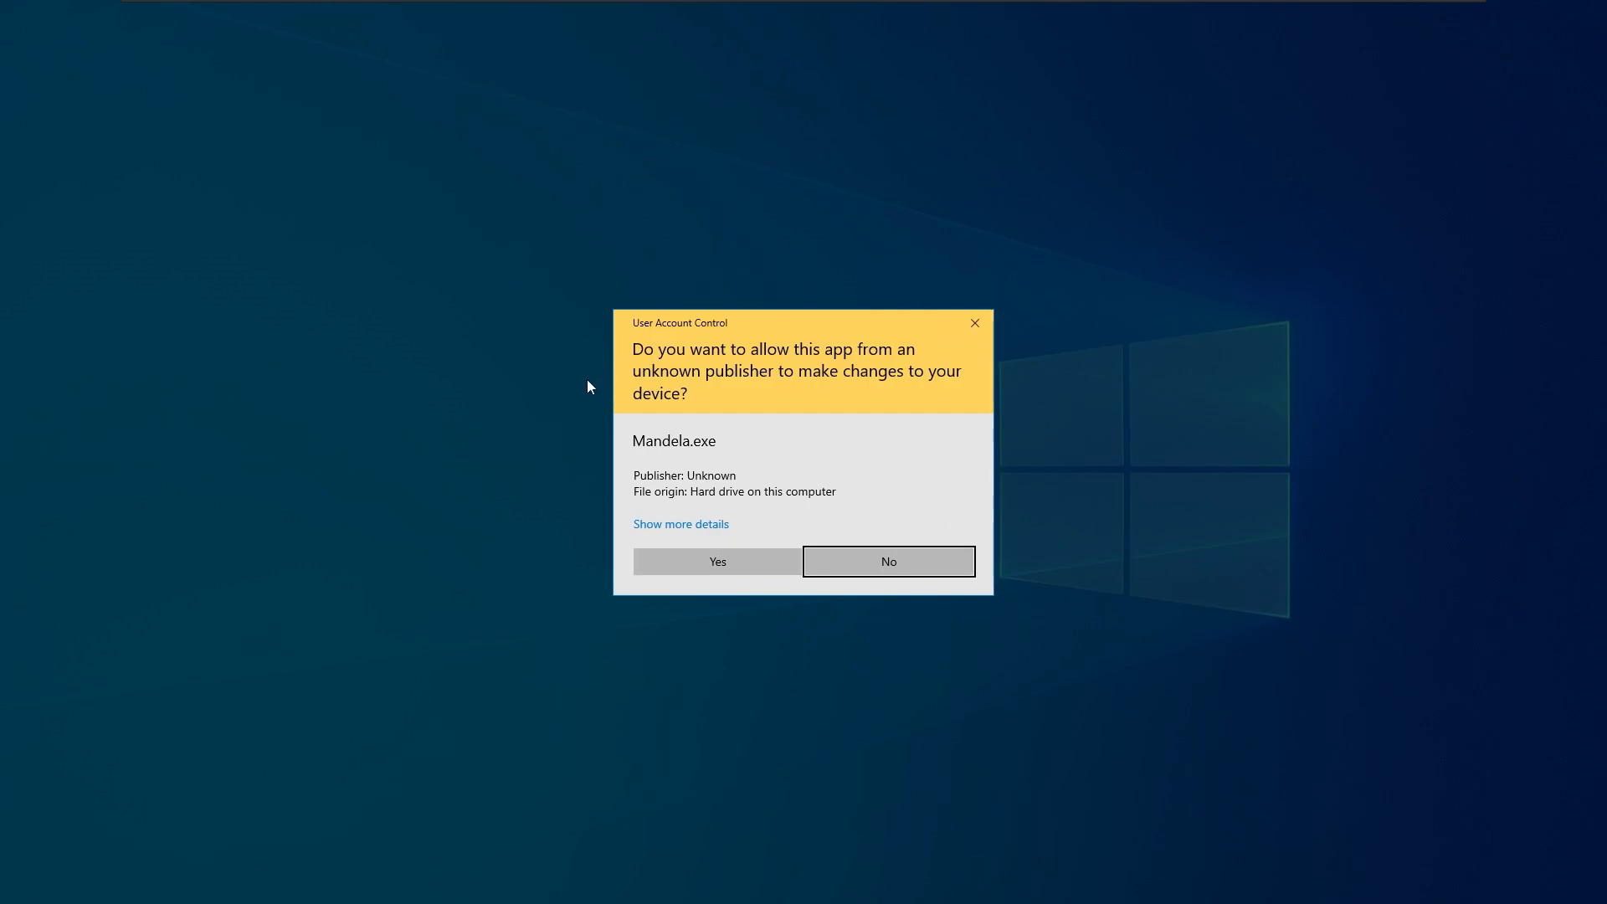
left_click(716, 562)
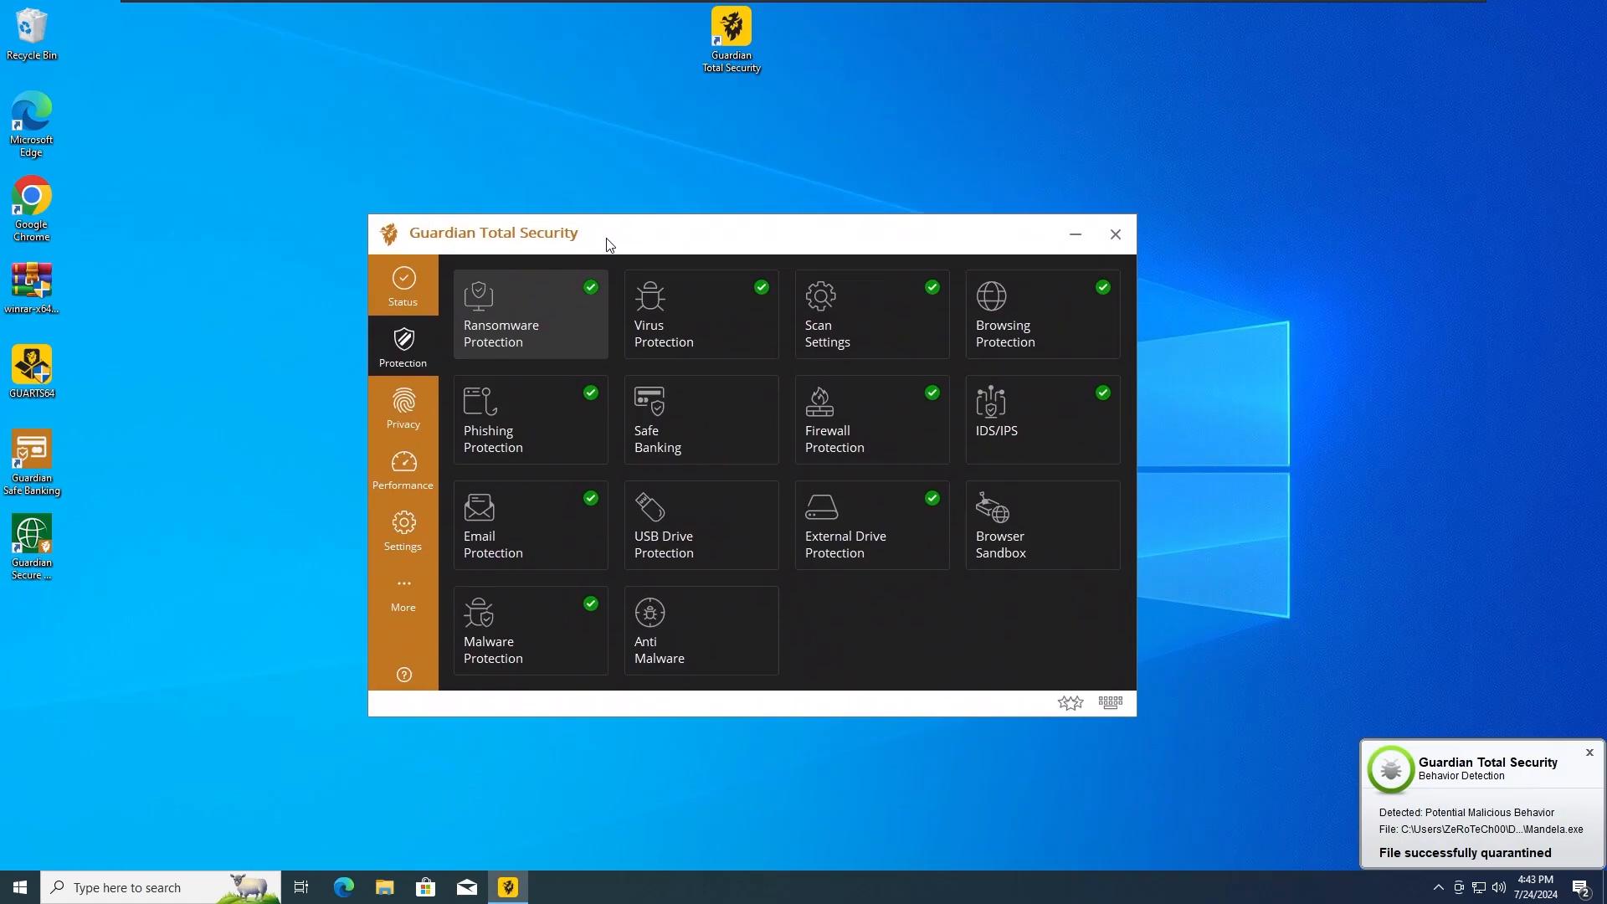
mouse_move(742, 153)
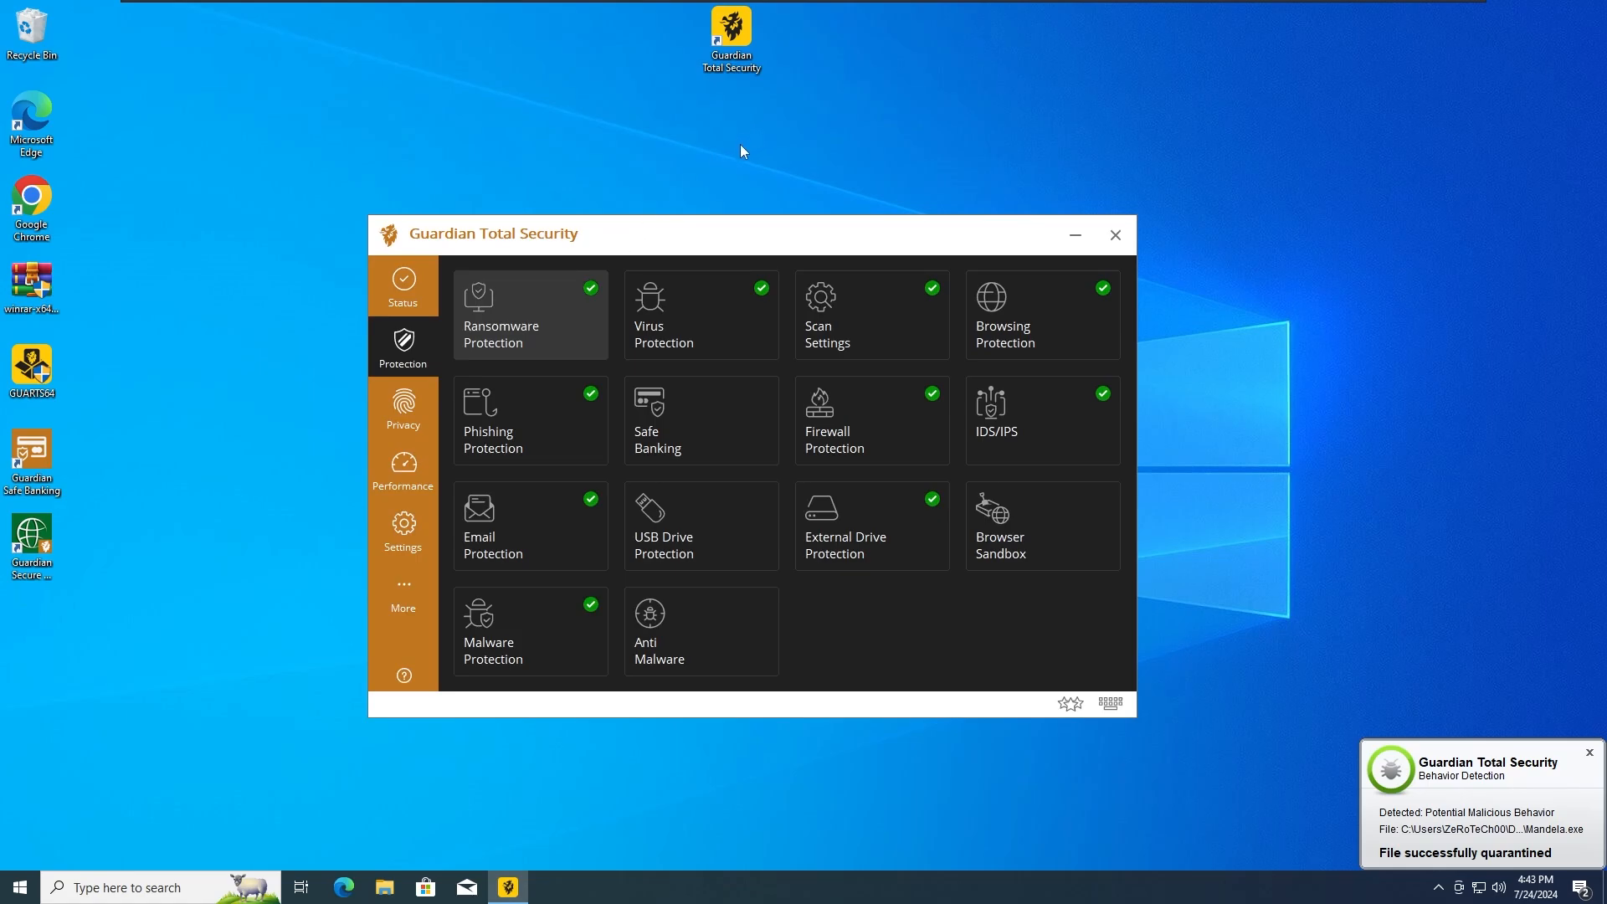
mouse_move(1460, 807)
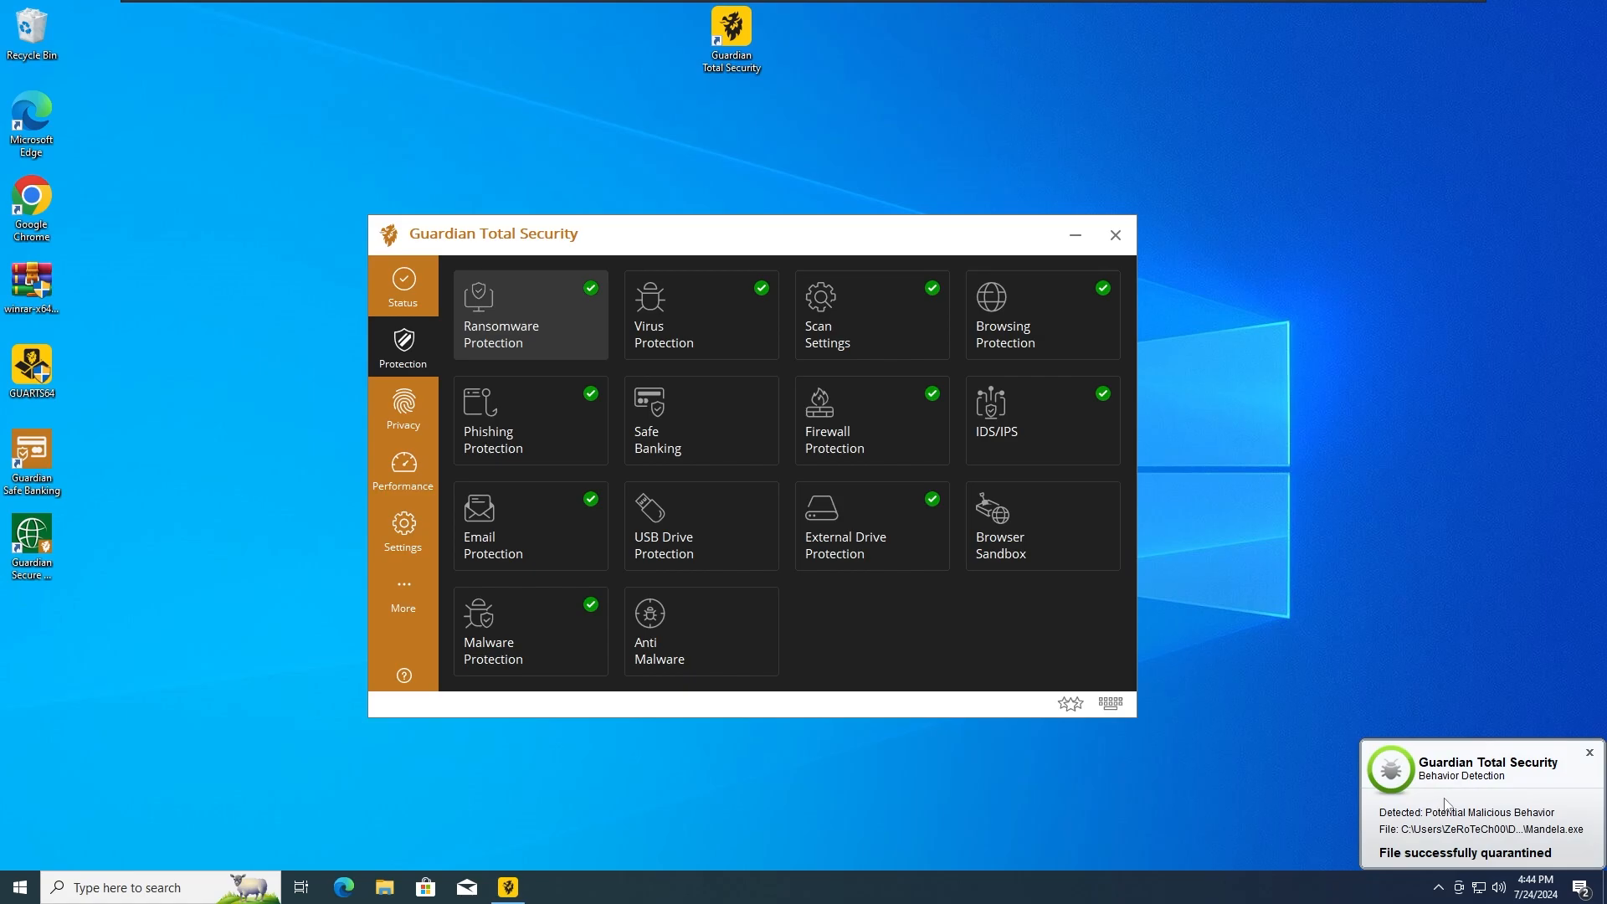
mouse_move(1464, 793)
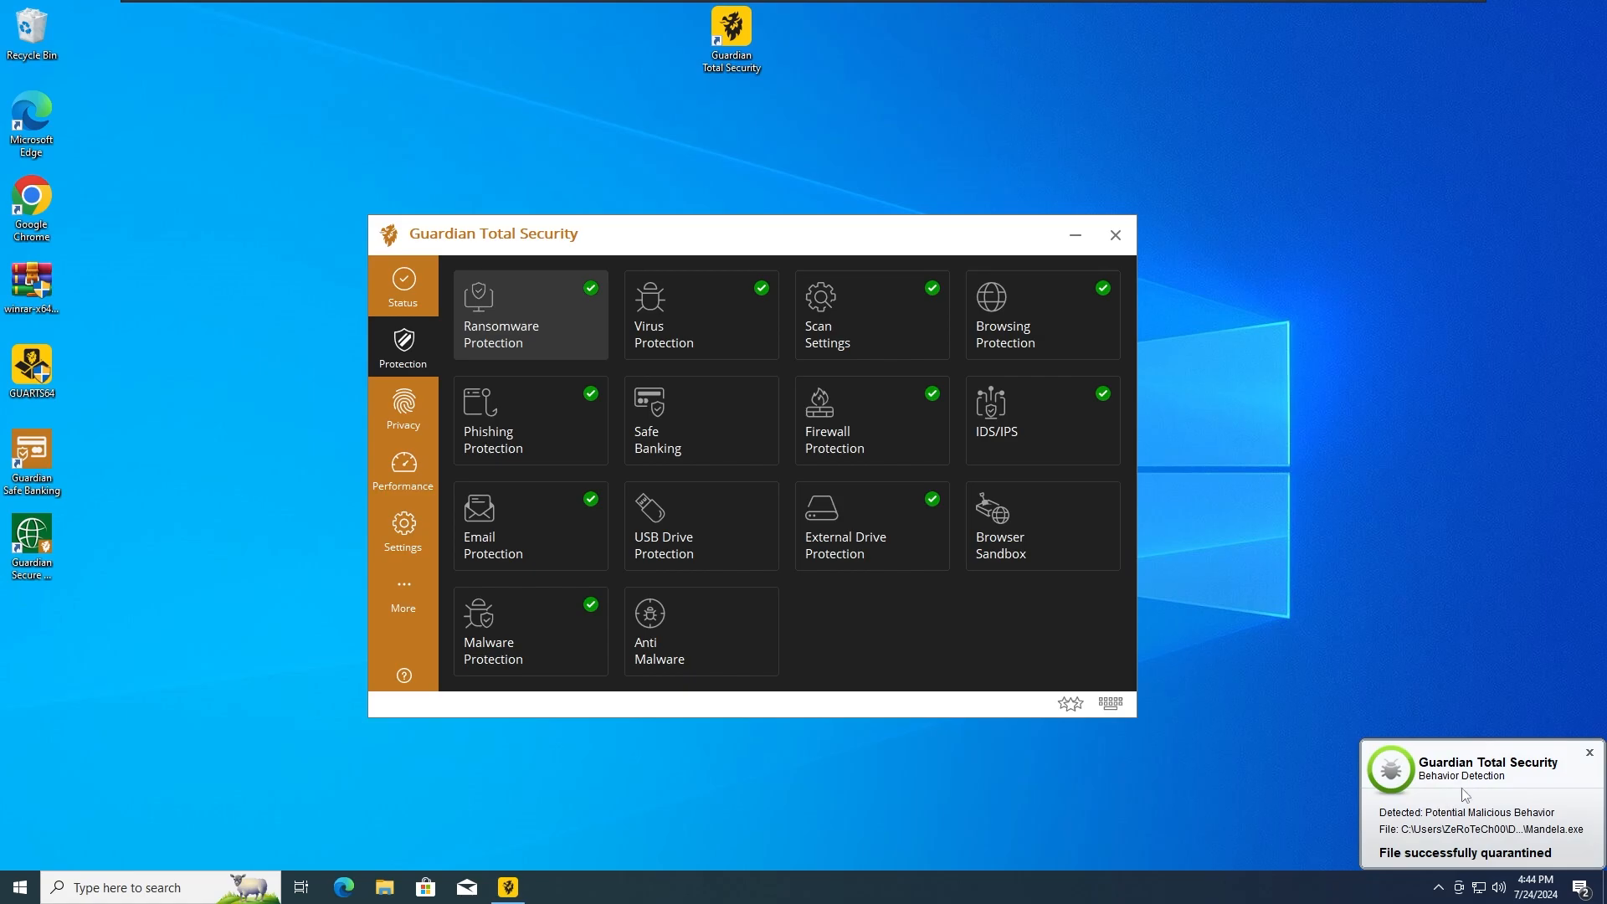
mouse_move(1461, 816)
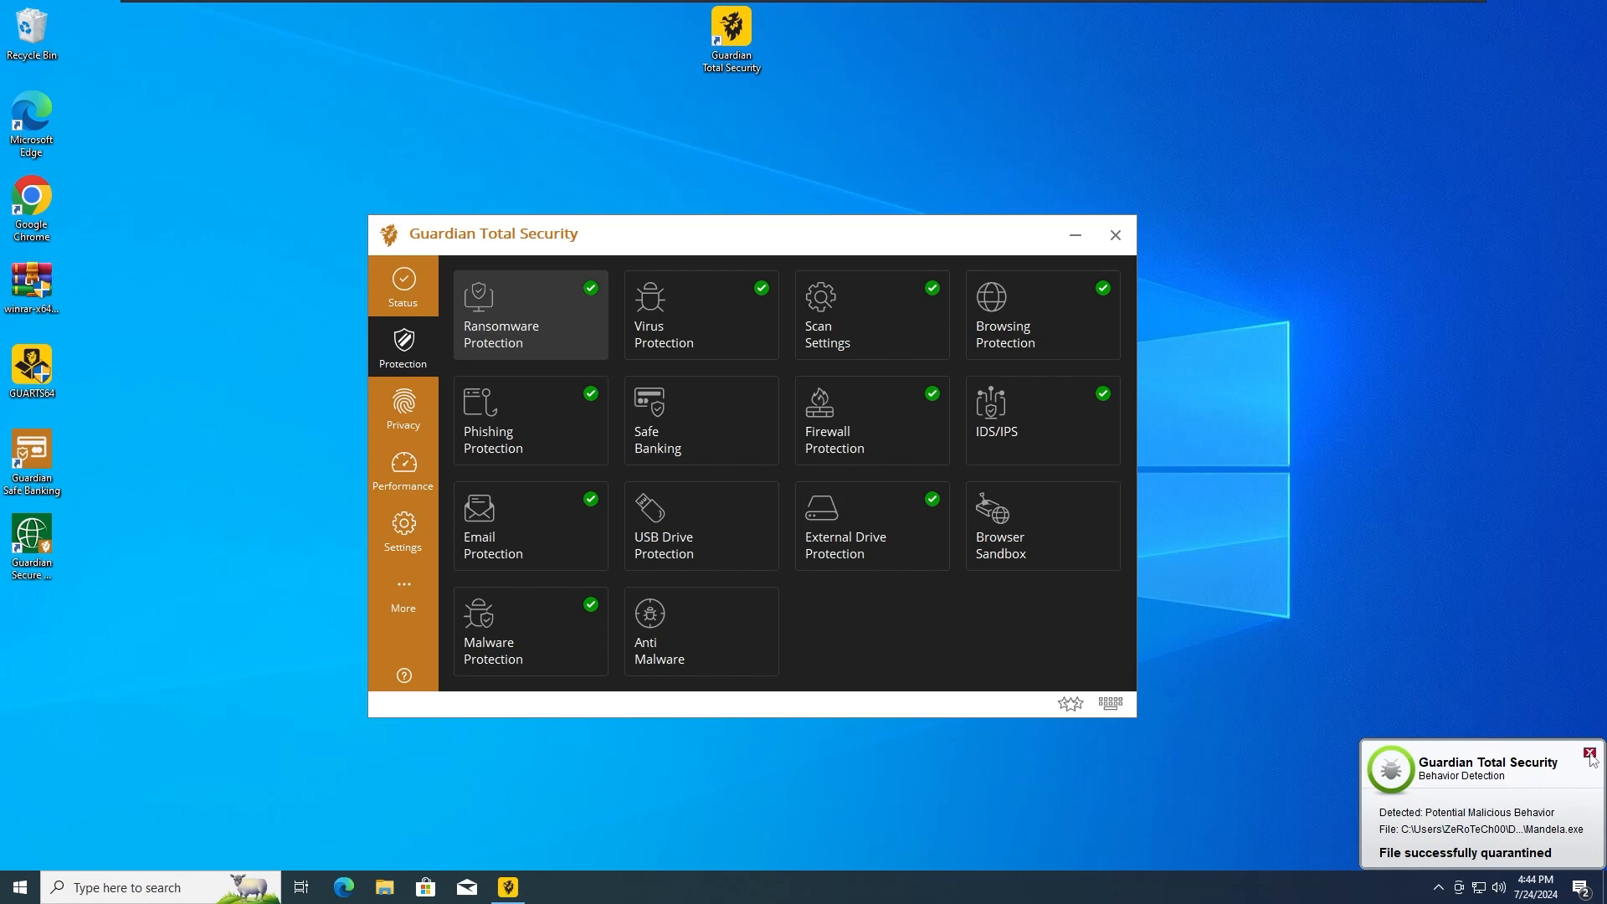
left_click(1590, 754)
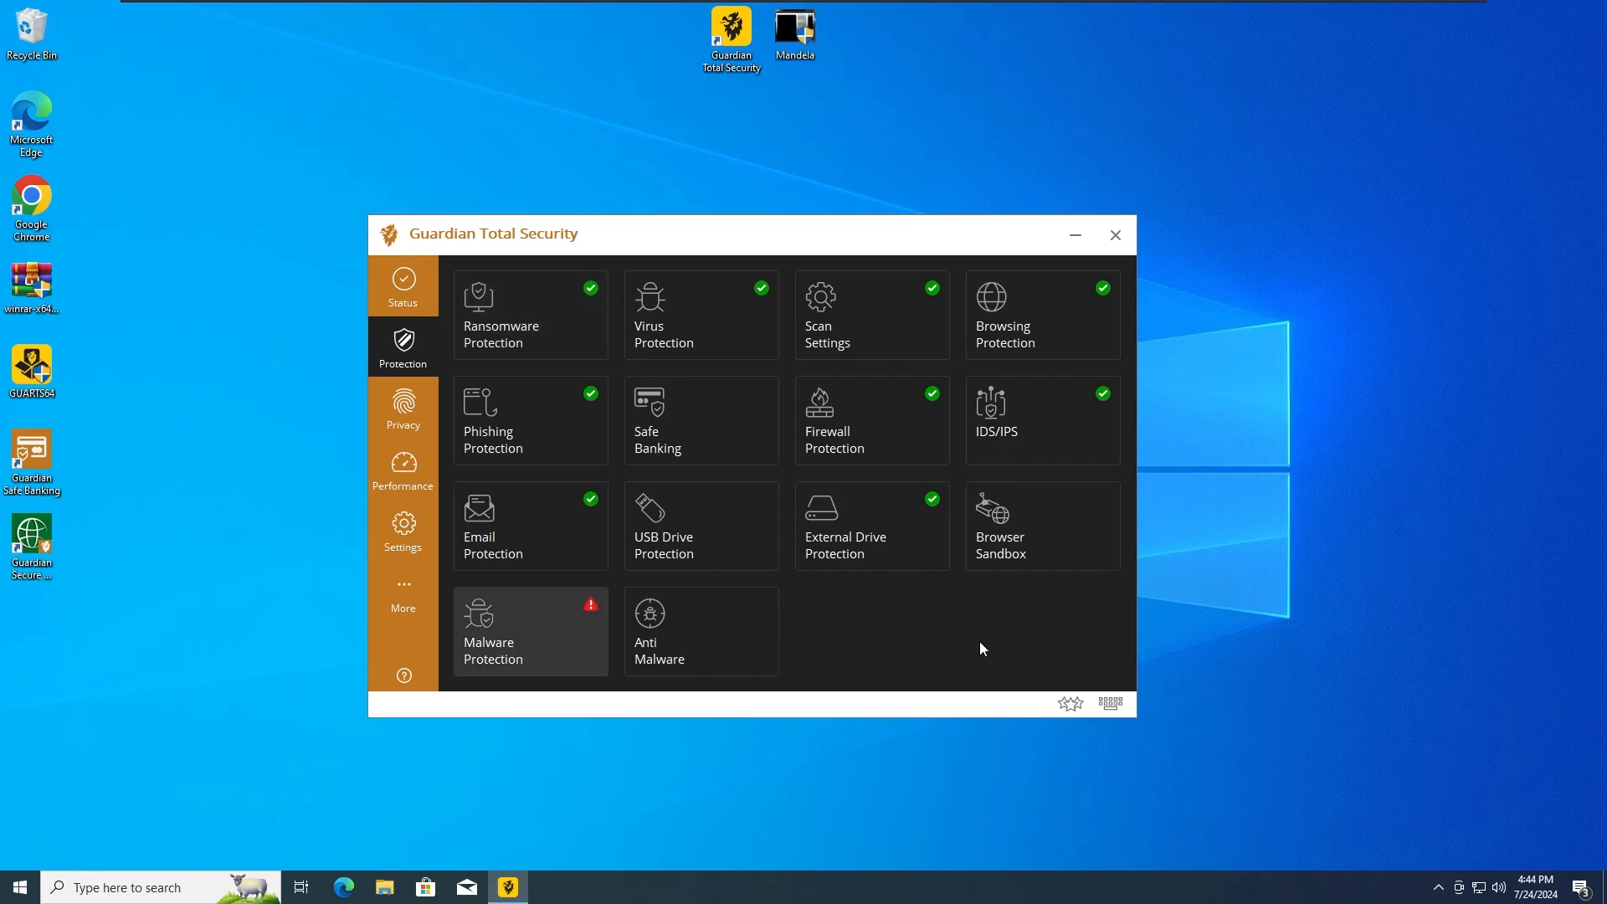
mouse_move(842, 186)
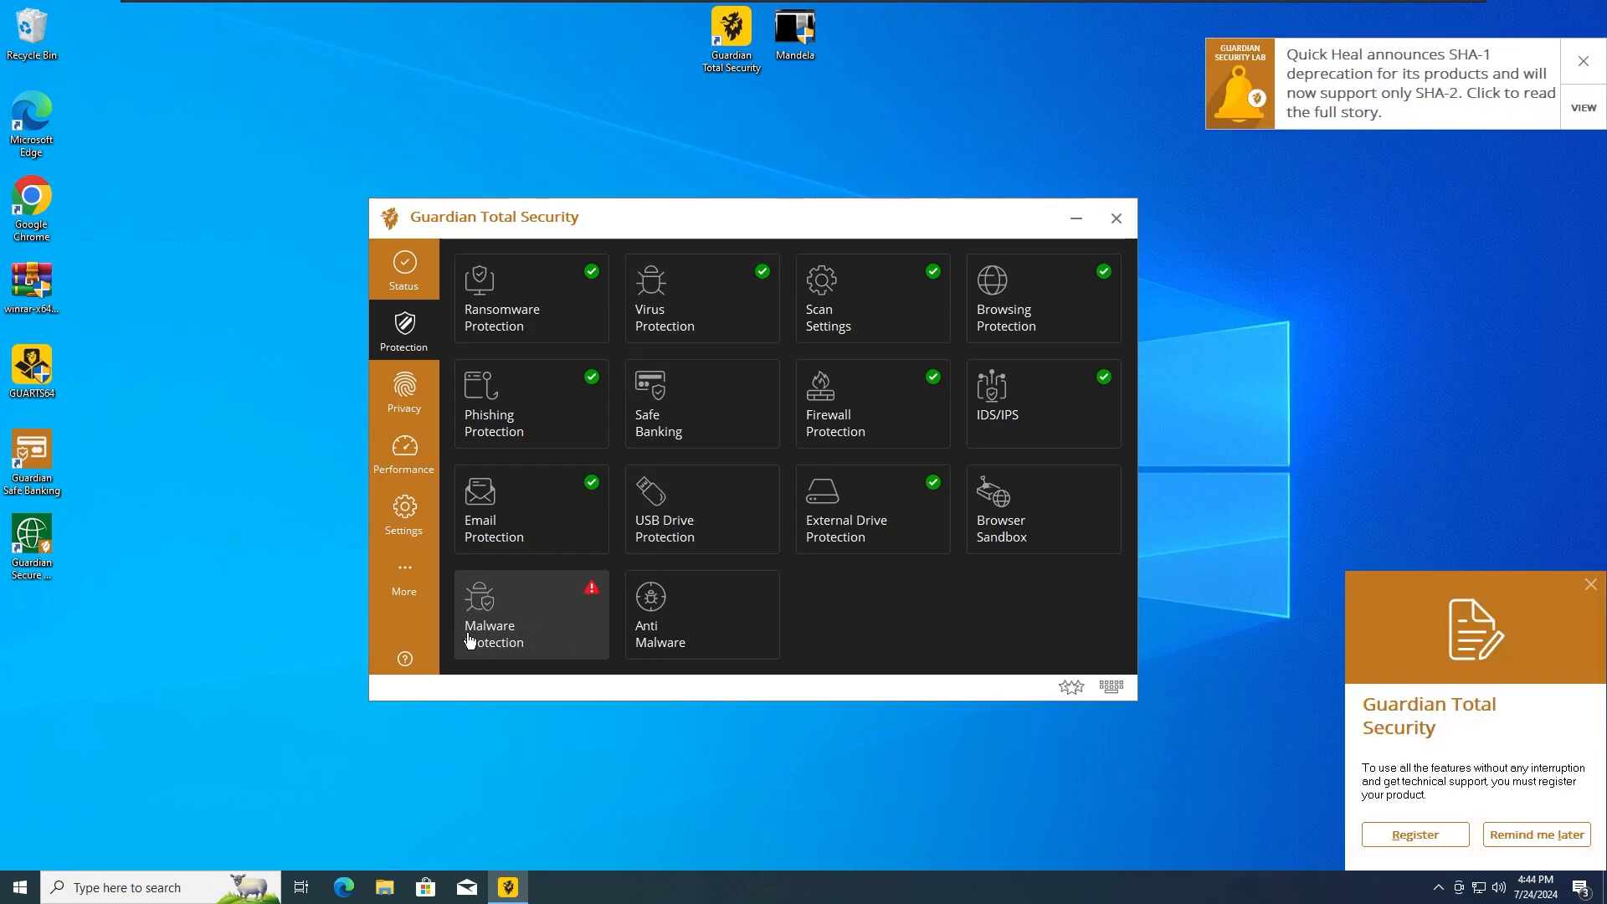
mouse_move(1582, 62)
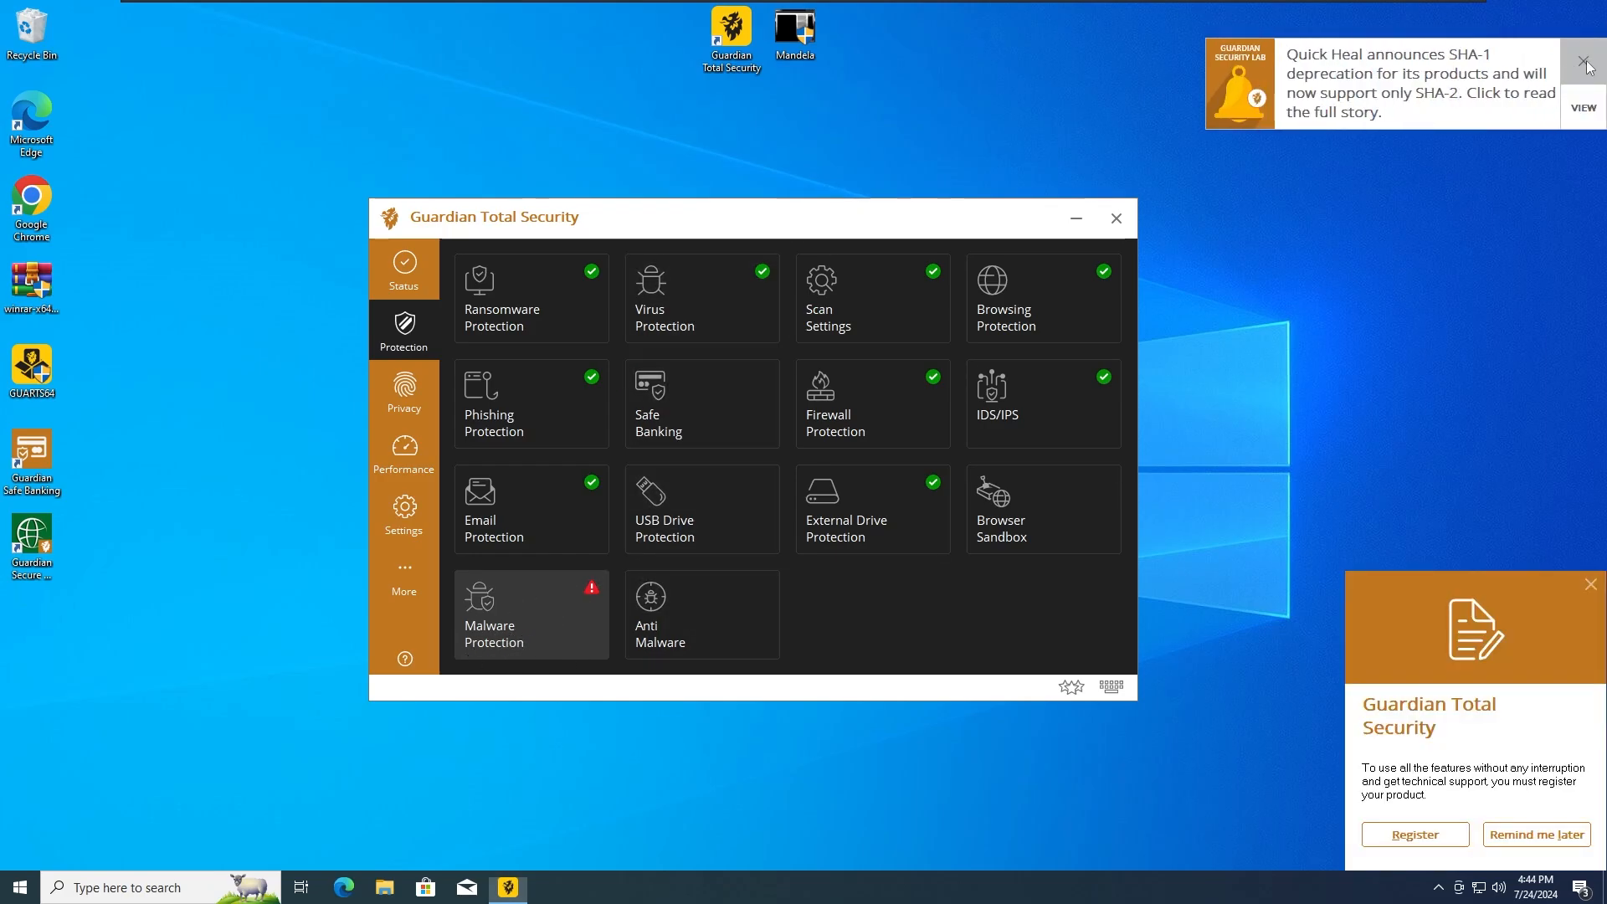
- Dismiss the Quick Heal news toast and the product registration reminder
left_click(1588, 61)
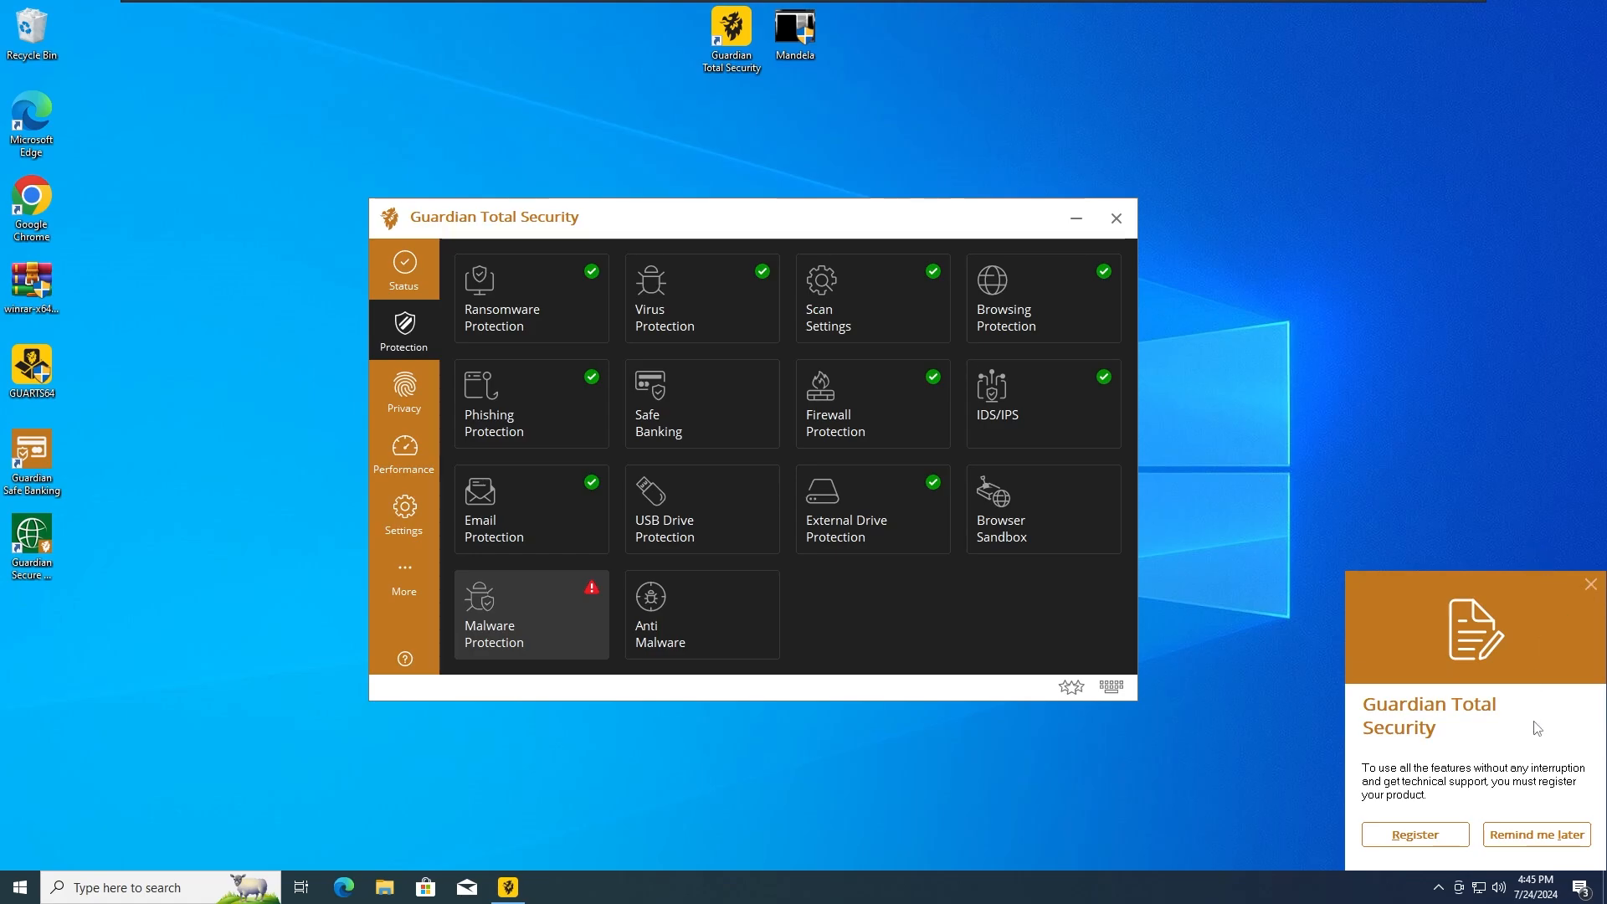
left_click(1590, 583)
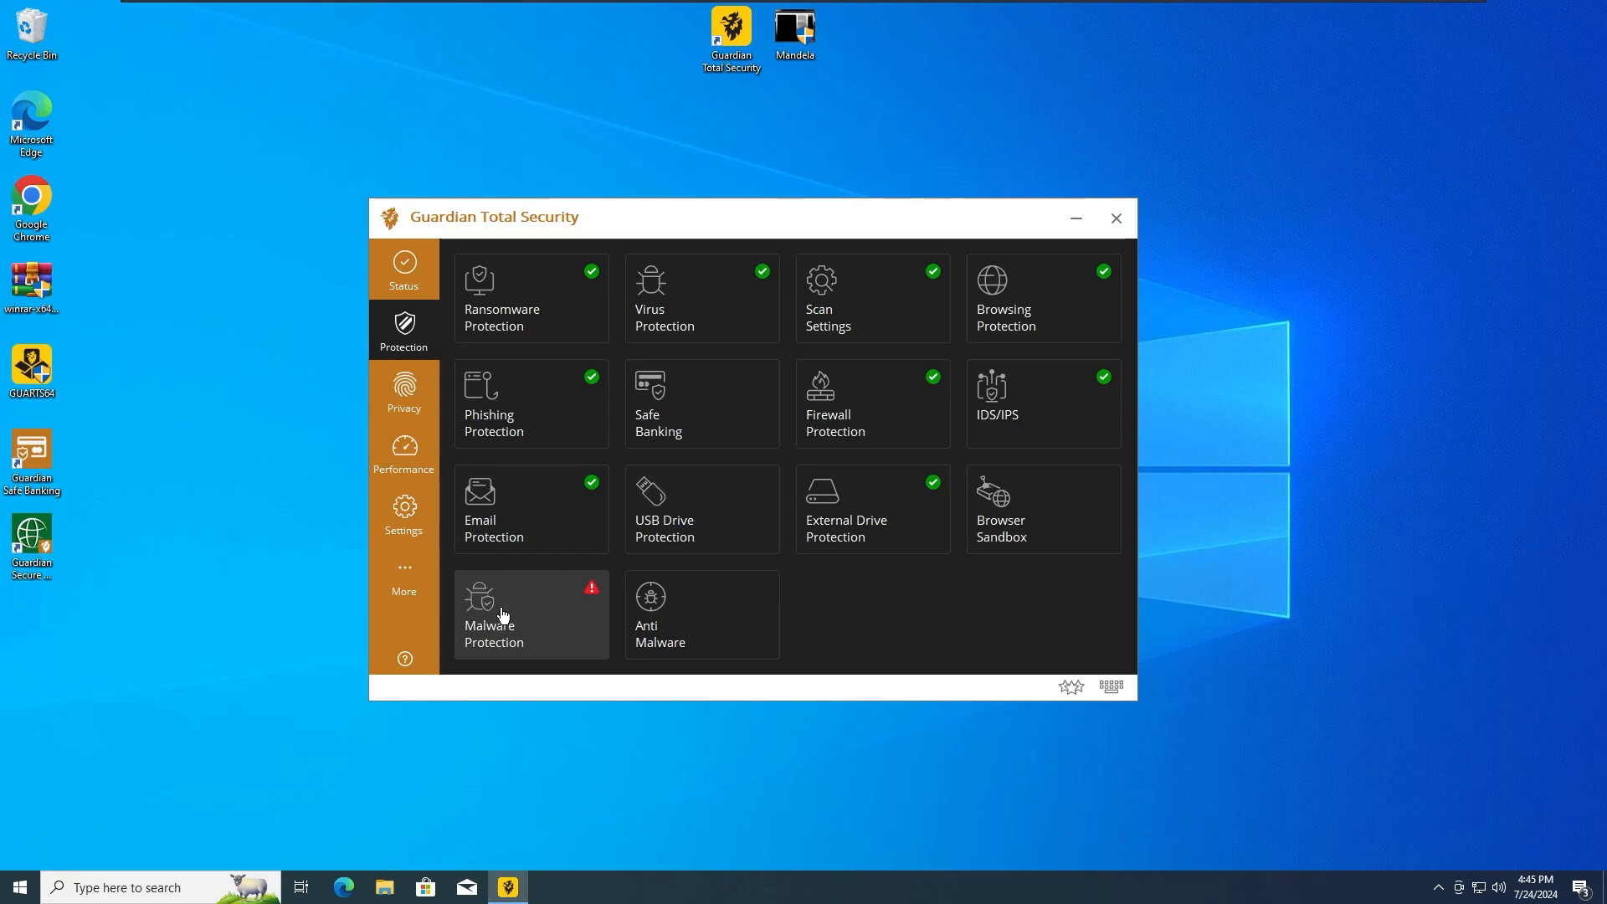
mouse_move(469, 650)
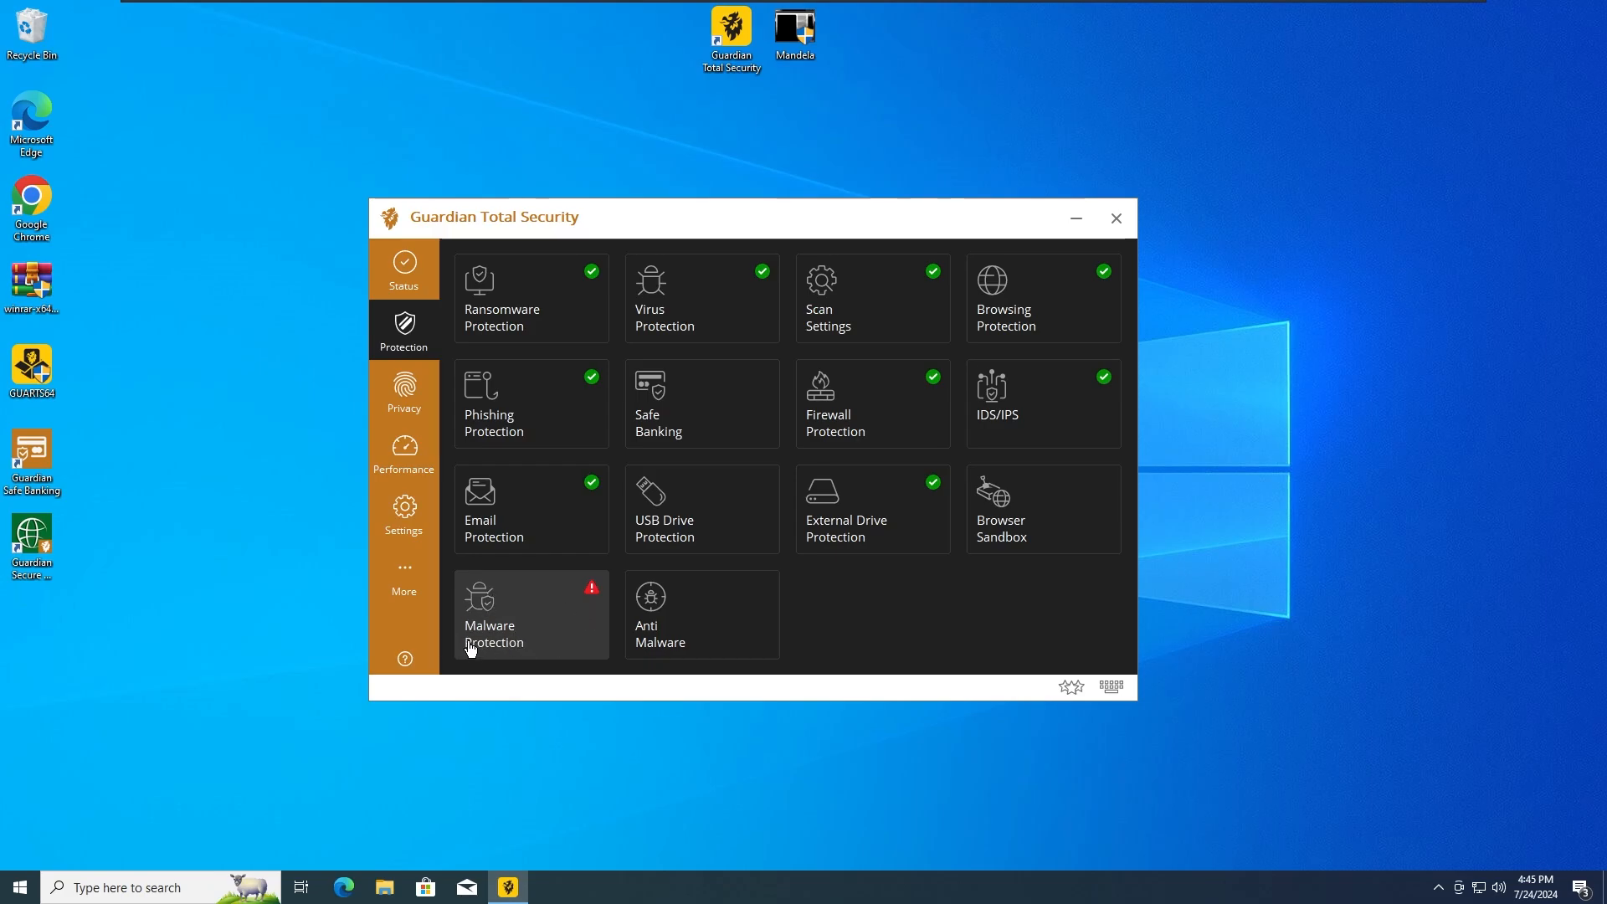
mouse_move(517, 667)
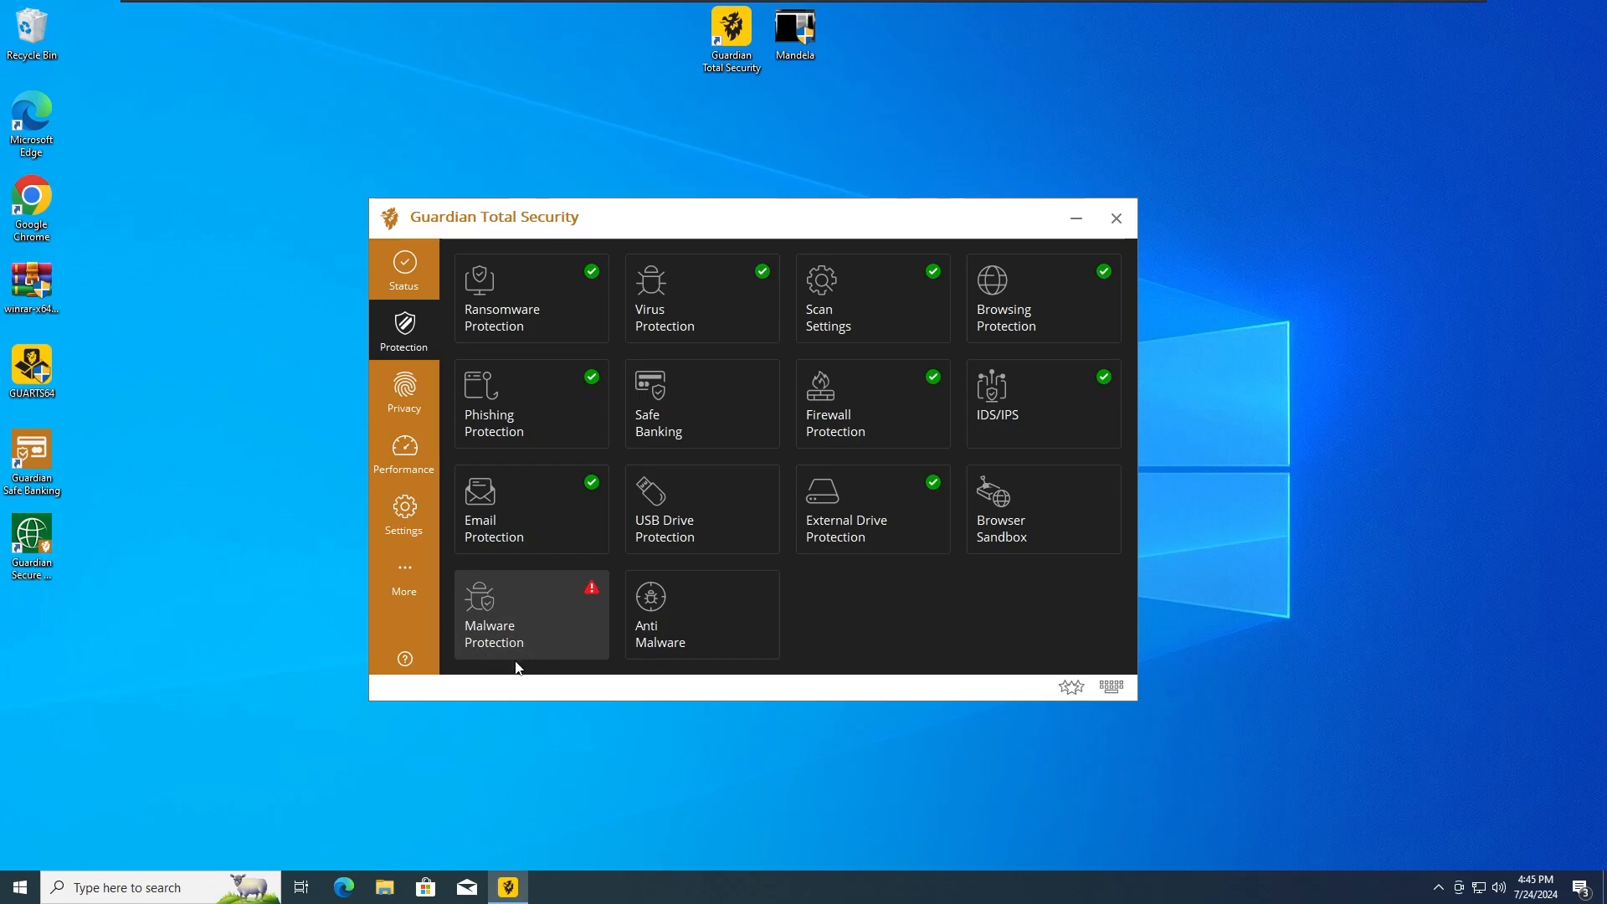
mouse_move(520, 659)
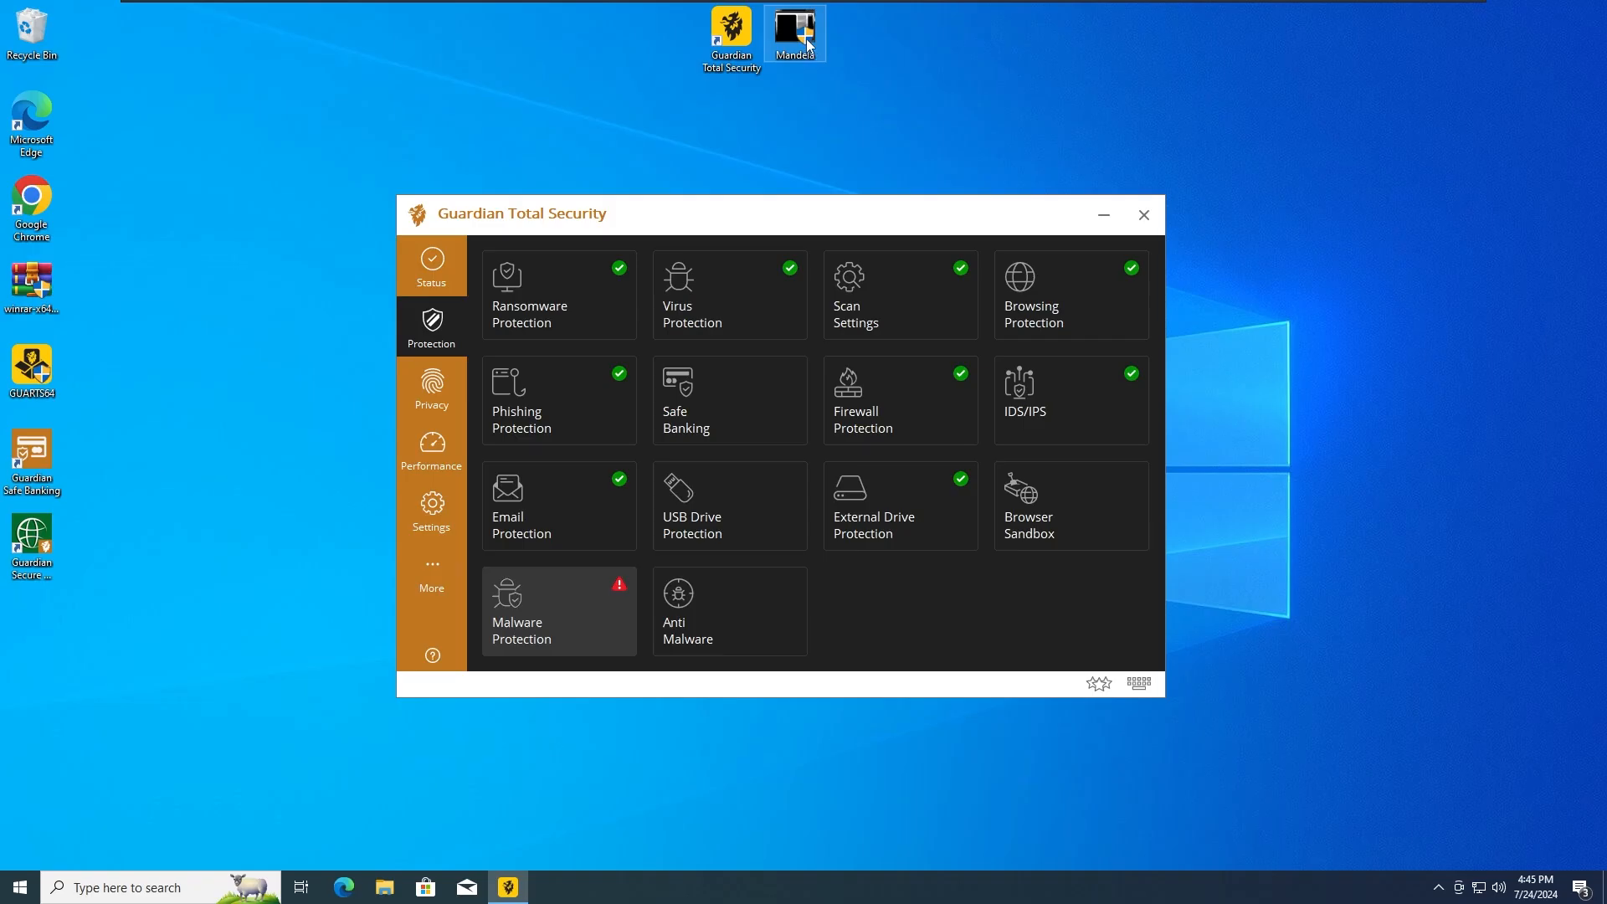
- Run Mandela.exe again past UAC, then view the Virus Protection page showing protection on
double_click(794, 29)
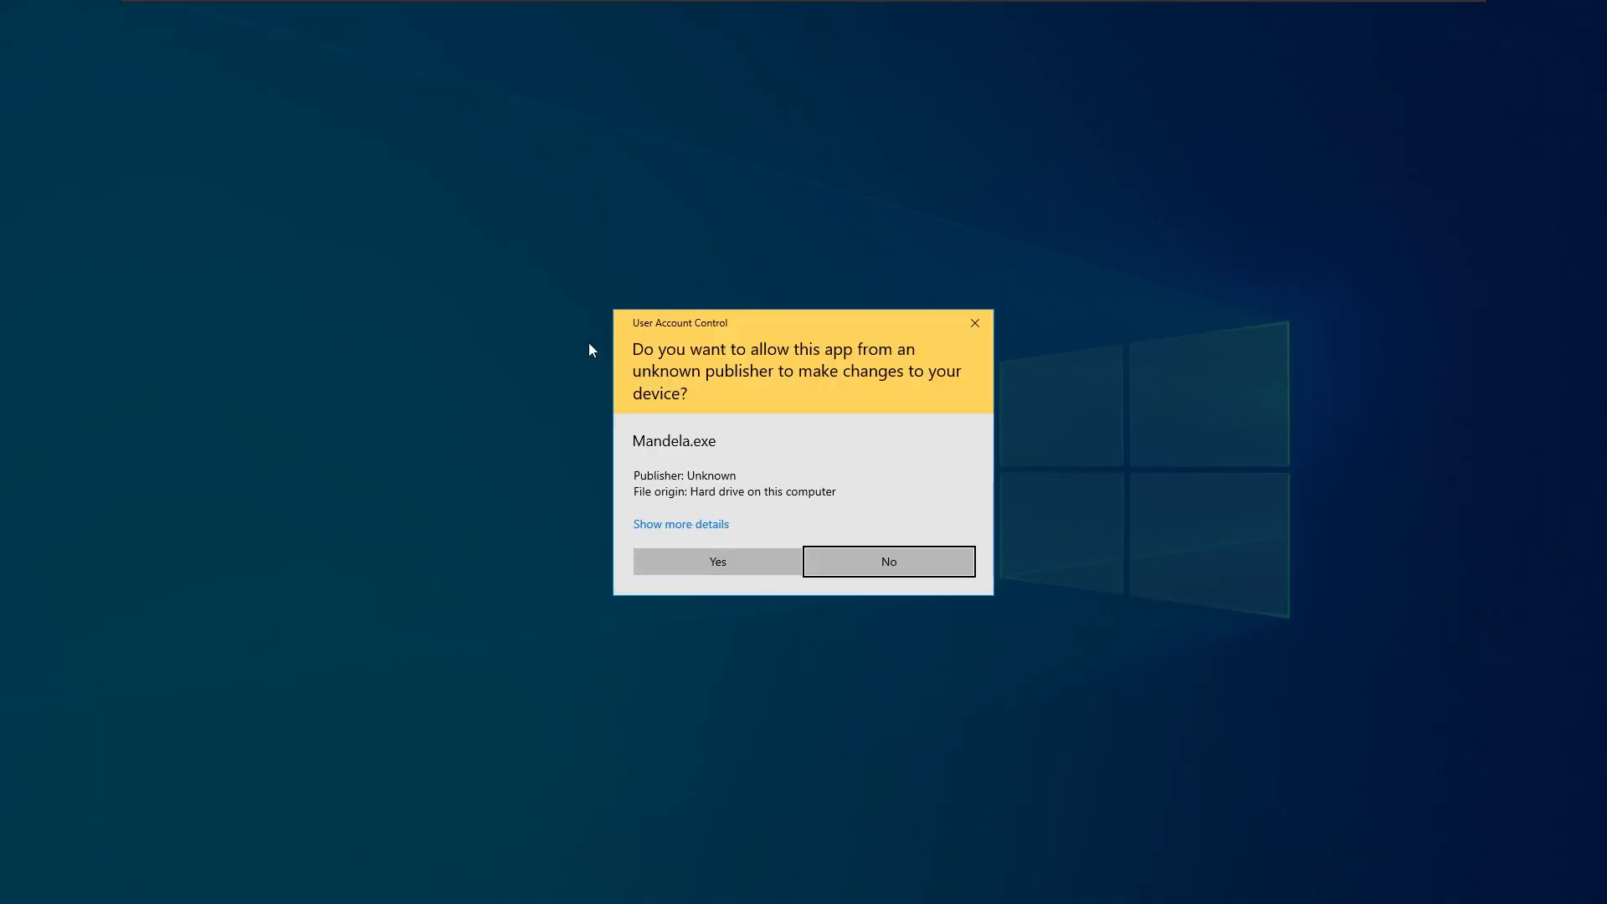
left_click(716, 561)
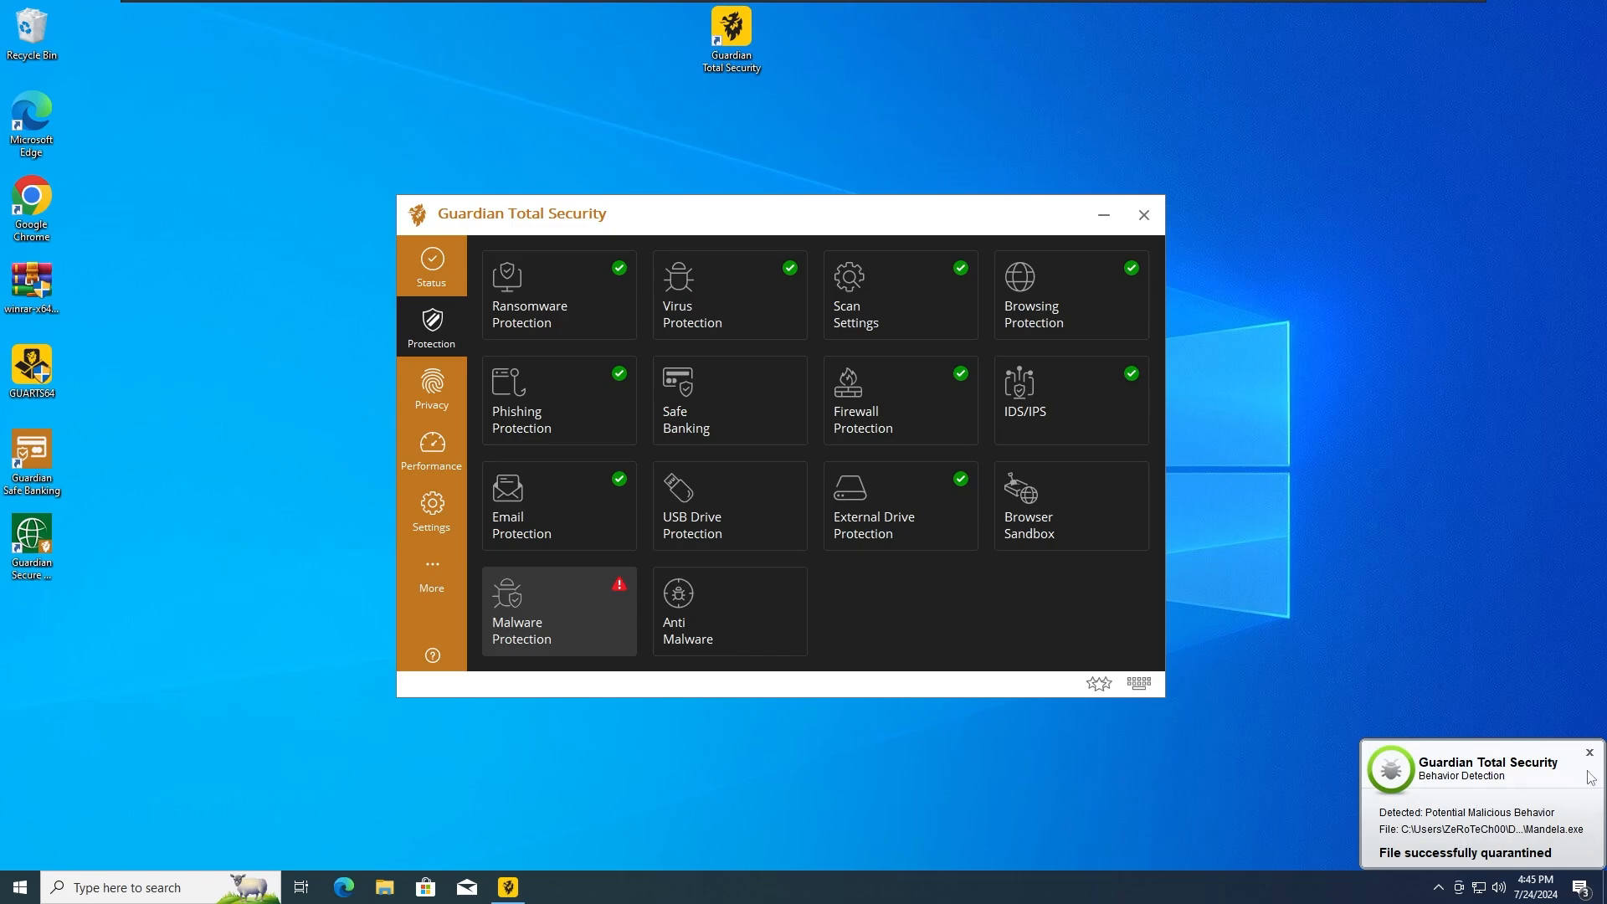
mouse_move(1339, 741)
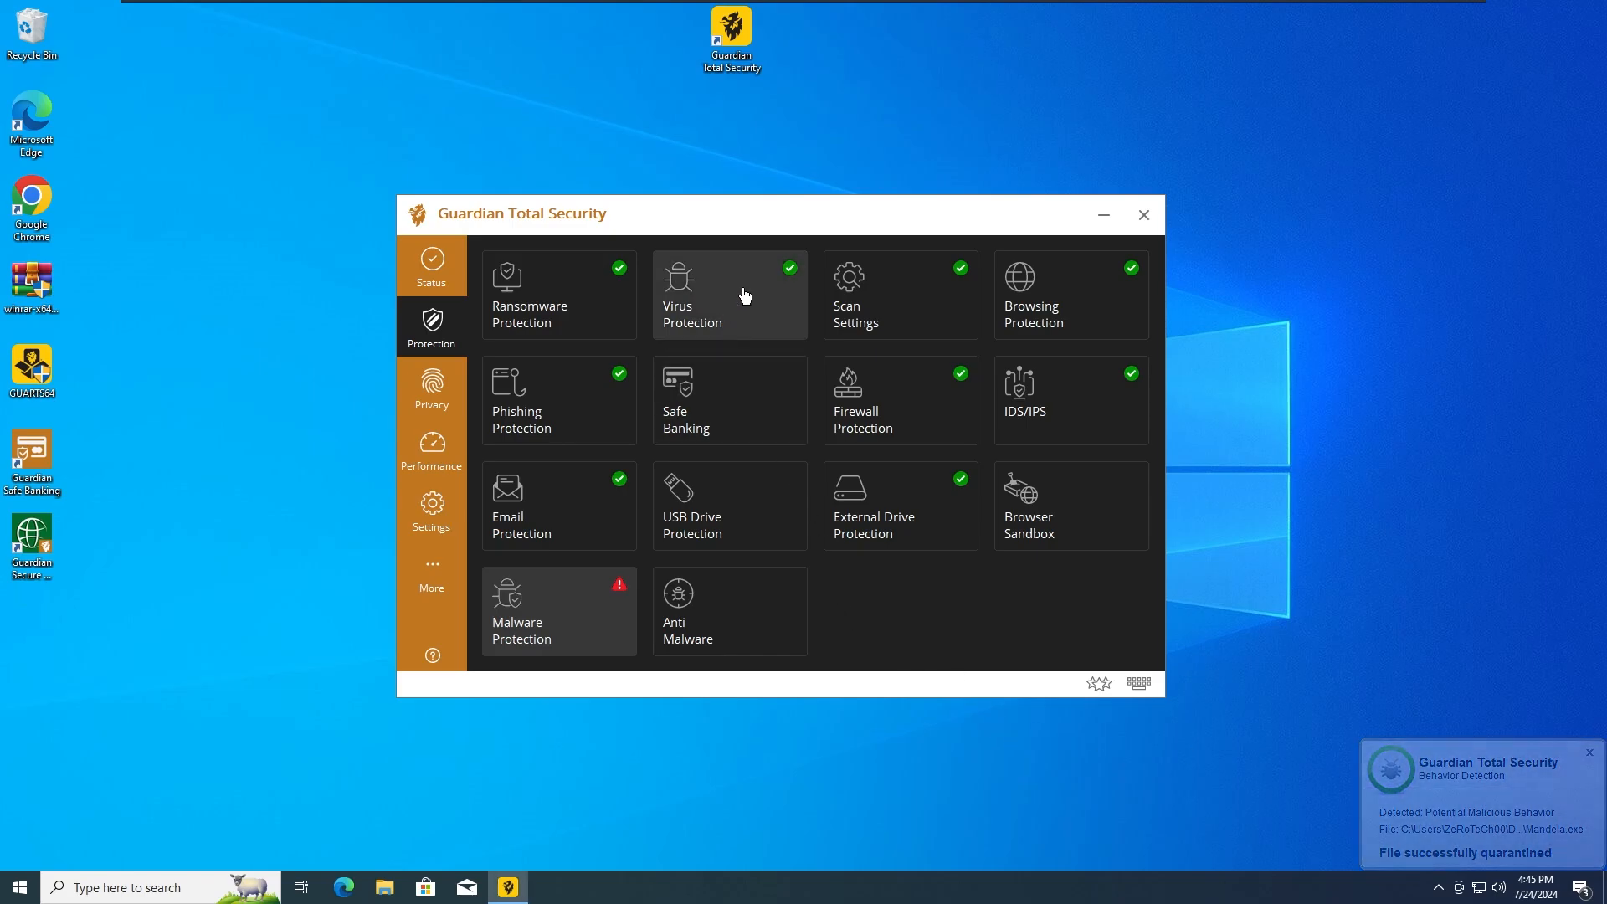
left_click(728, 295)
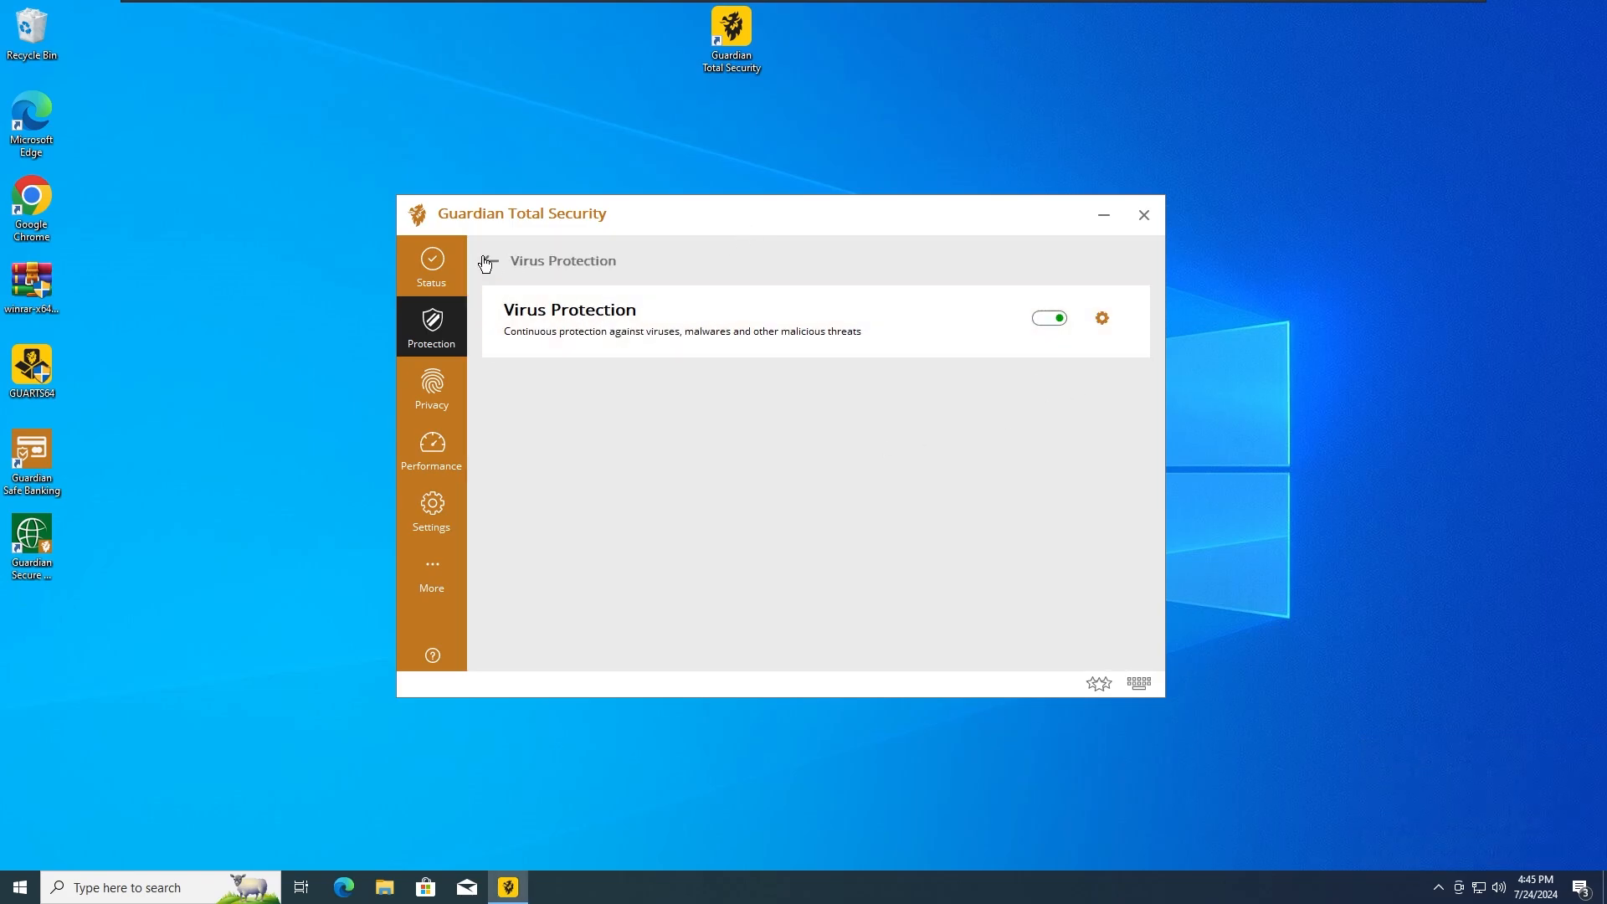
left_click(430, 328)
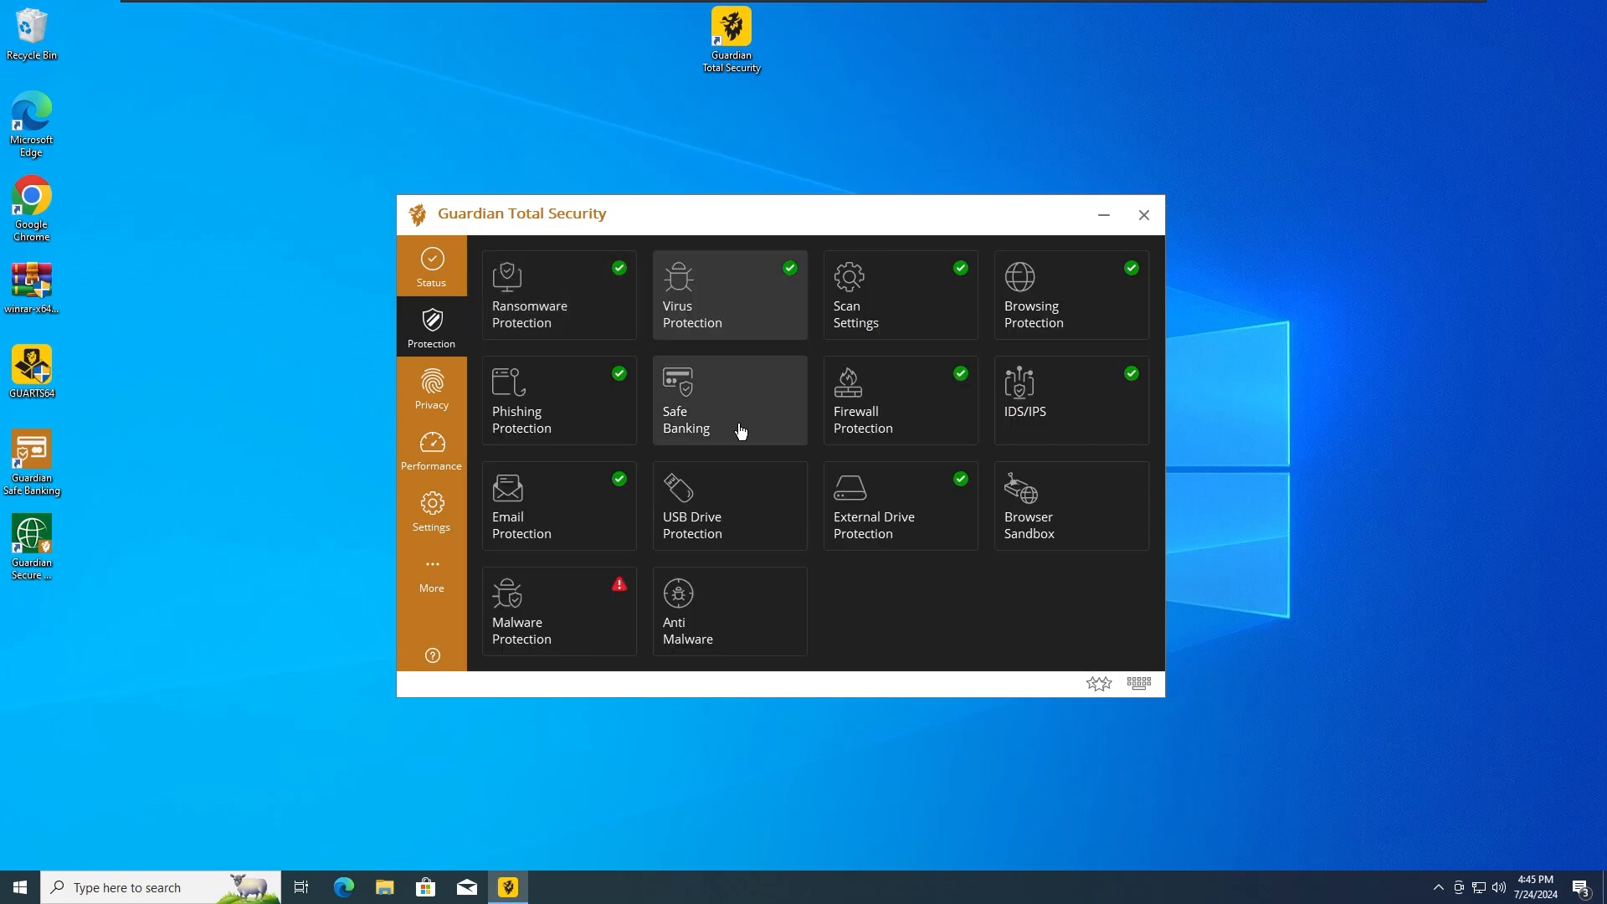
mouse_move(709, 339)
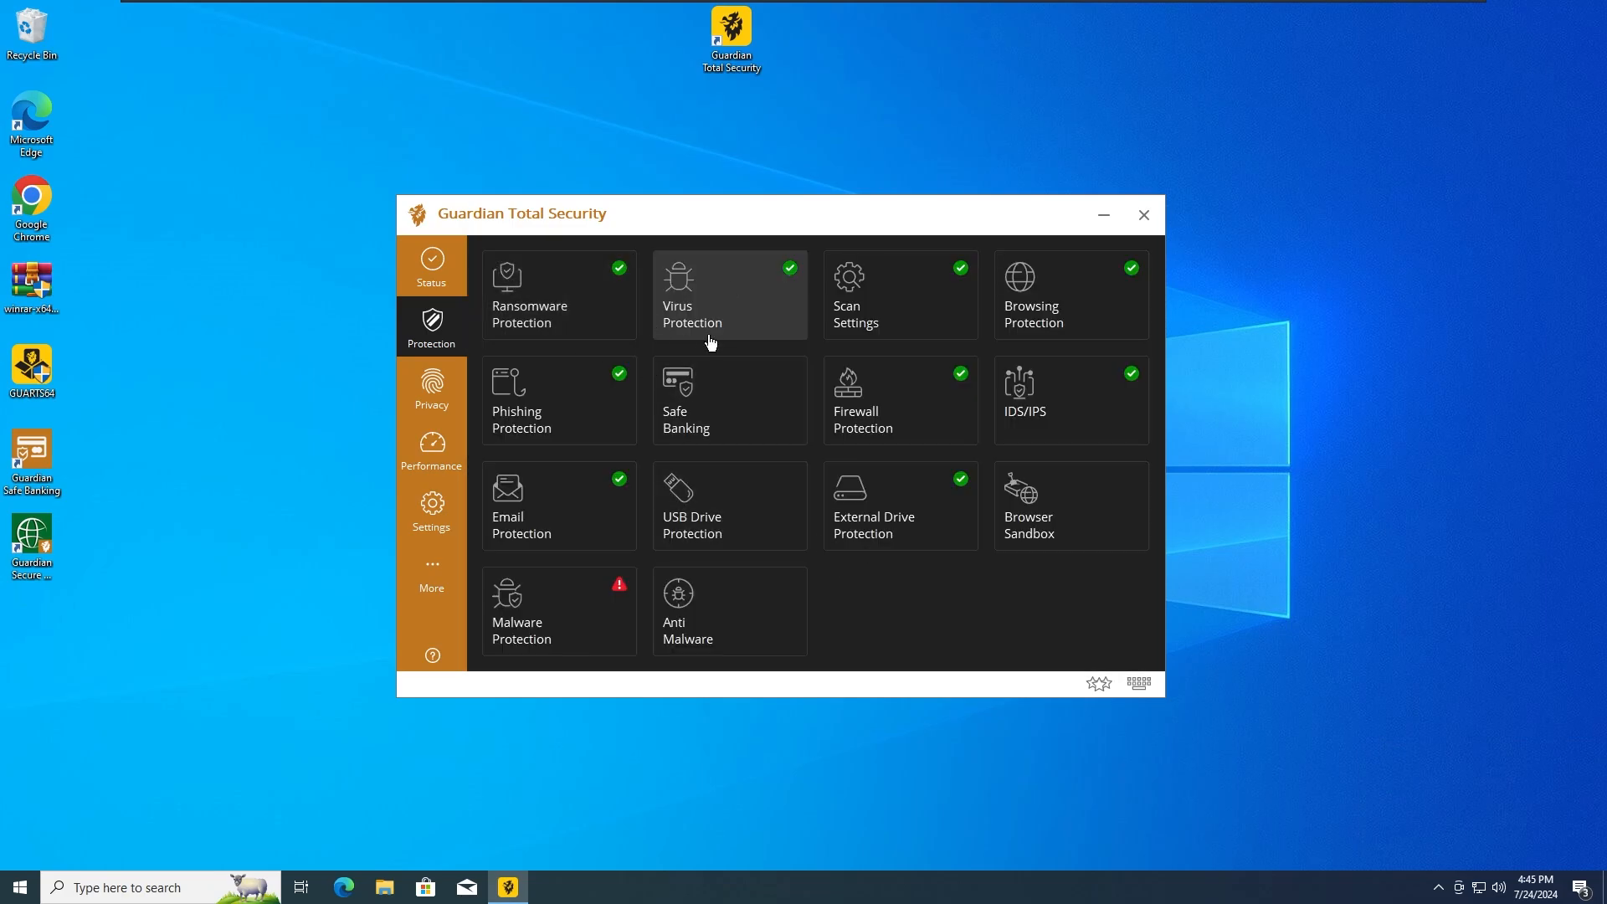
mouse_move(979, 641)
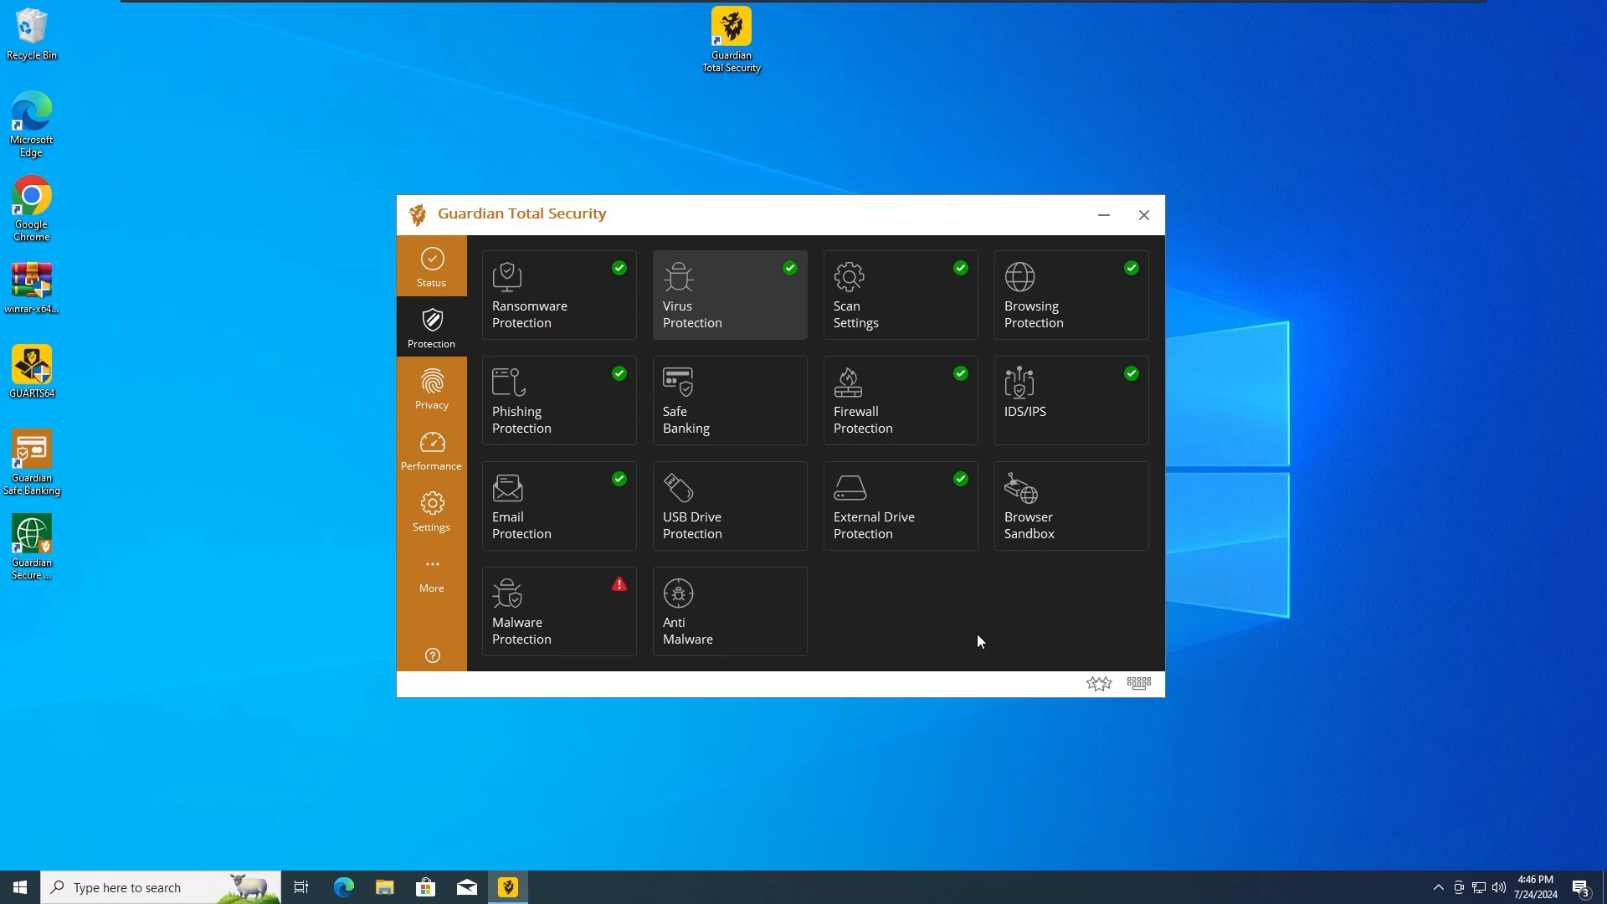
mouse_move(739, 134)
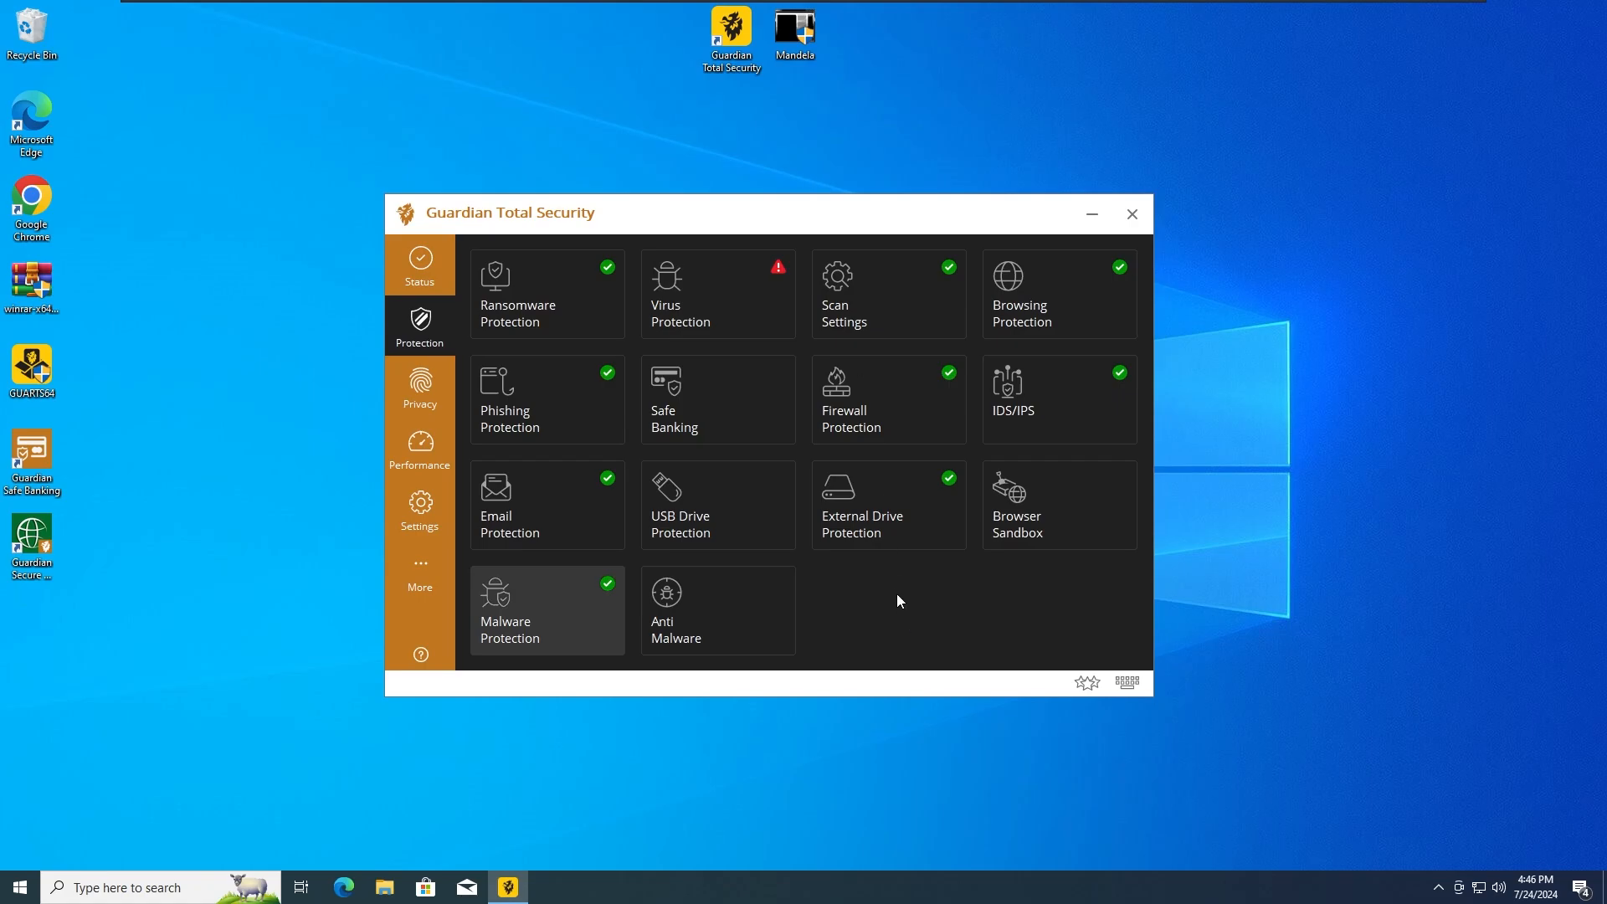
mouse_move(905, 630)
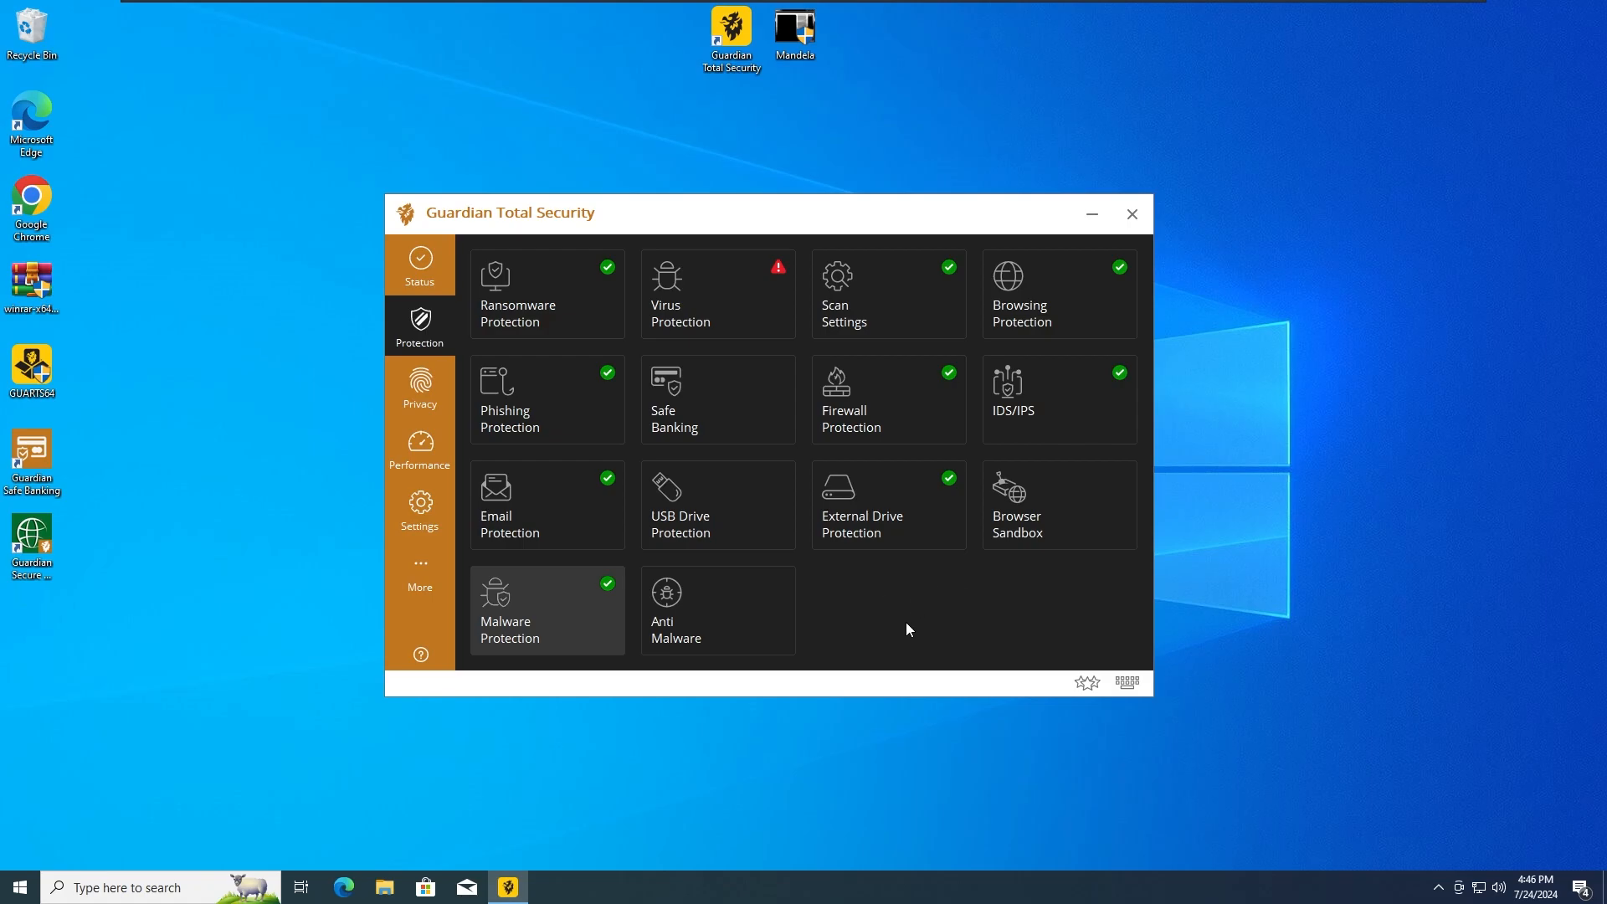
mouse_move(540, 651)
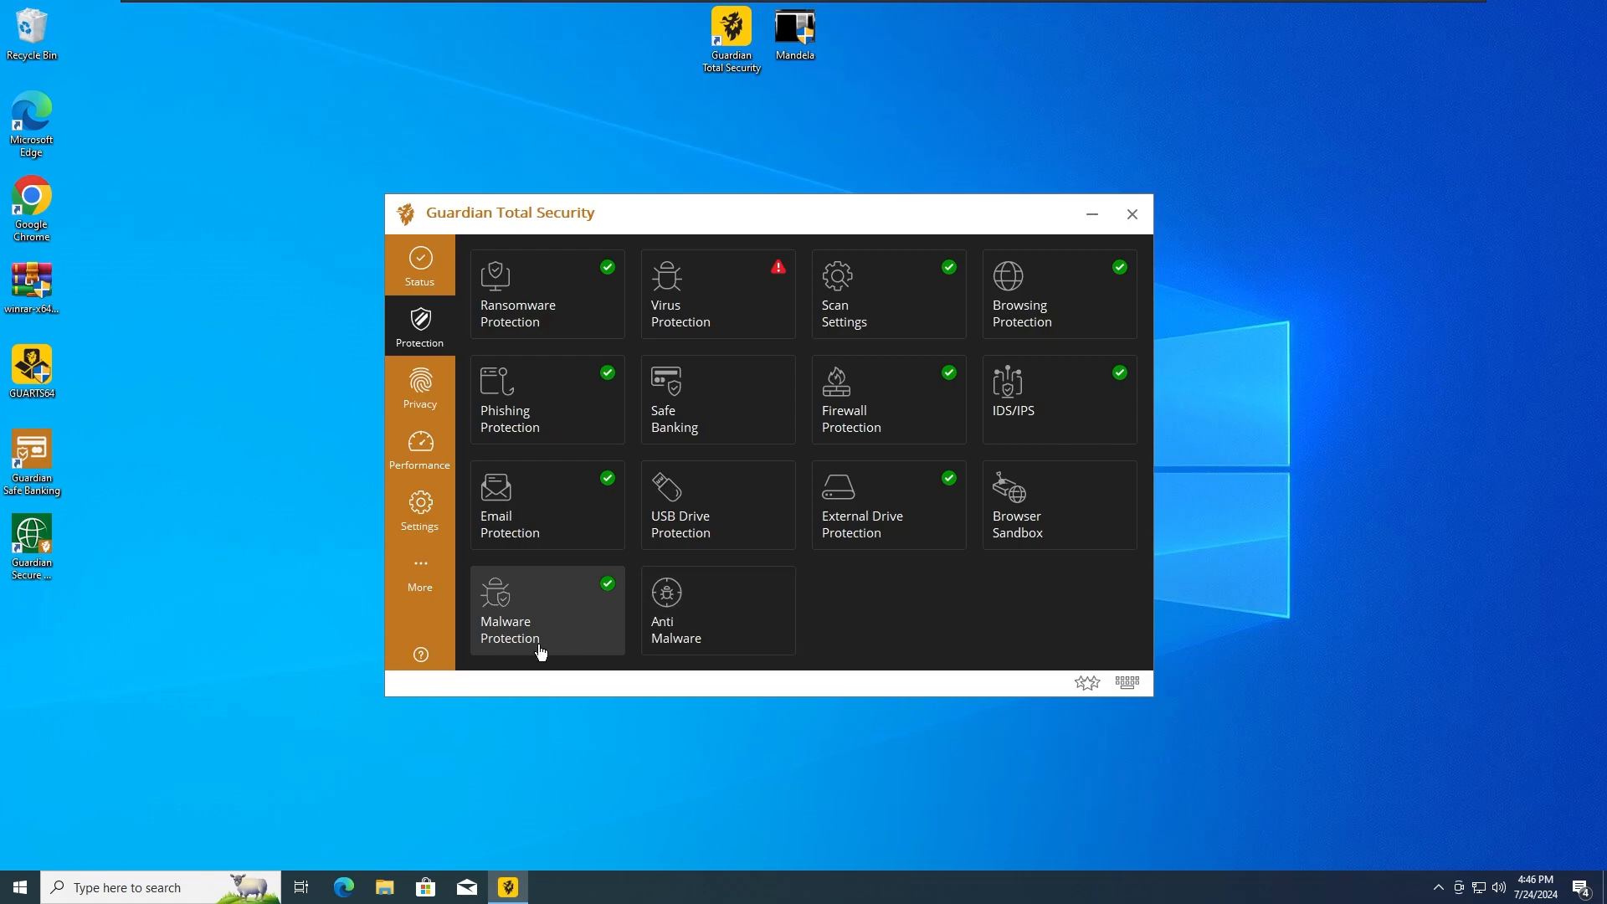
mouse_move(569, 551)
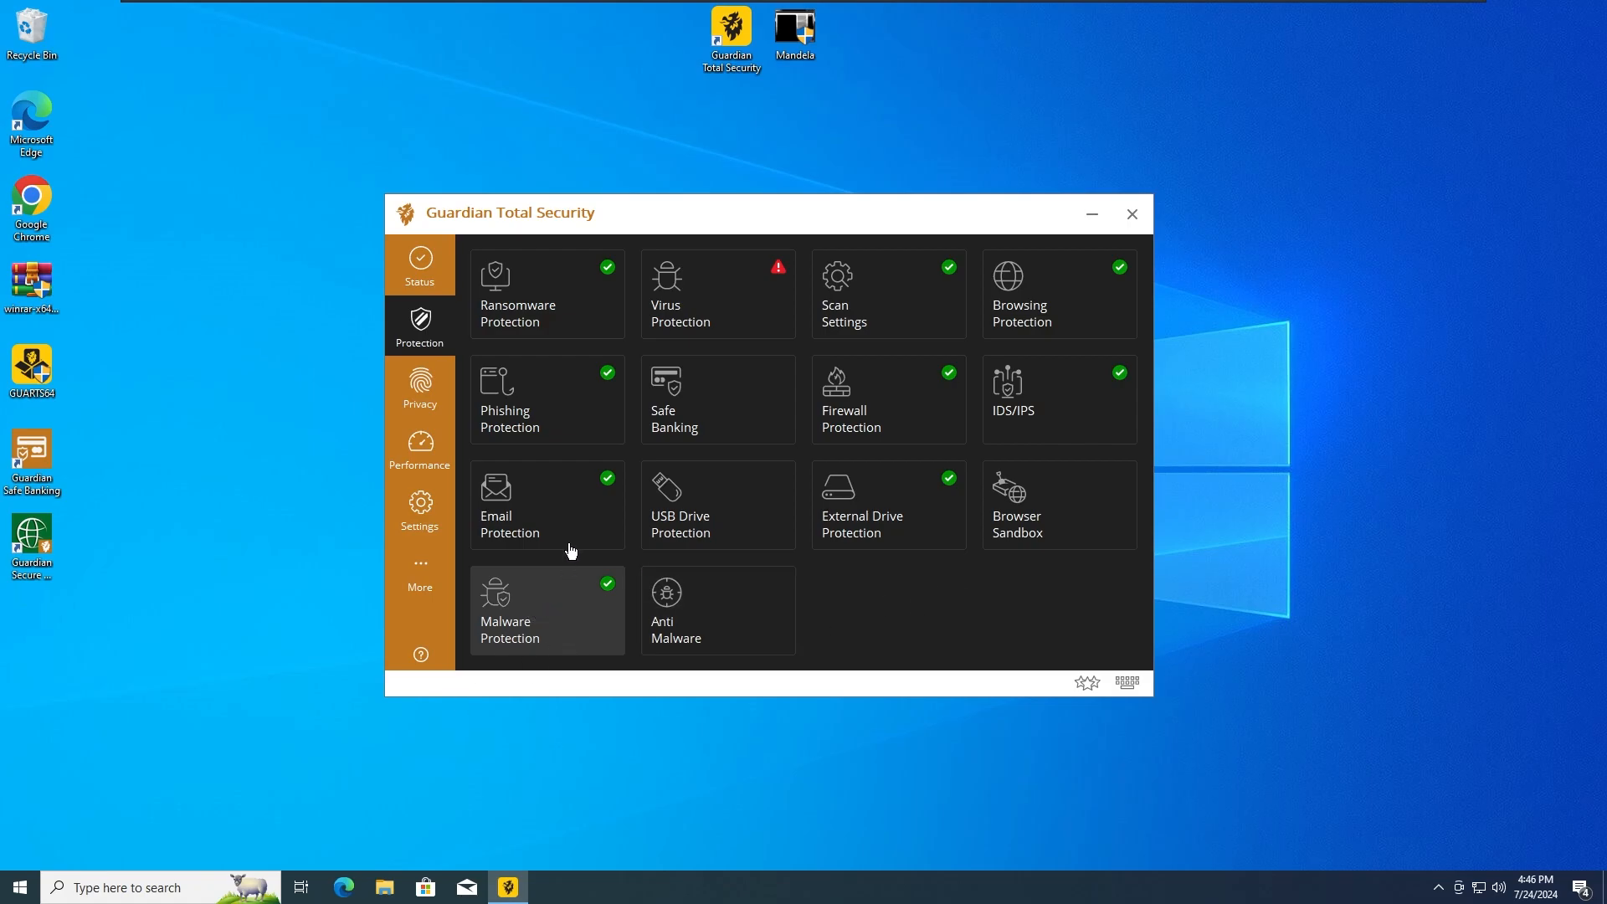
- Run Mandela.exe and confirm both its RUN and final Yes warnings so it executes
left_click_drag(718, 212, 740, 230)
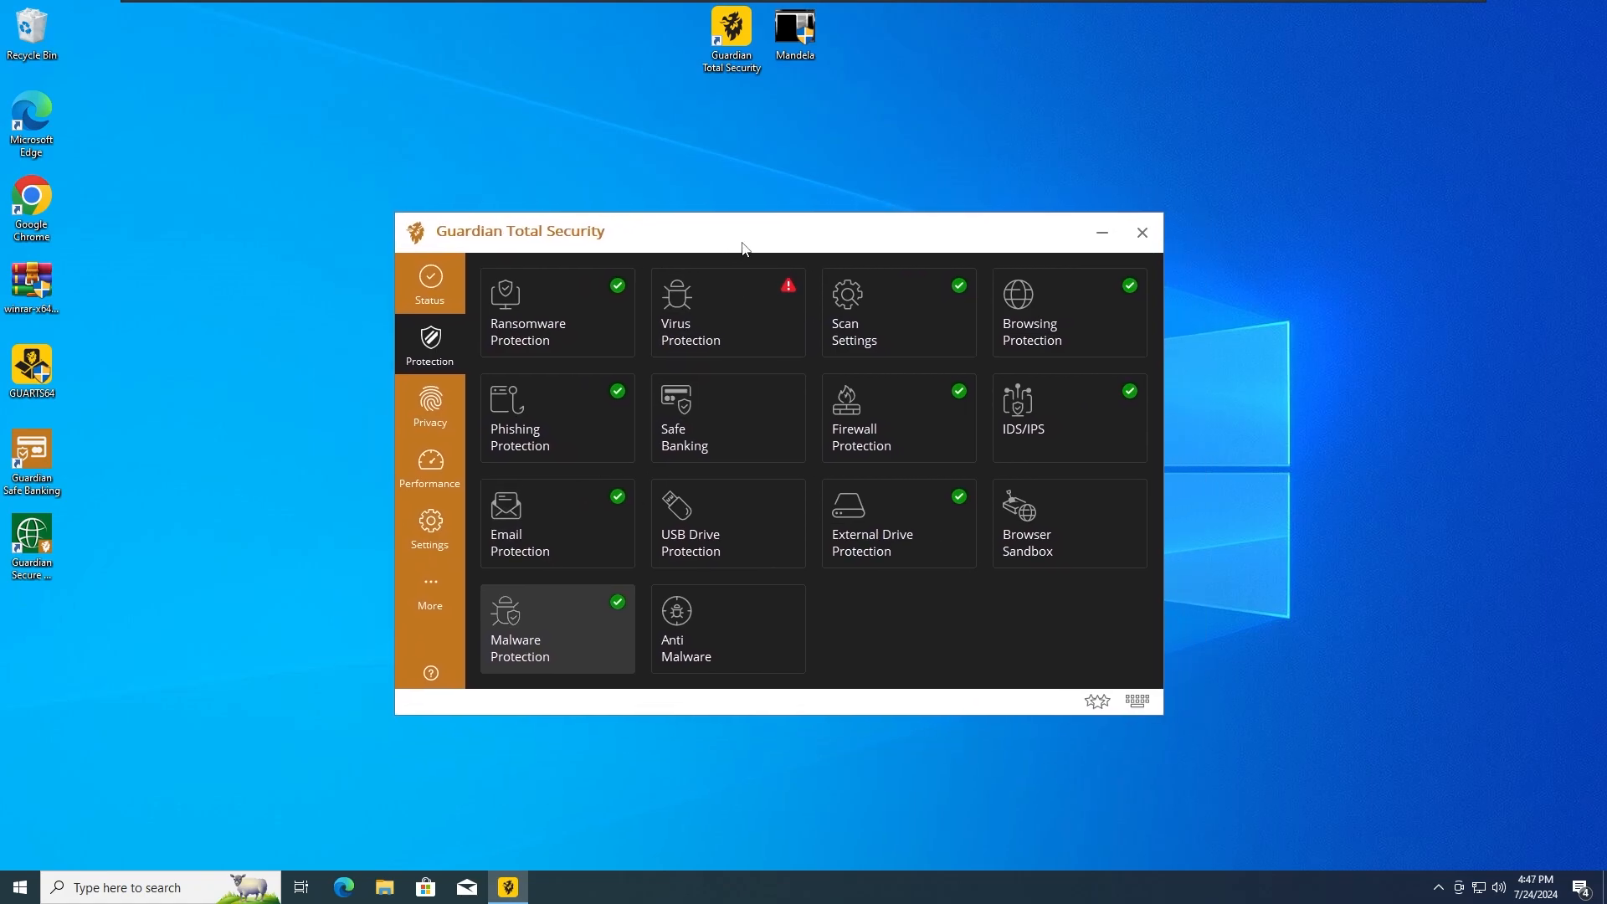
mouse_move(1481, 887)
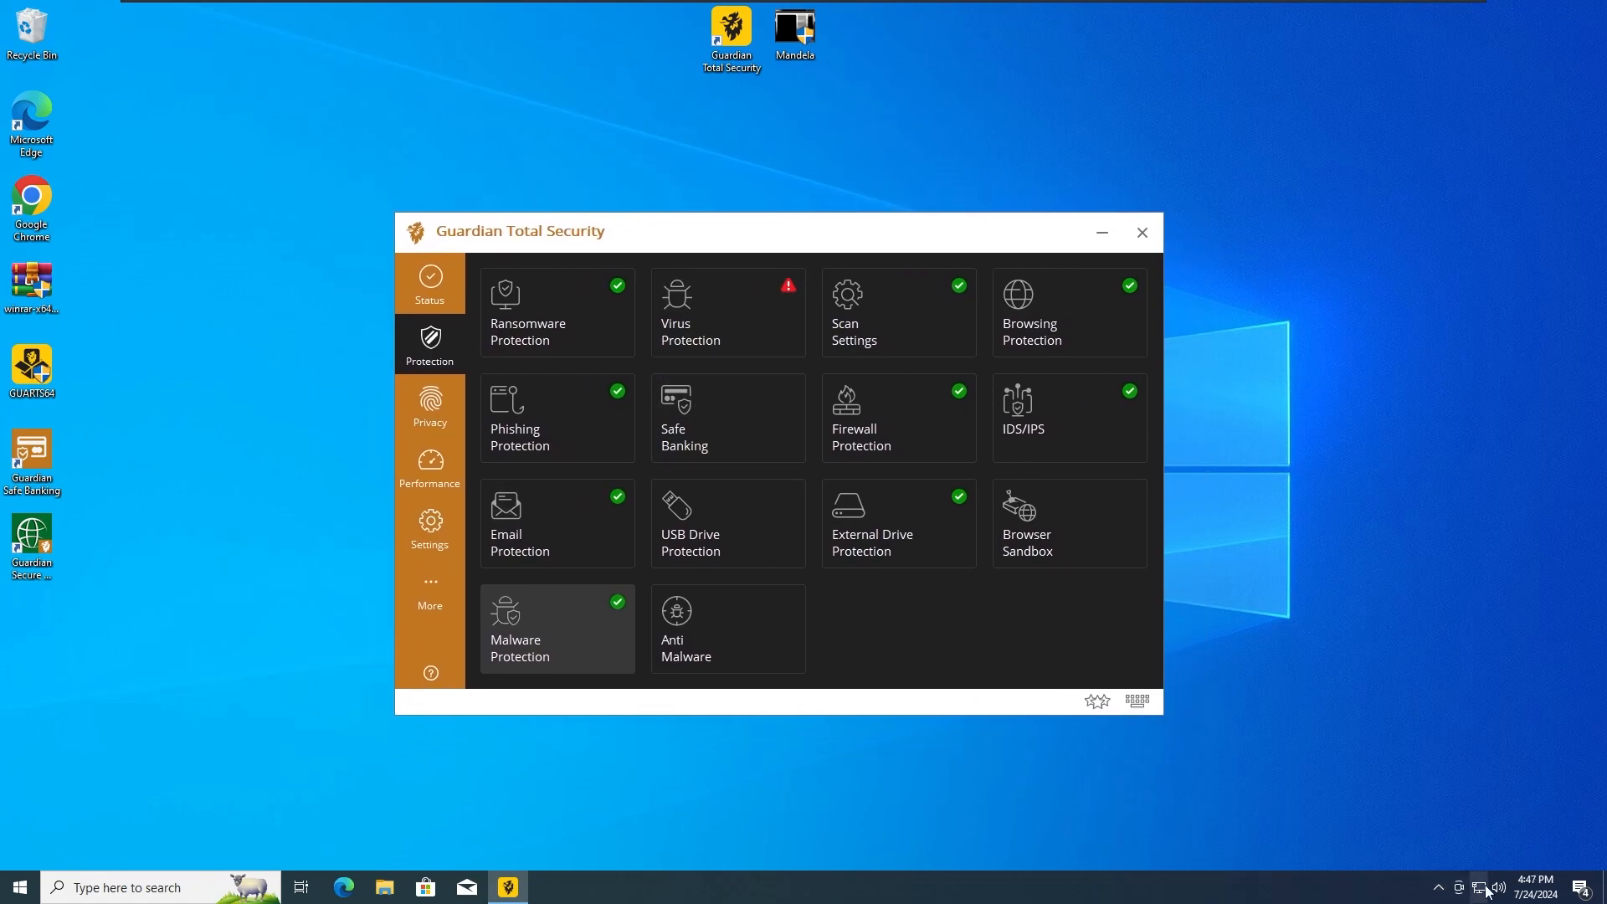
mouse_move(839, 116)
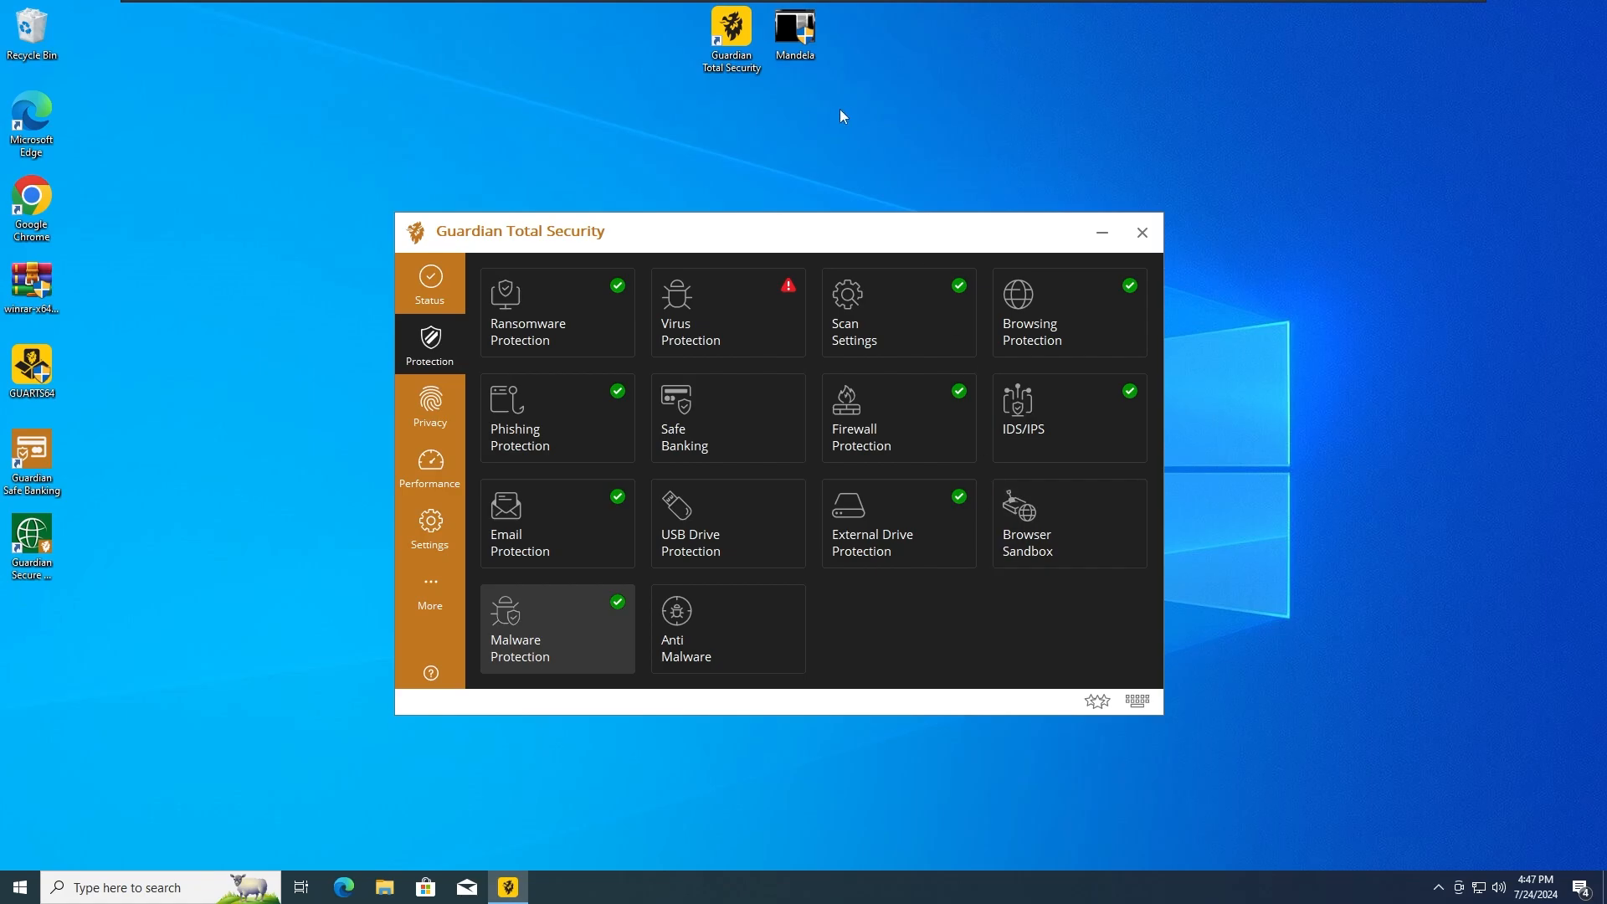
mouse_move(1285, 230)
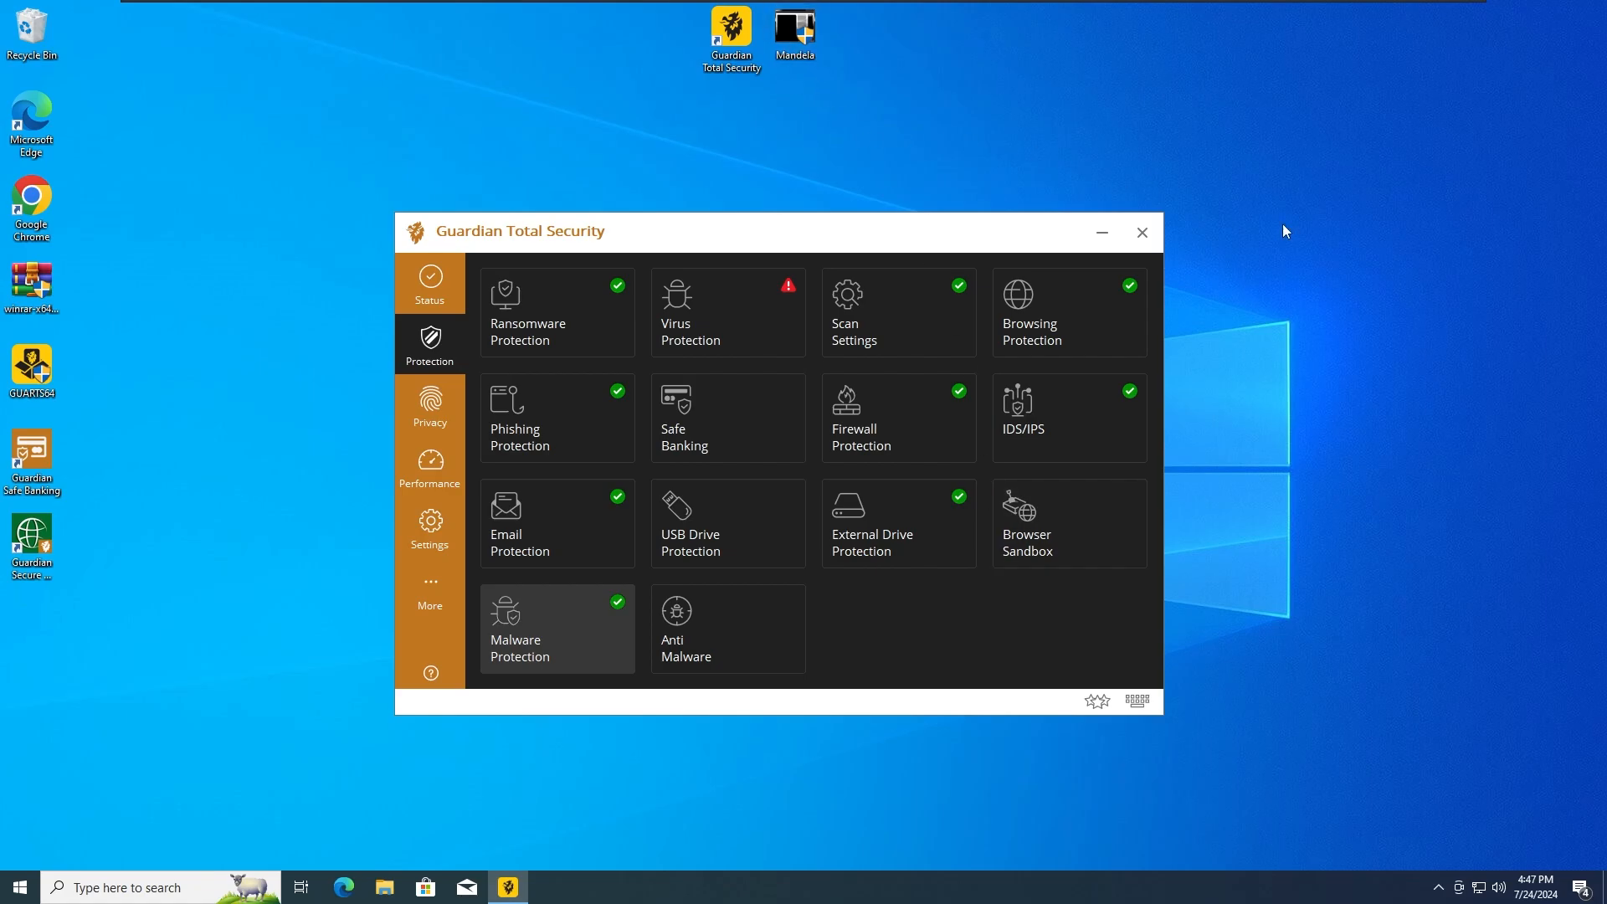
mouse_move(1431, 284)
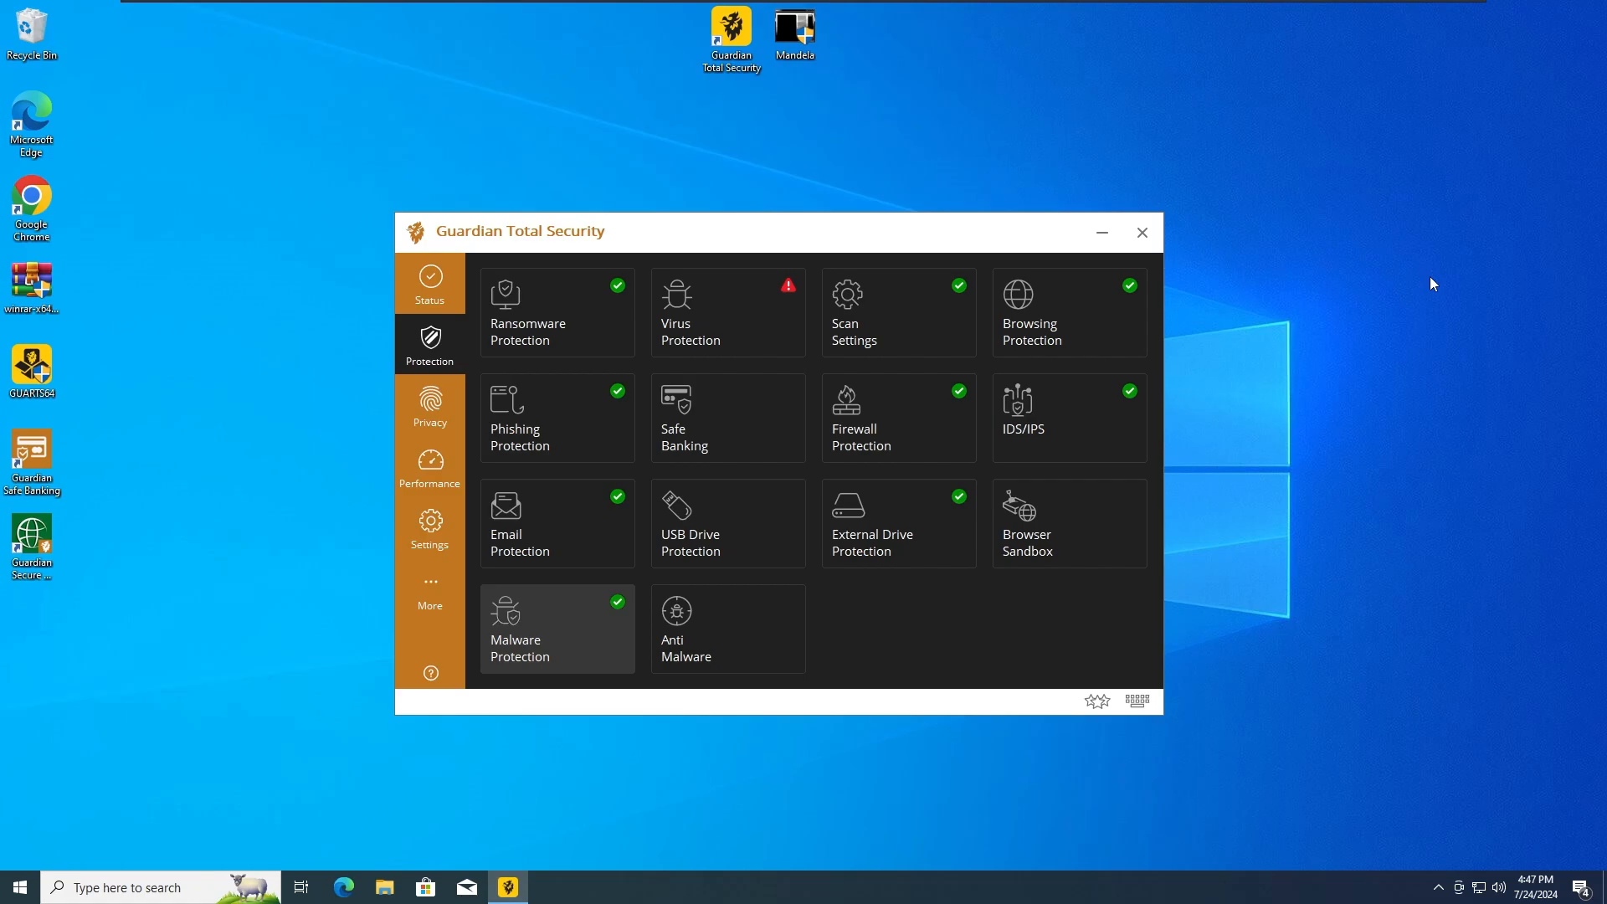
mouse_move(1133, 620)
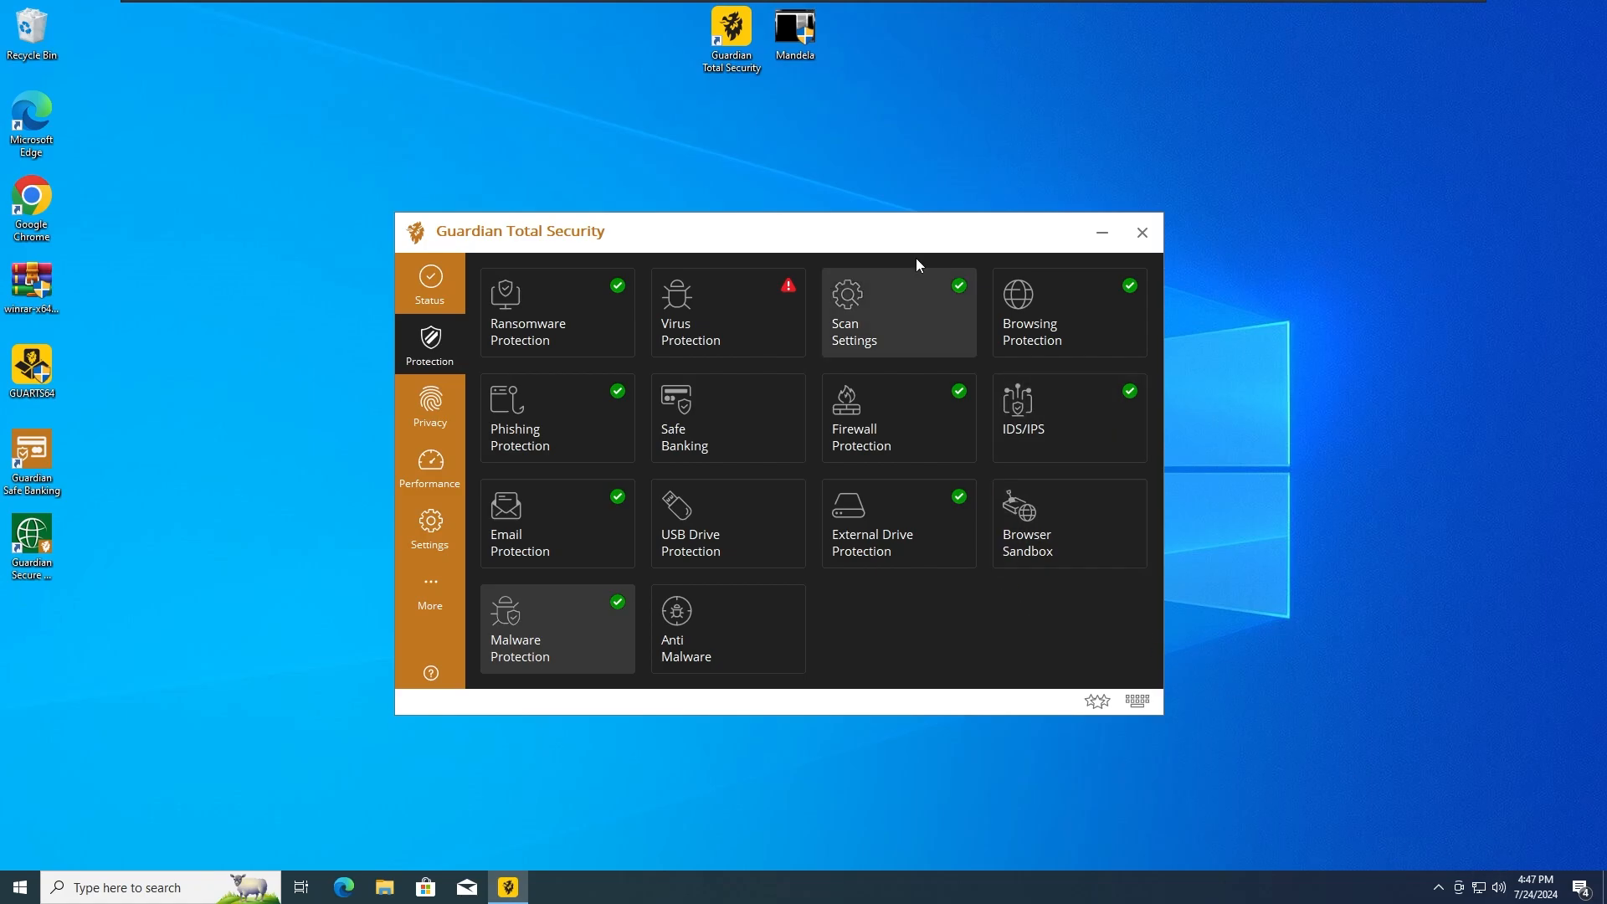
mouse_move(792, 231)
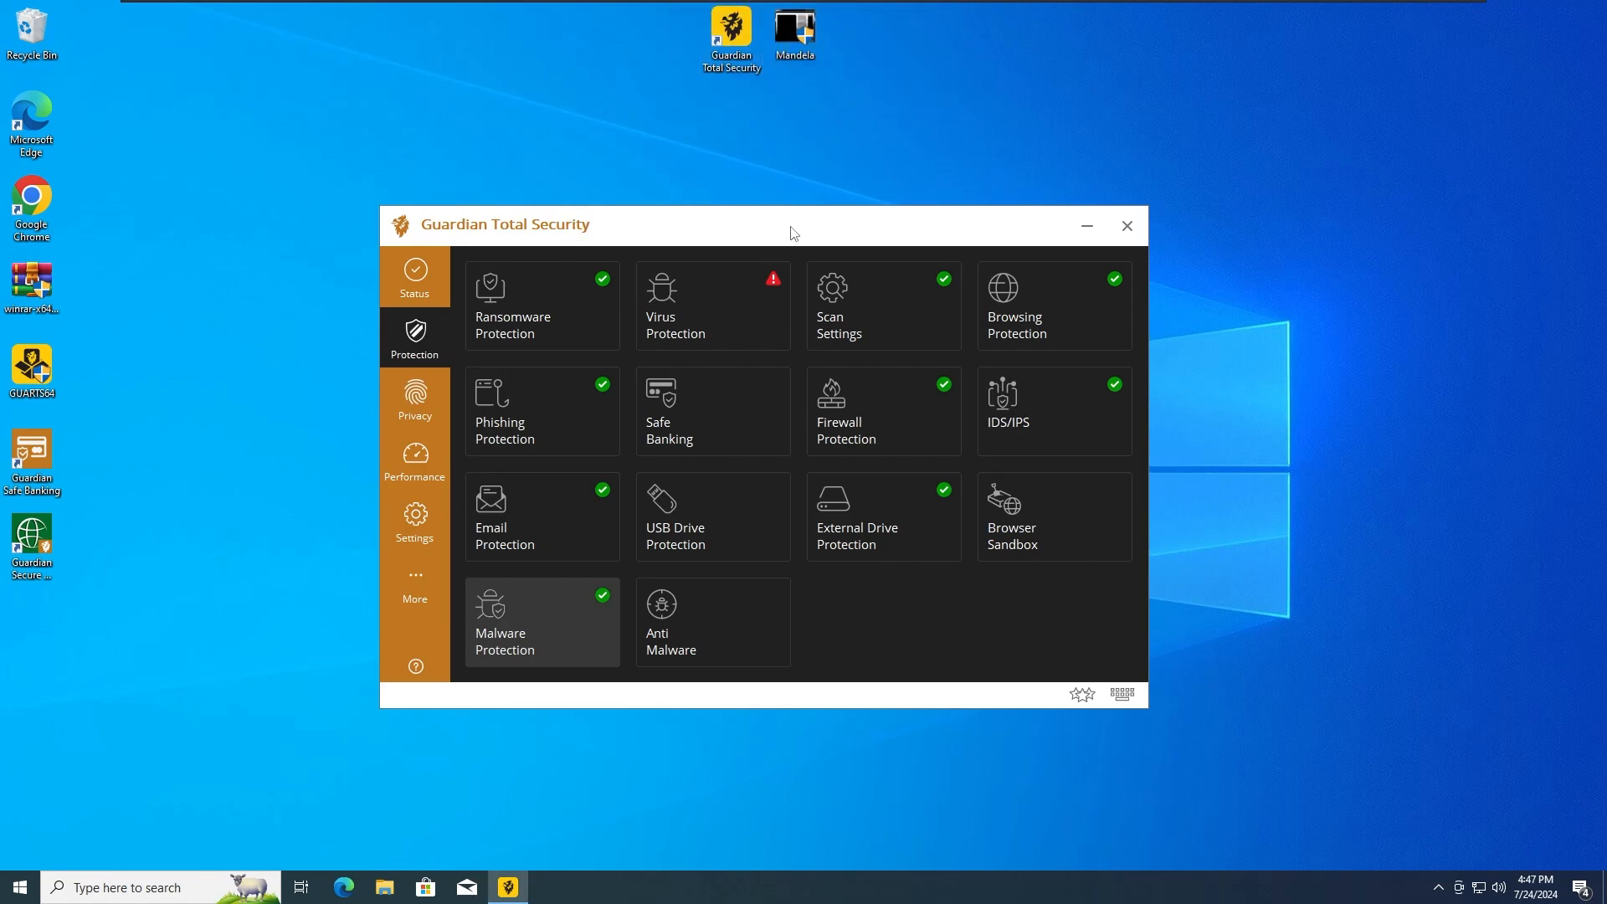
mouse_move(704, 327)
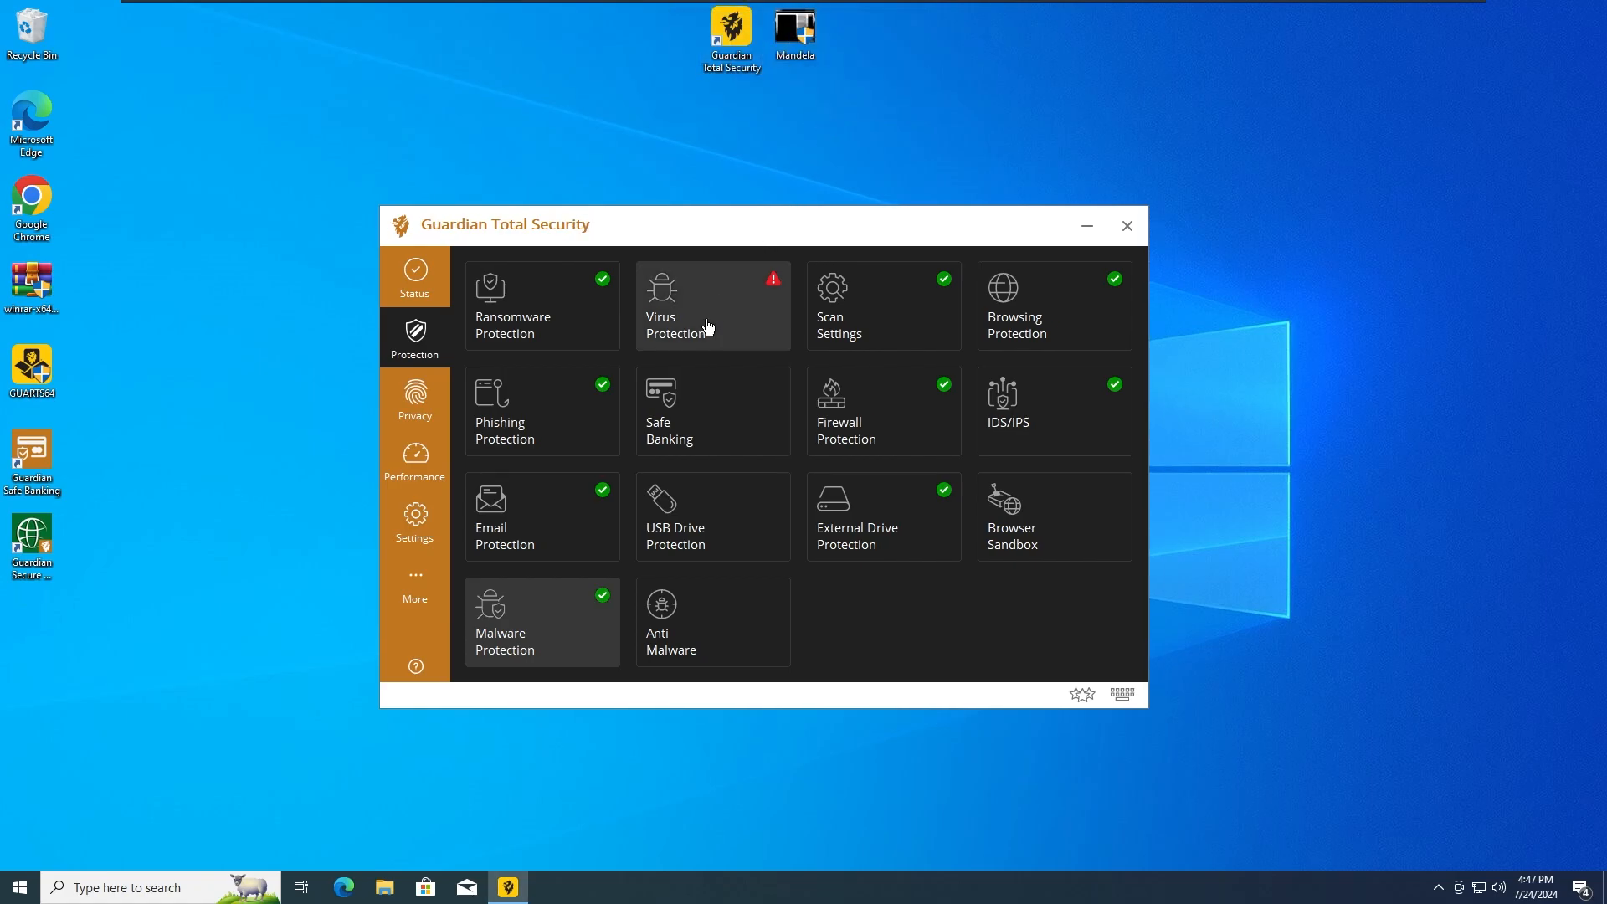
mouse_move(750, 321)
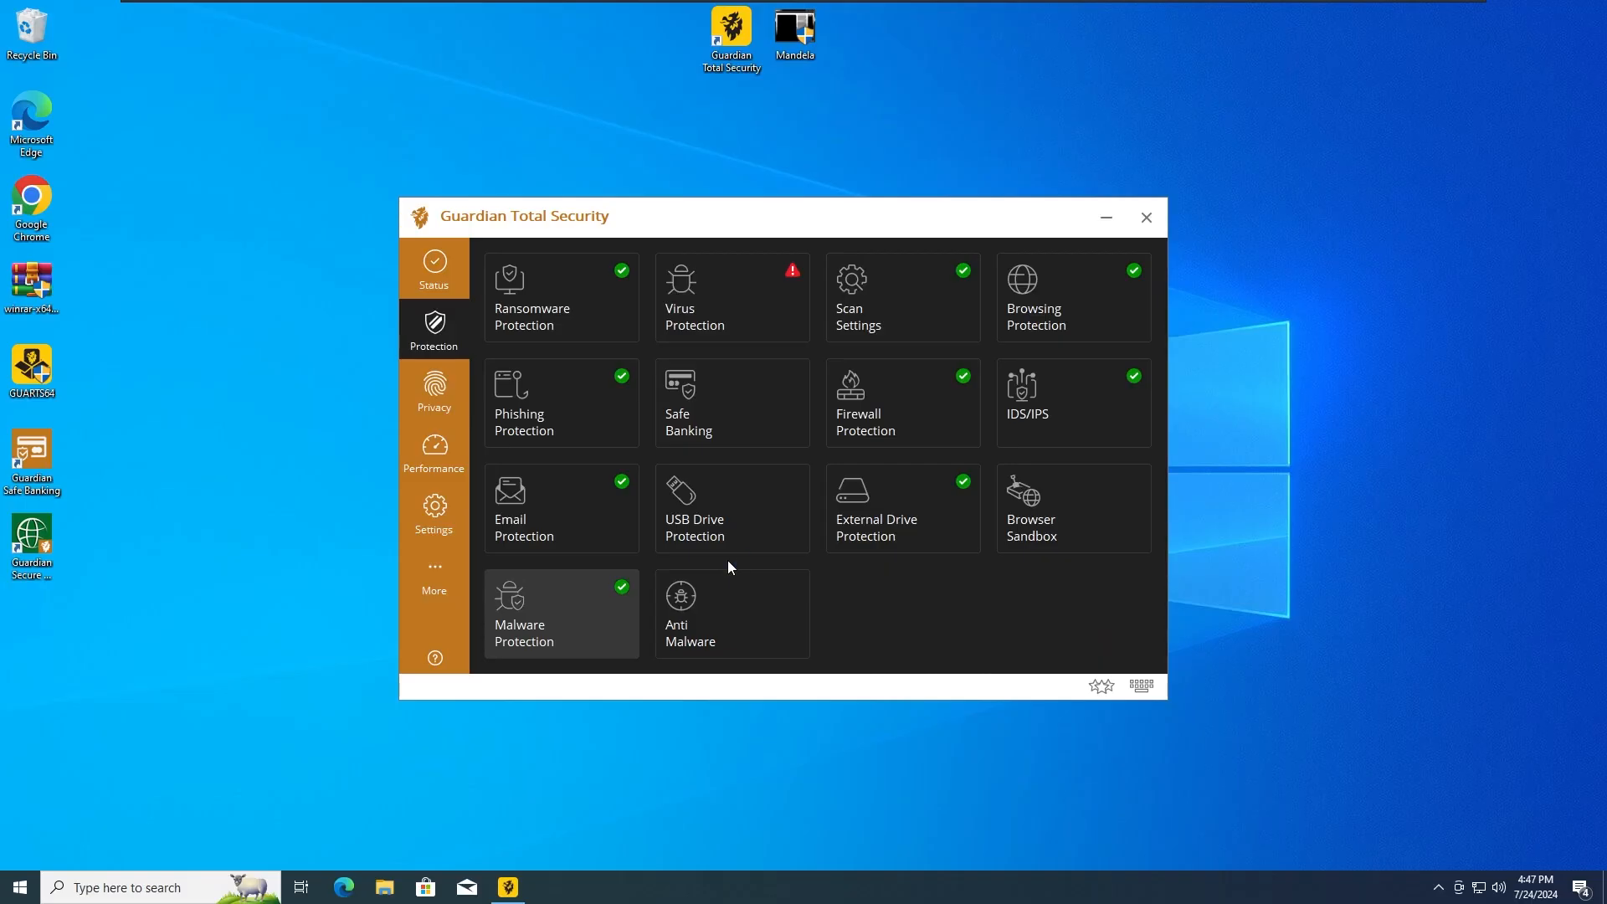
double_click(791, 30)
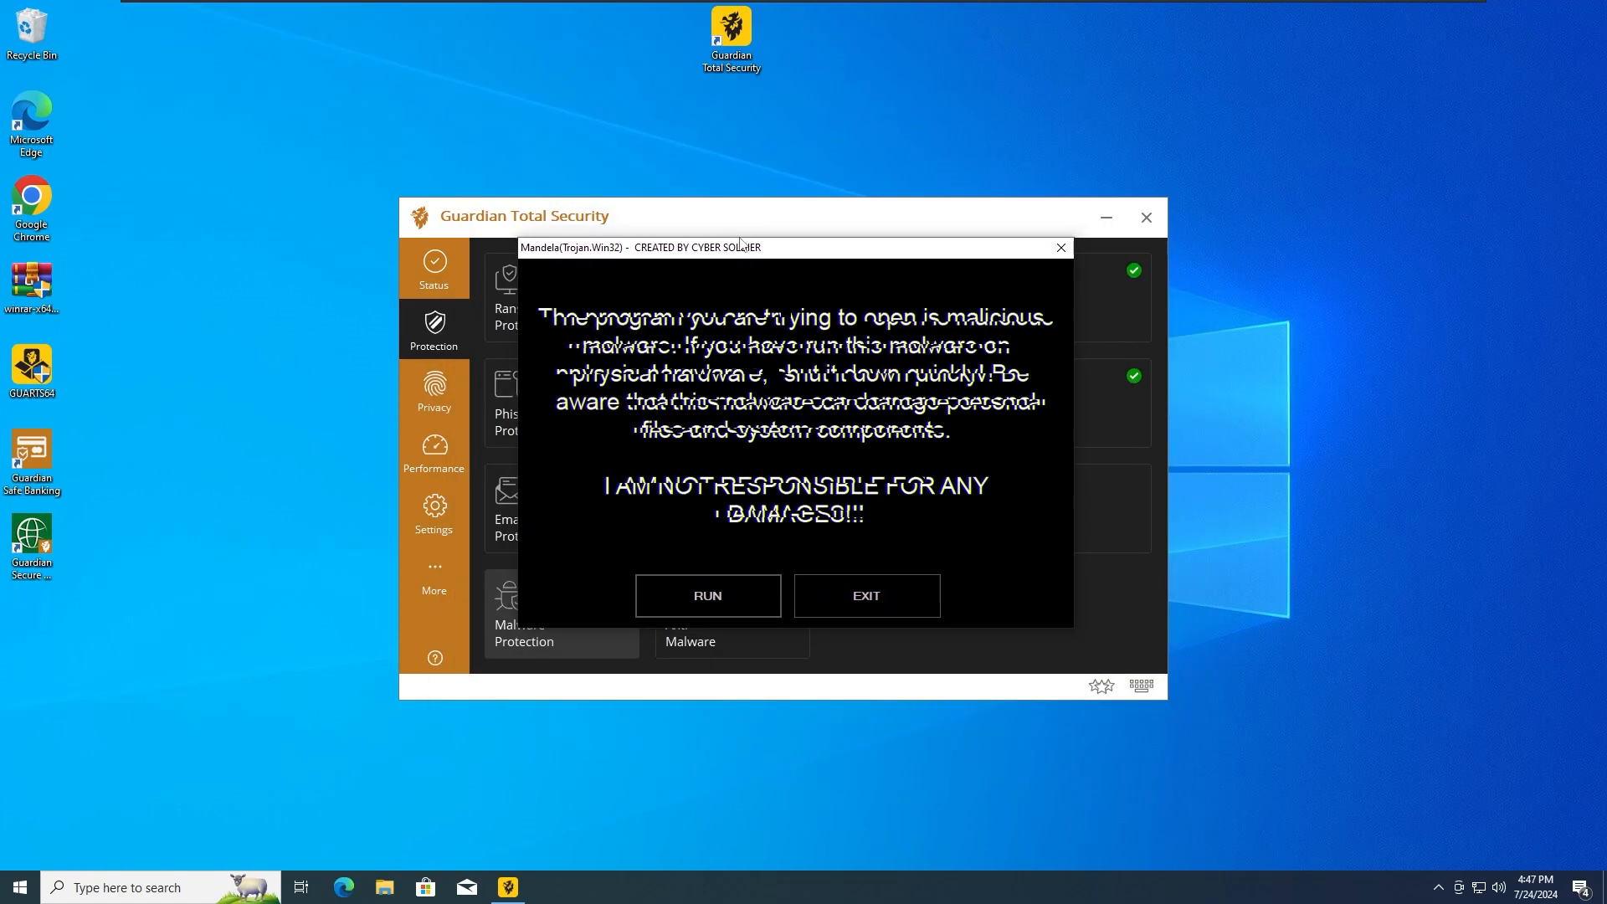
left_click(706, 596)
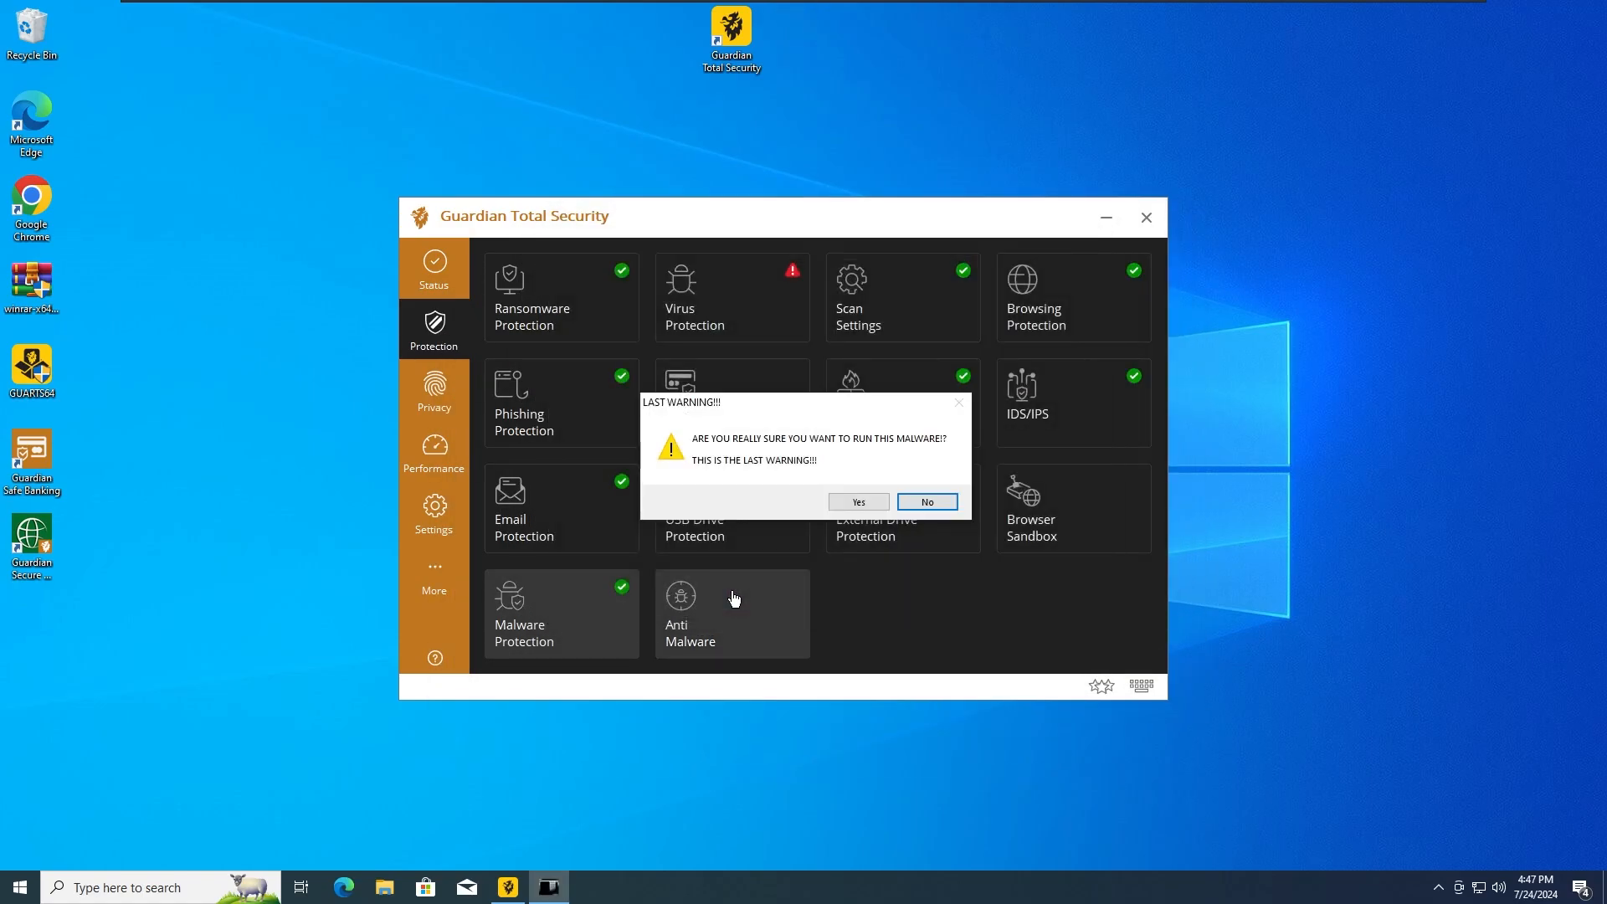
left_click(857, 500)
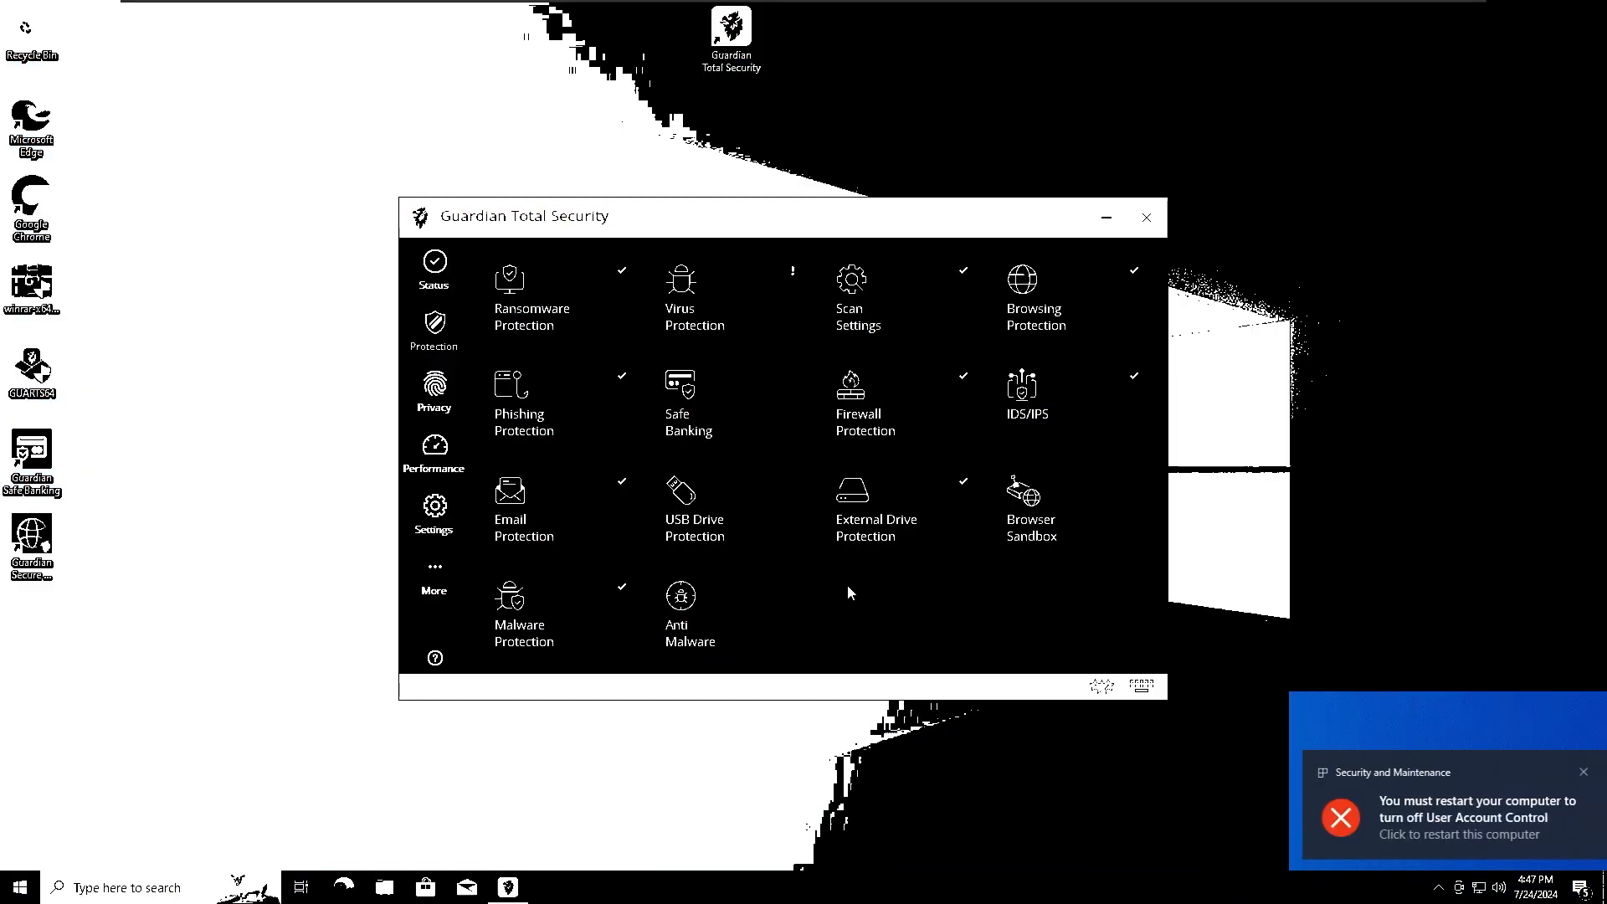
- View the Virus Protection details showing protection switched off
left_click(680, 298)
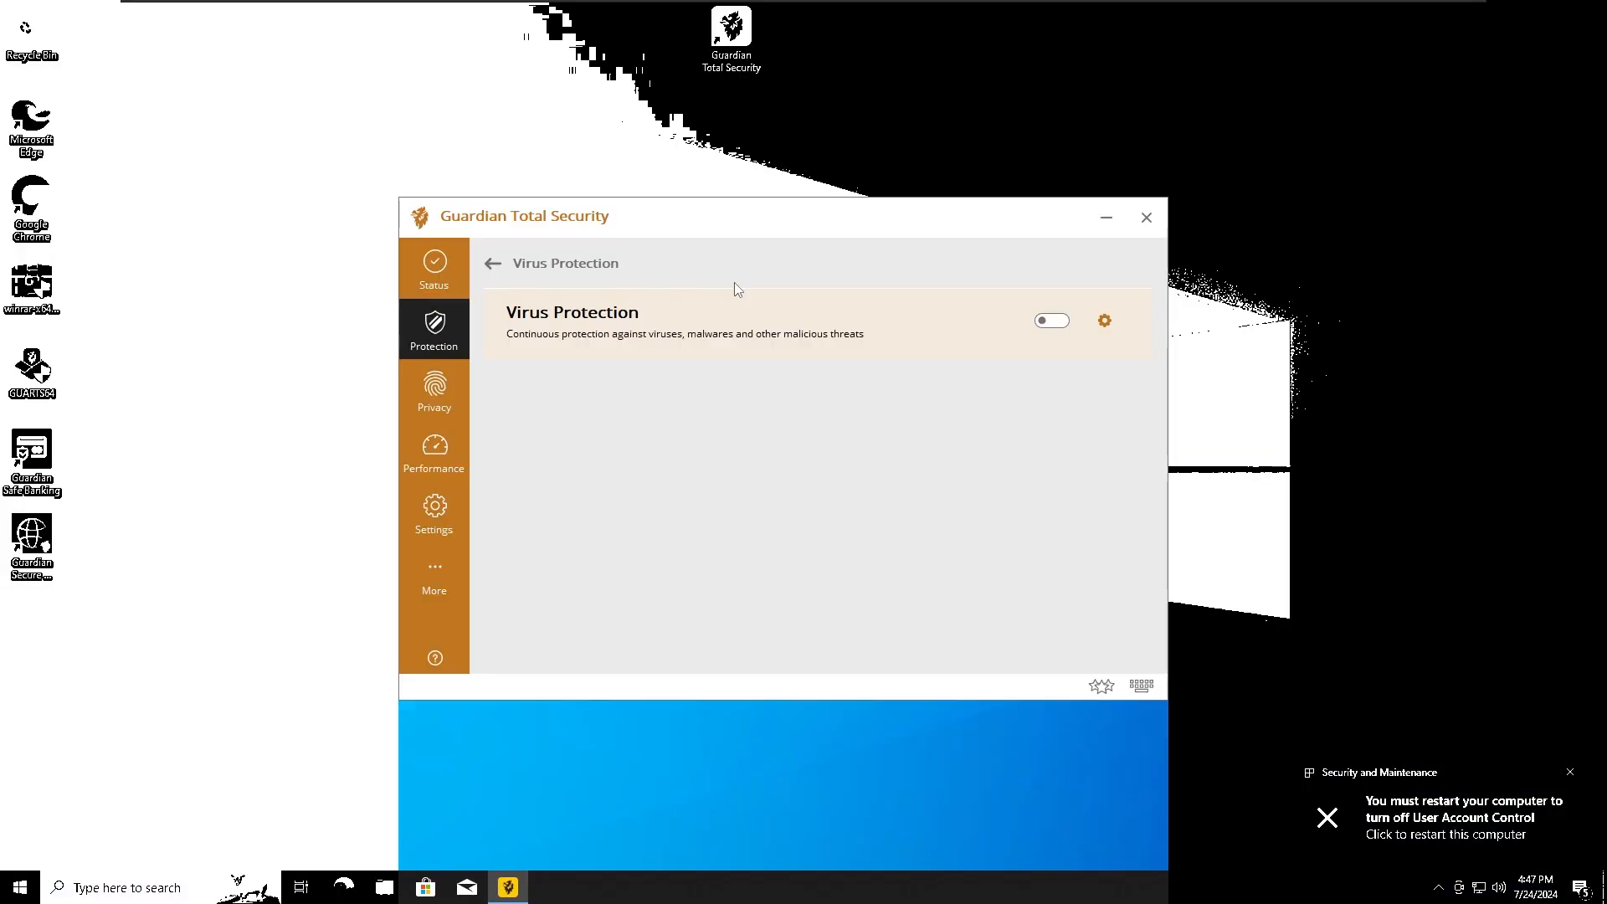
left_click(1102, 320)
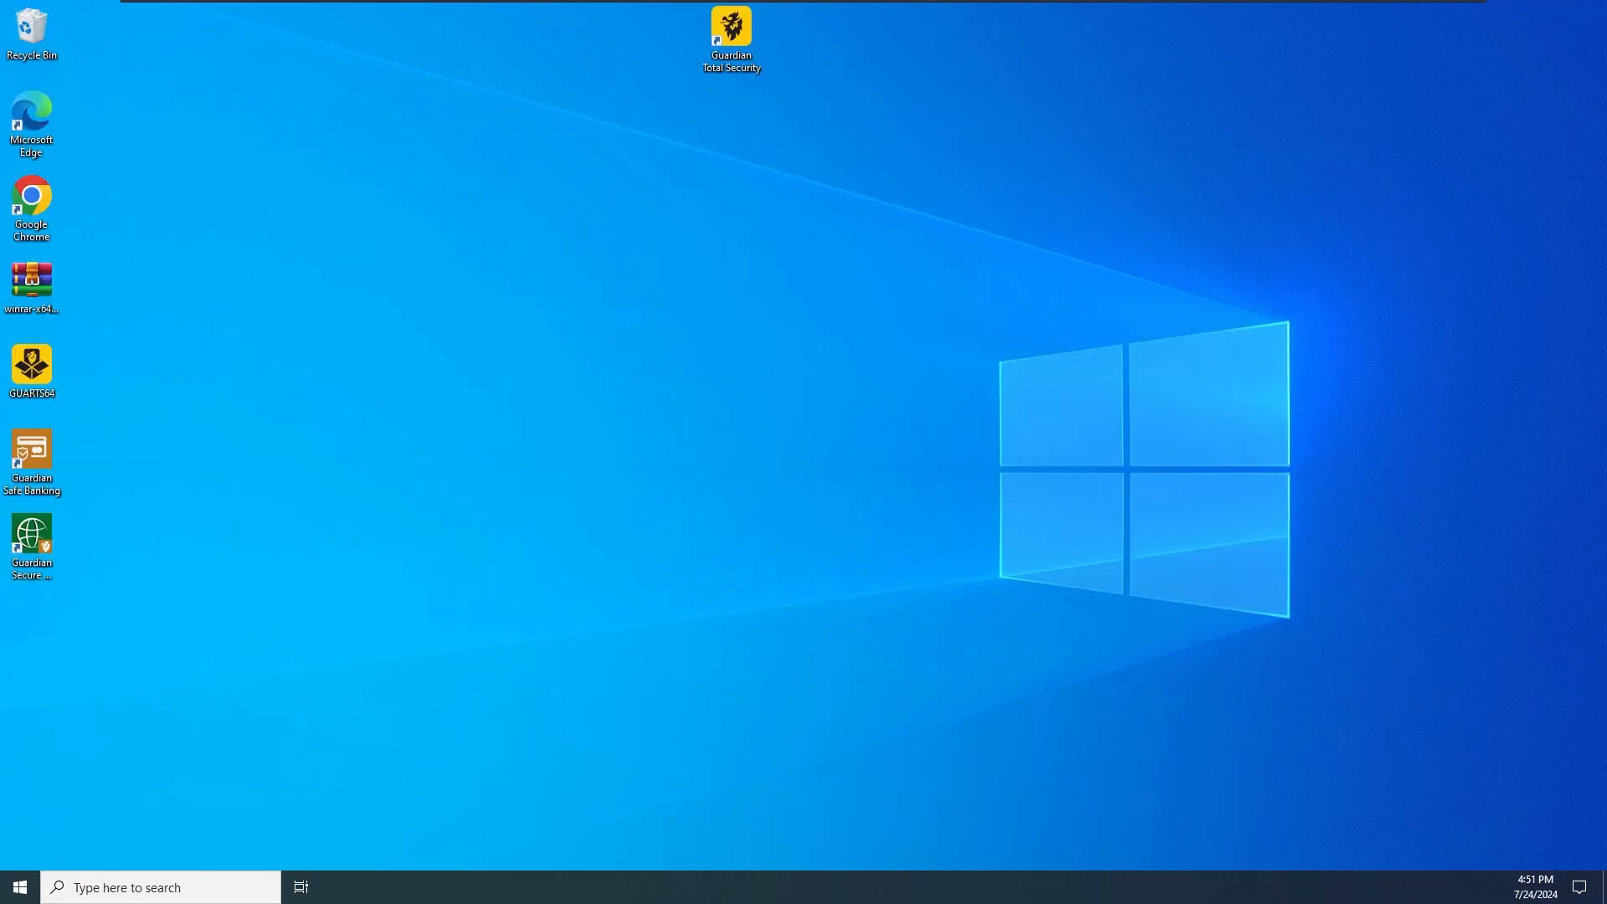
mouse_move(1329, 656)
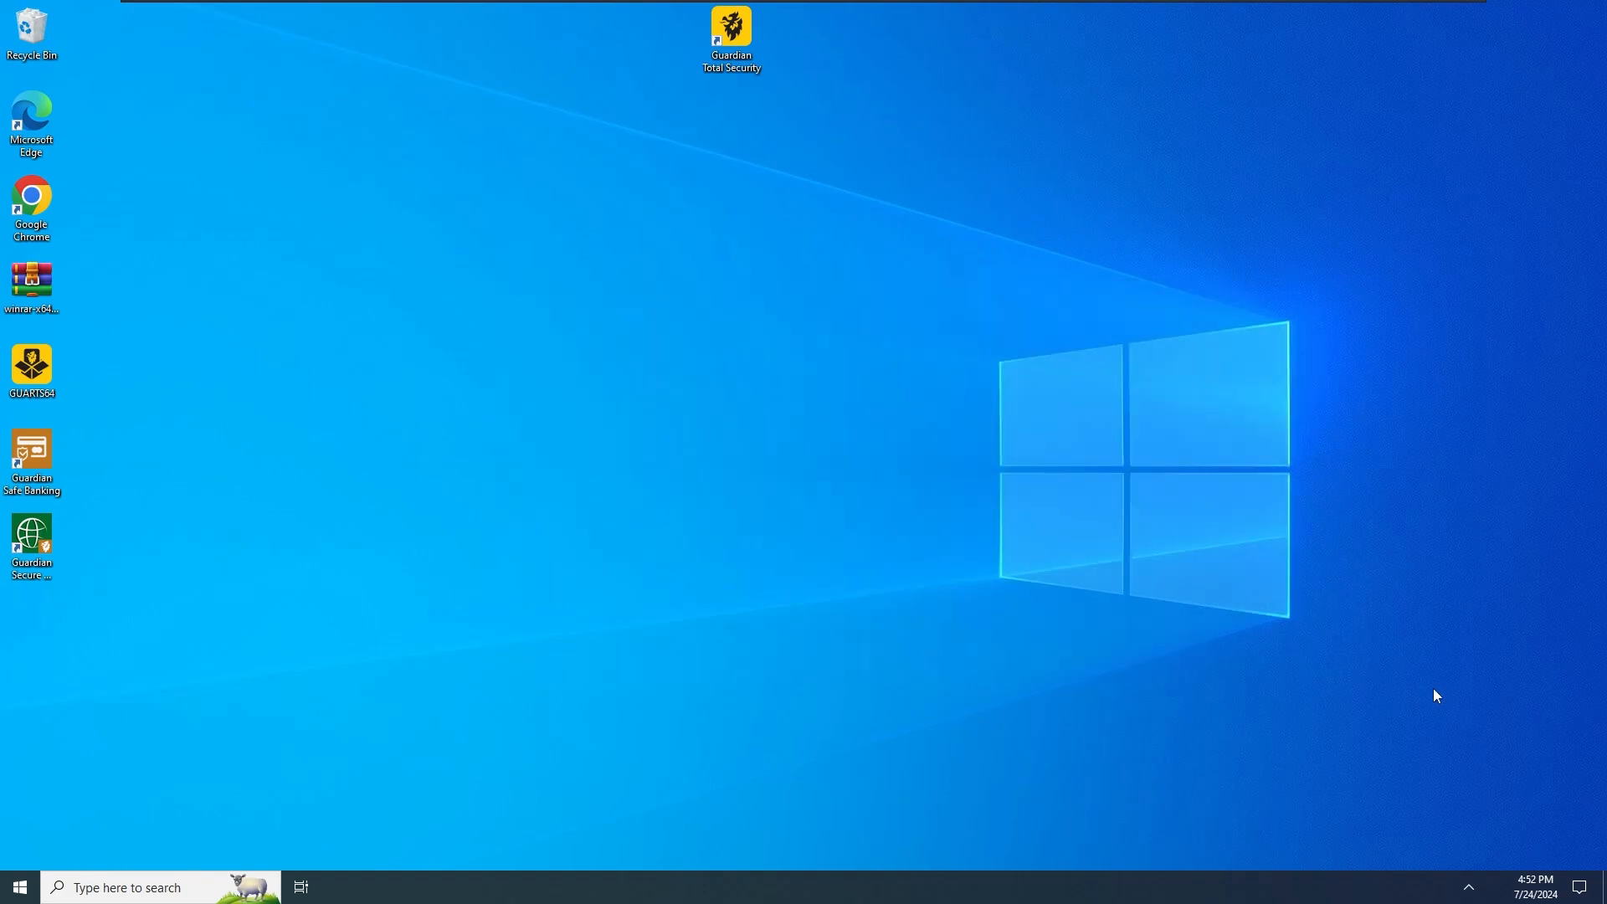
double_click(732, 30)
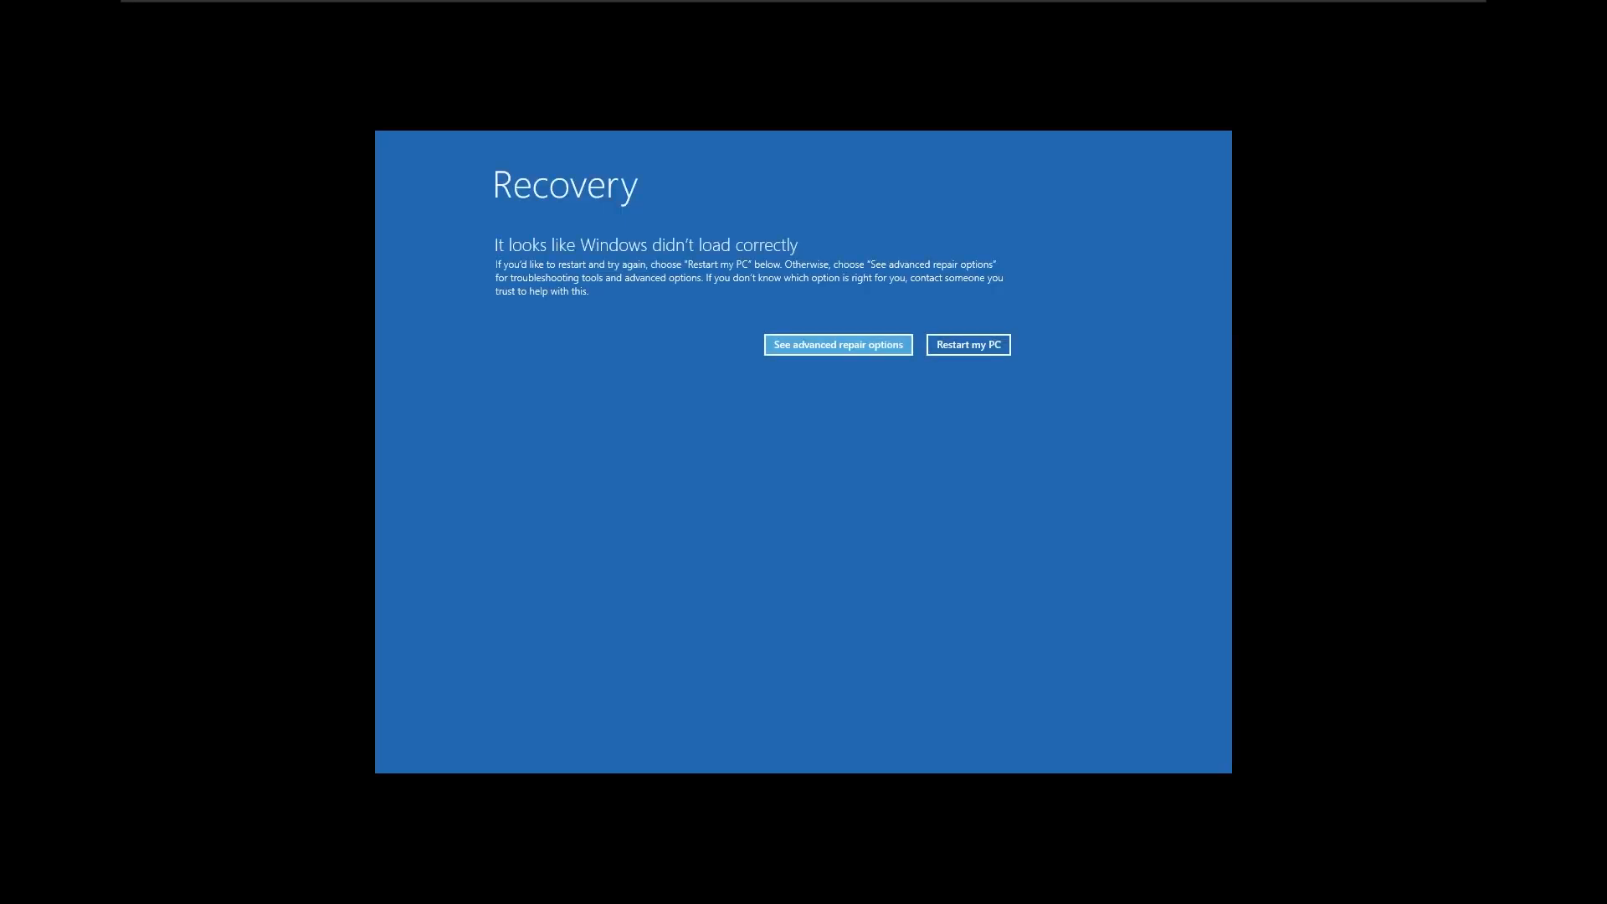
mouse_move(728, 495)
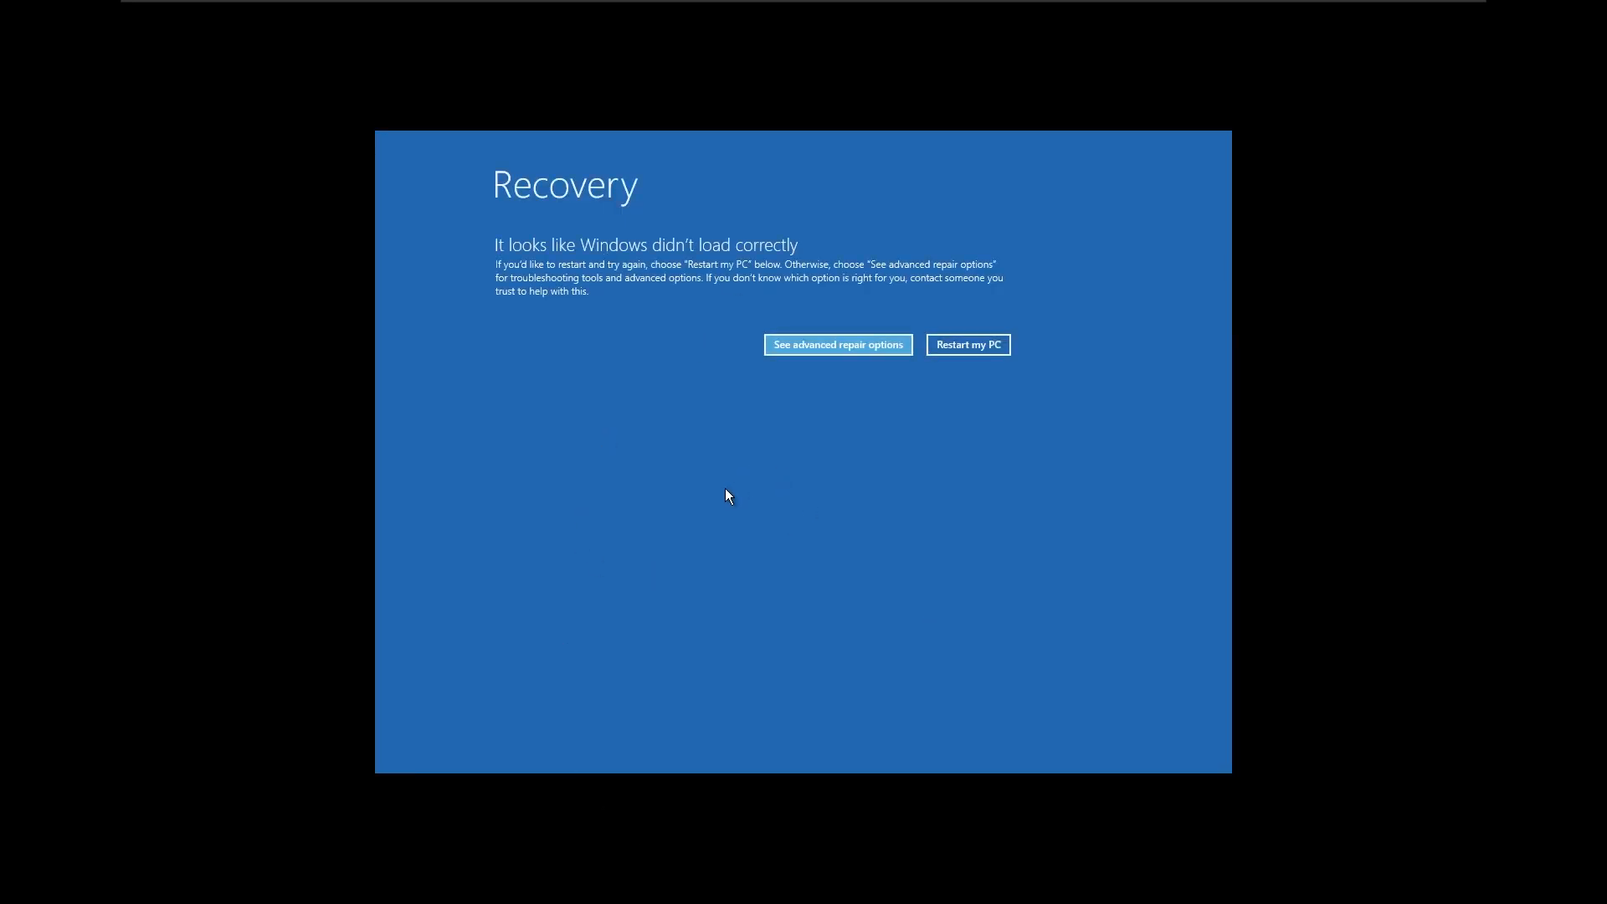
- Restart the PC from the Windows Recovery screen
left_click(966, 343)
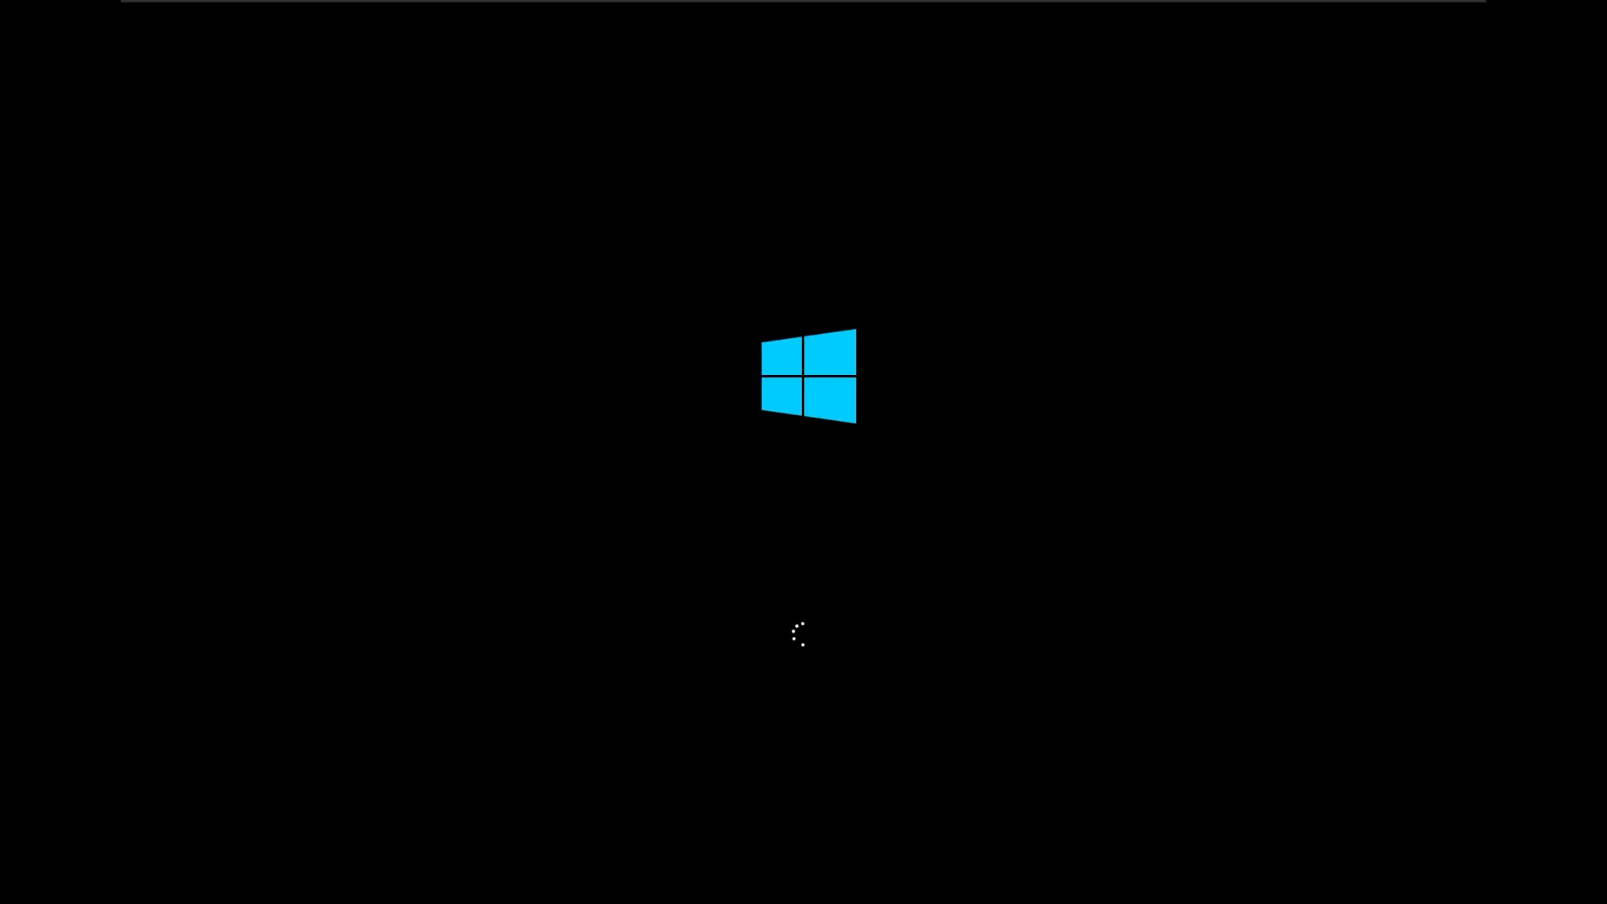